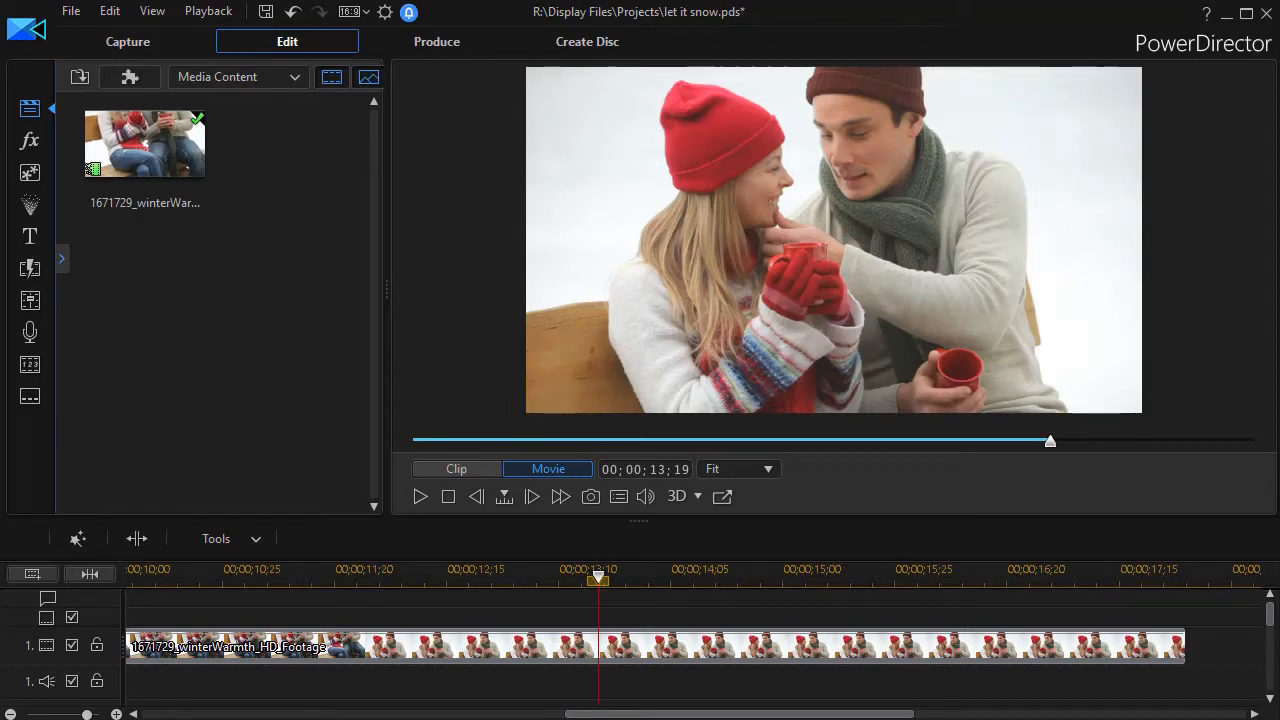
pyautogui.moveTo(164, 682)
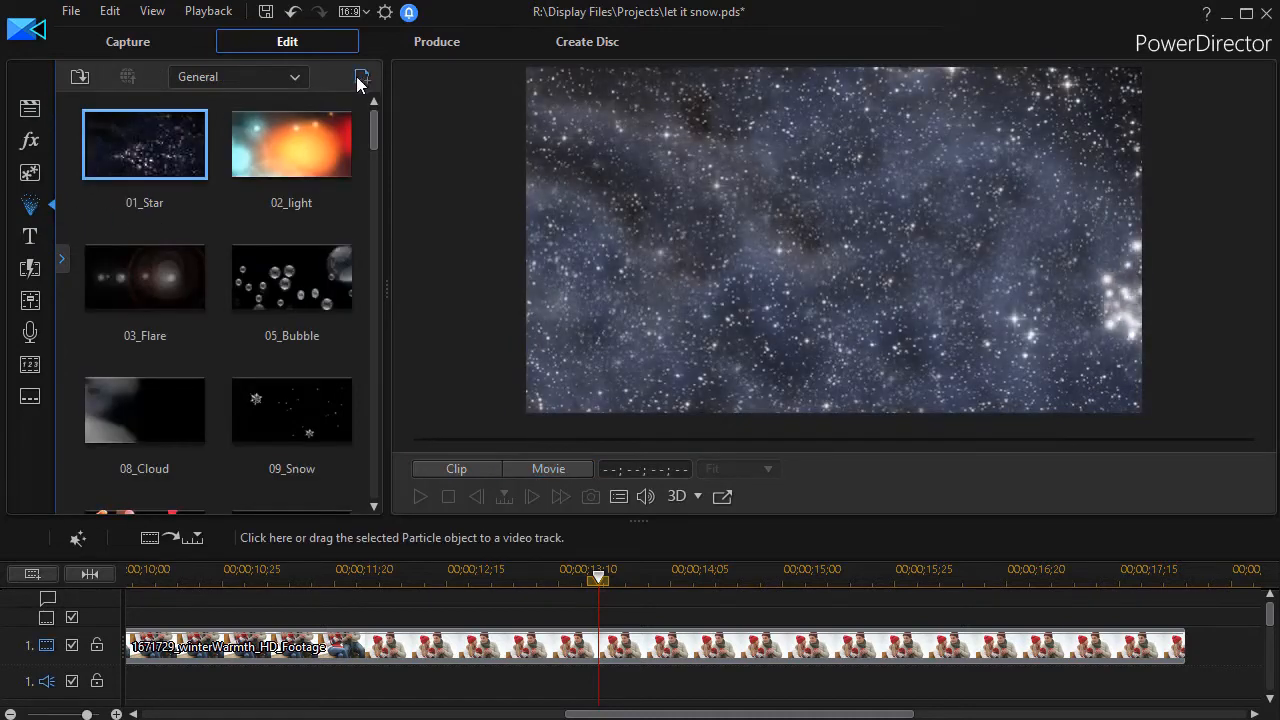
pyautogui.moveTo(362, 76)
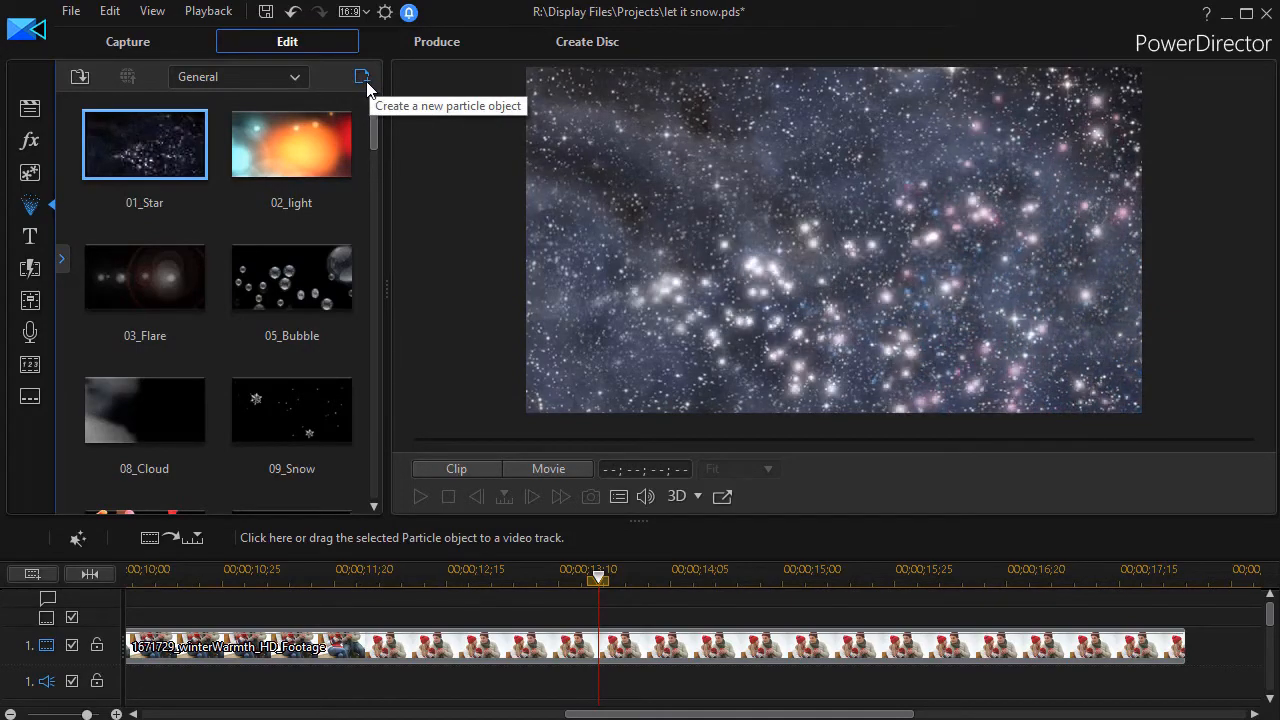
# Create a new particle object using the snow1 image as its particle.
pyautogui.click(362, 76)
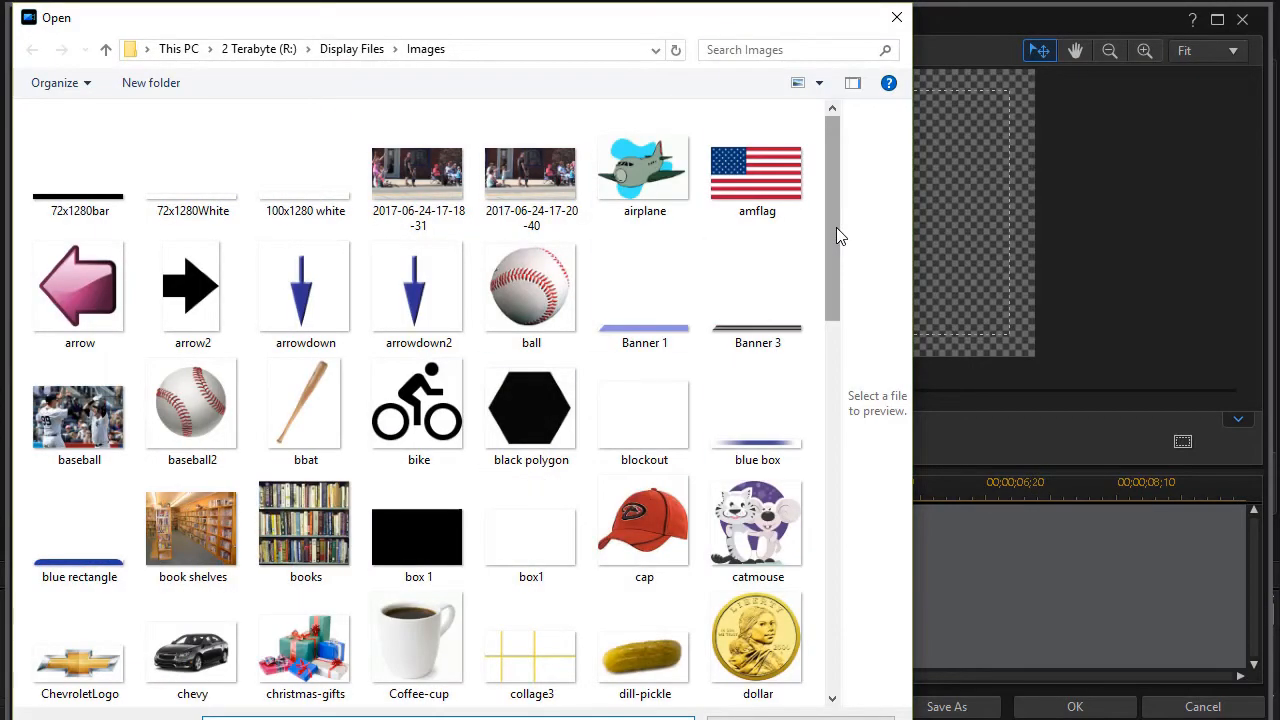
pyautogui.scroll(-3)
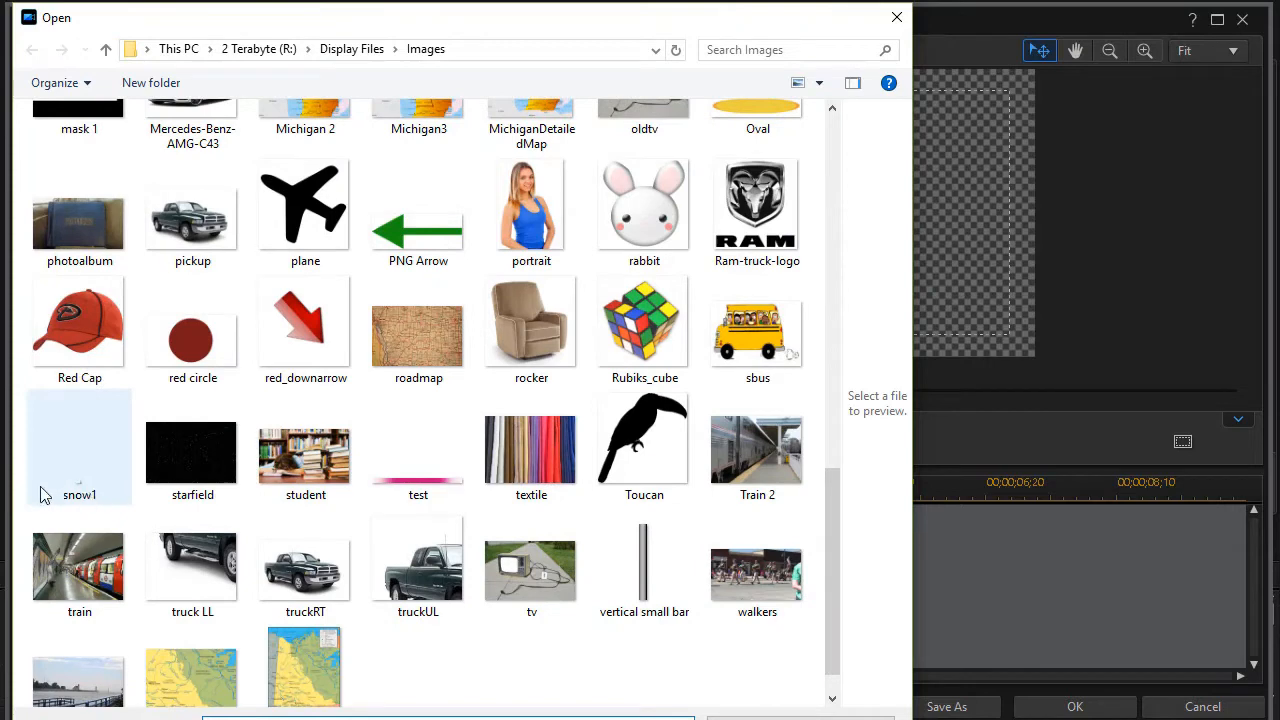
pyautogui.moveTo(84, 464)
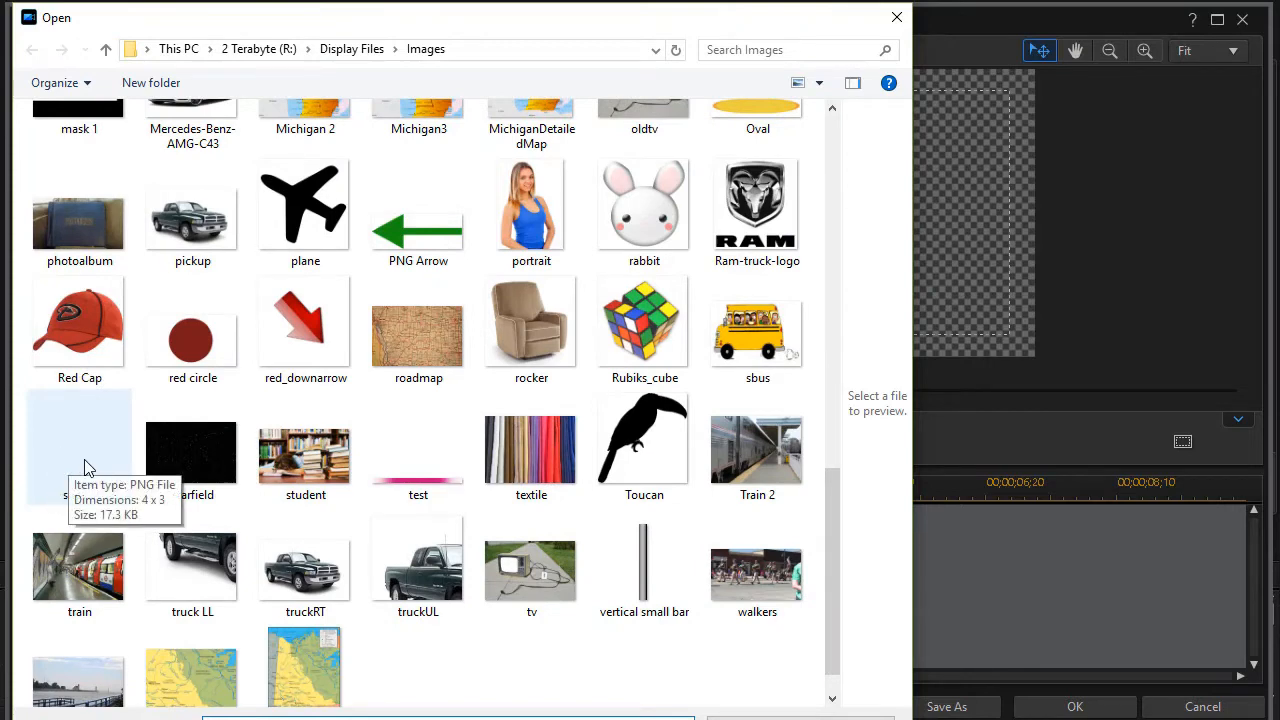
pyautogui.click(80, 444)
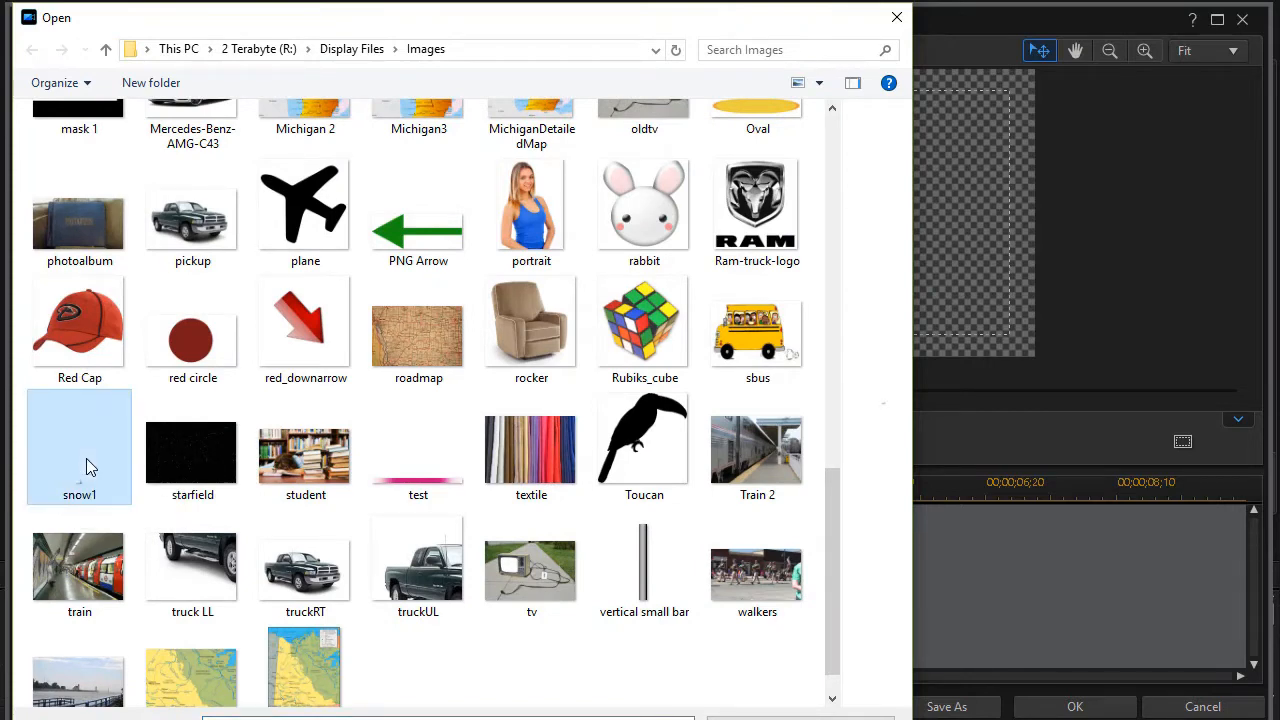
pyautogui.click(1074, 706)
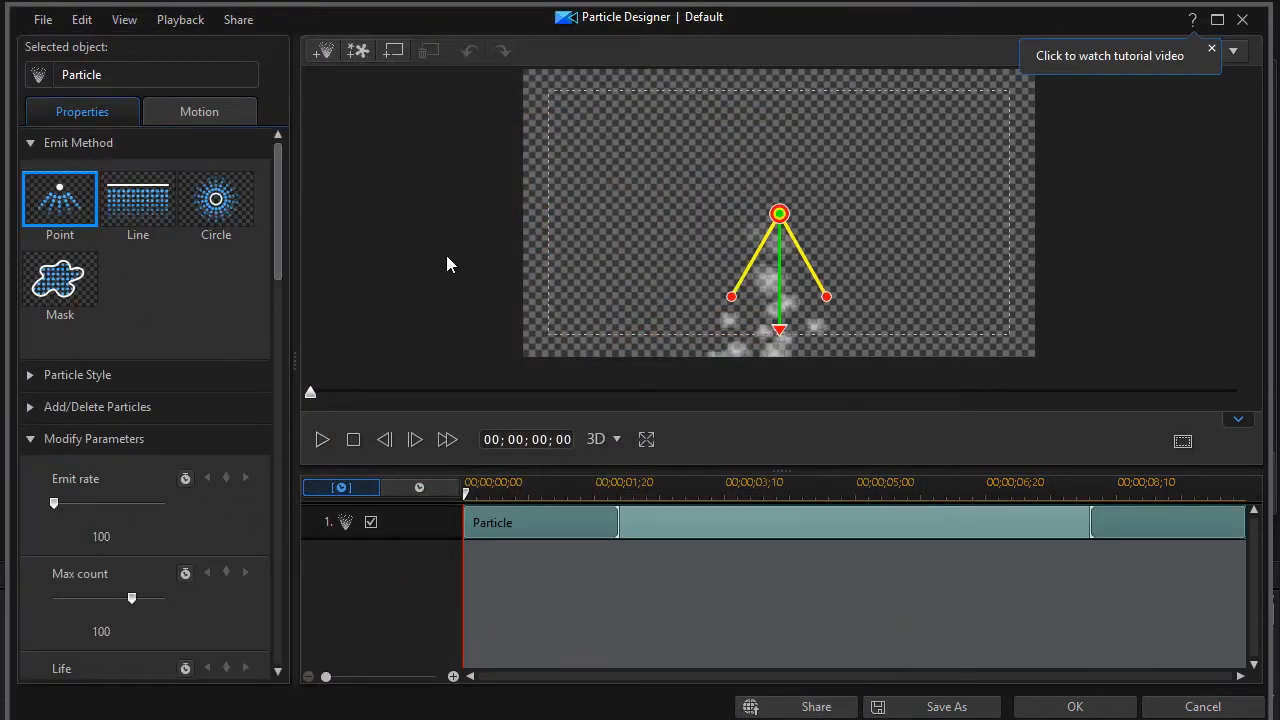
pyautogui.moveTo(704, 248)
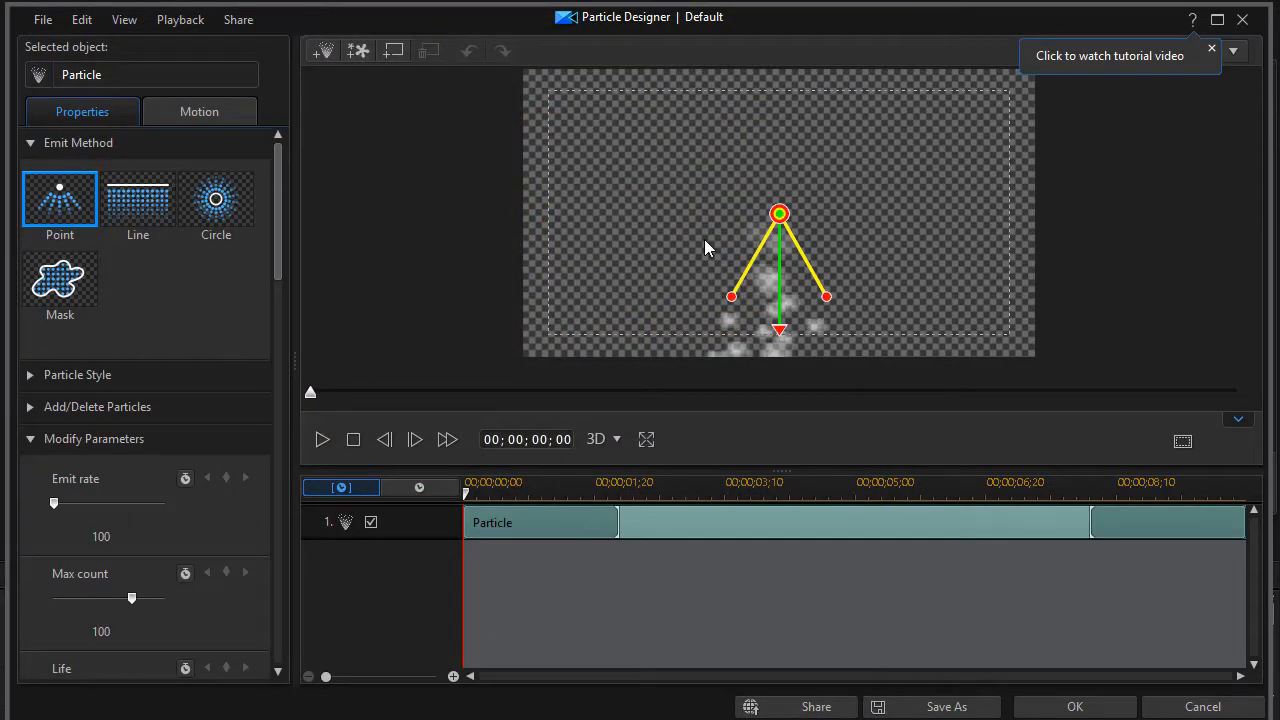
pyautogui.moveTo(790, 300)
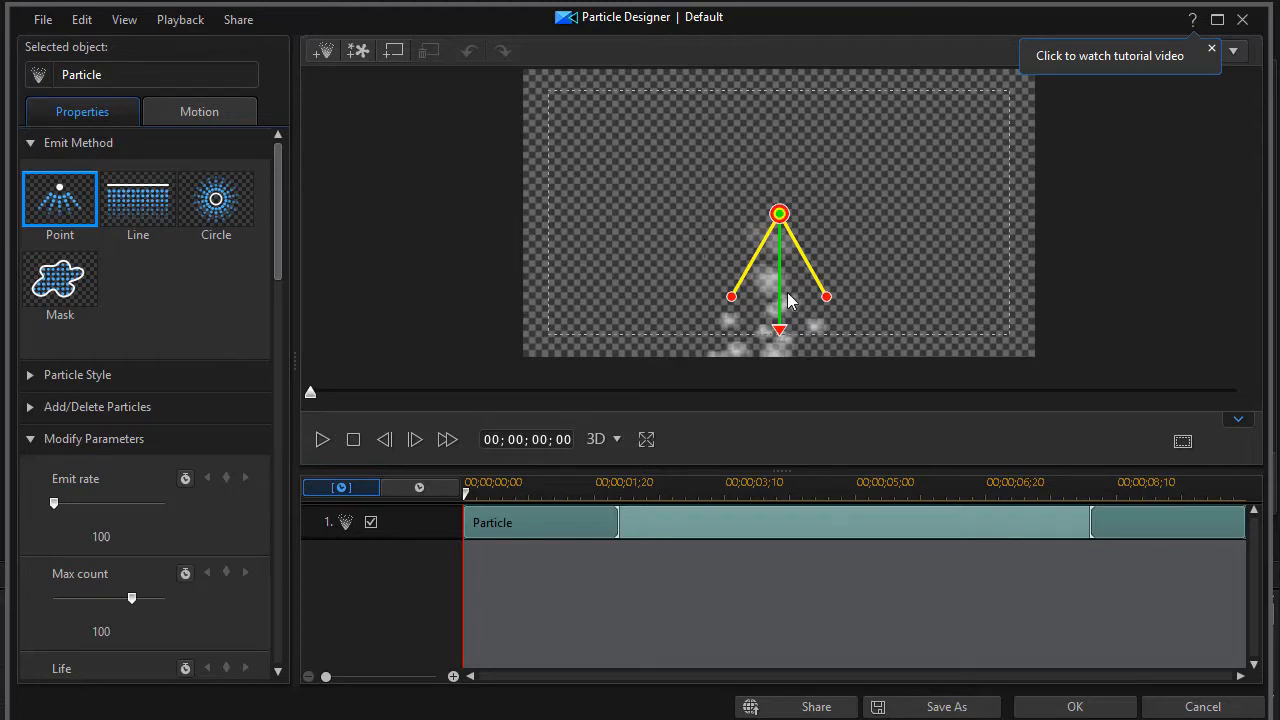
pyautogui.moveTo(478, 424)
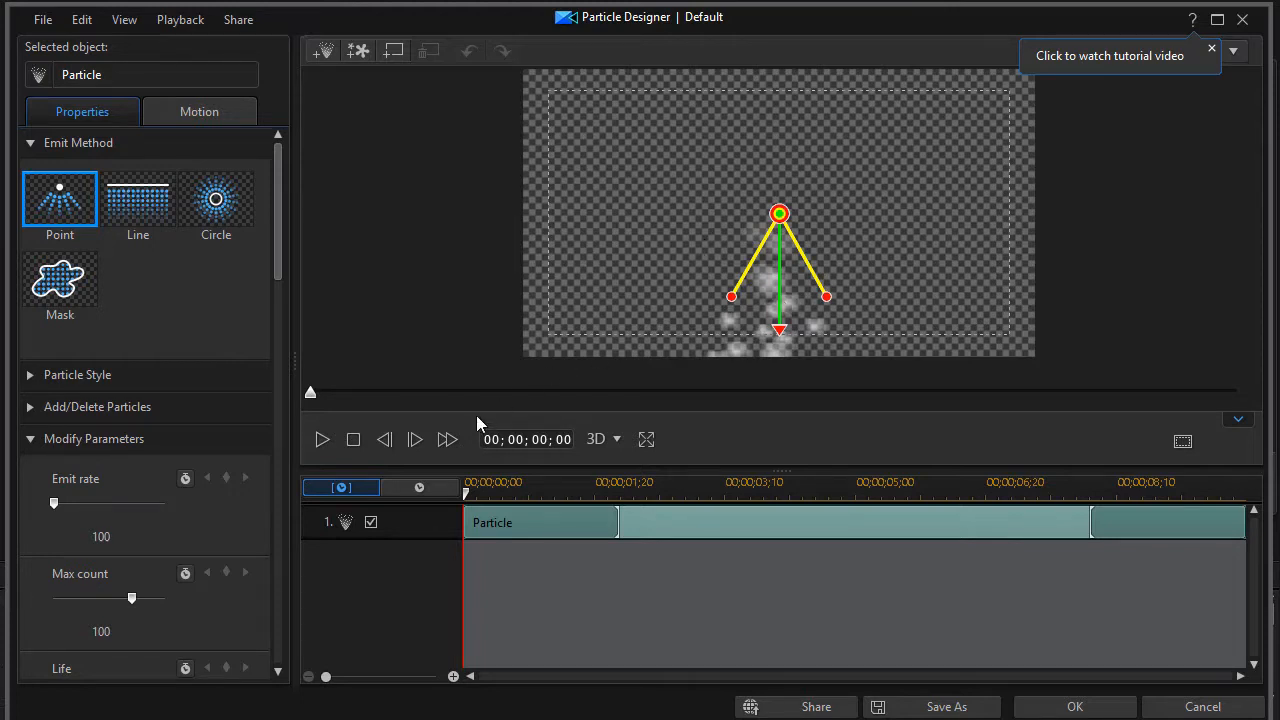
pyautogui.moveTo(796, 236)
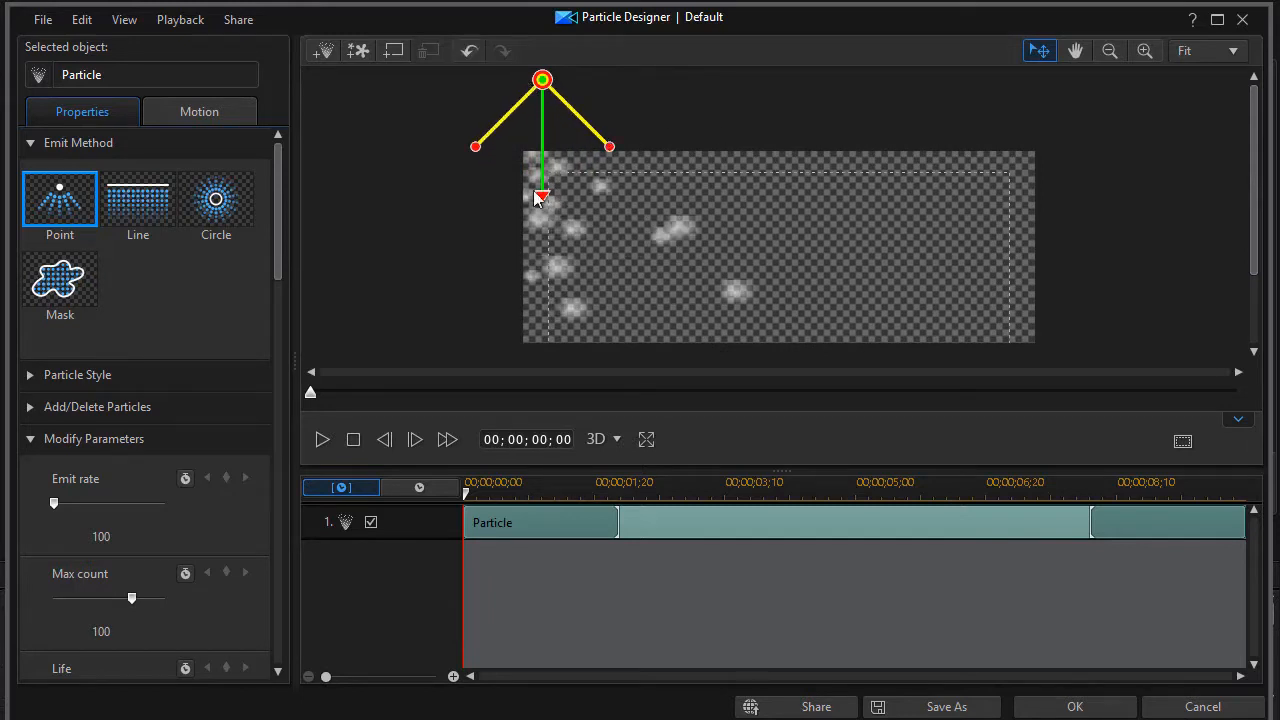
# Rotate the emitter's direction handle so the snowfall aims down toward the right.
pyautogui.moveTo(544, 198); pyautogui.dragTo(572, 184)
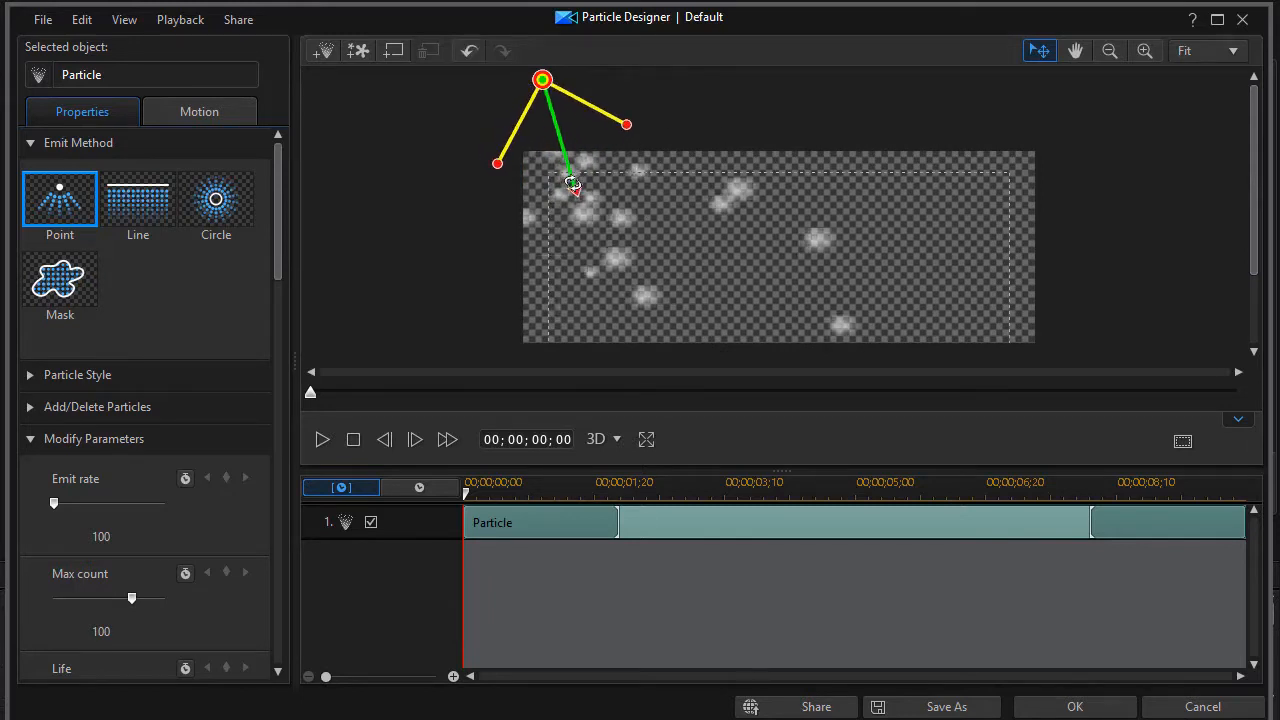
pyautogui.moveTo(670, 272)
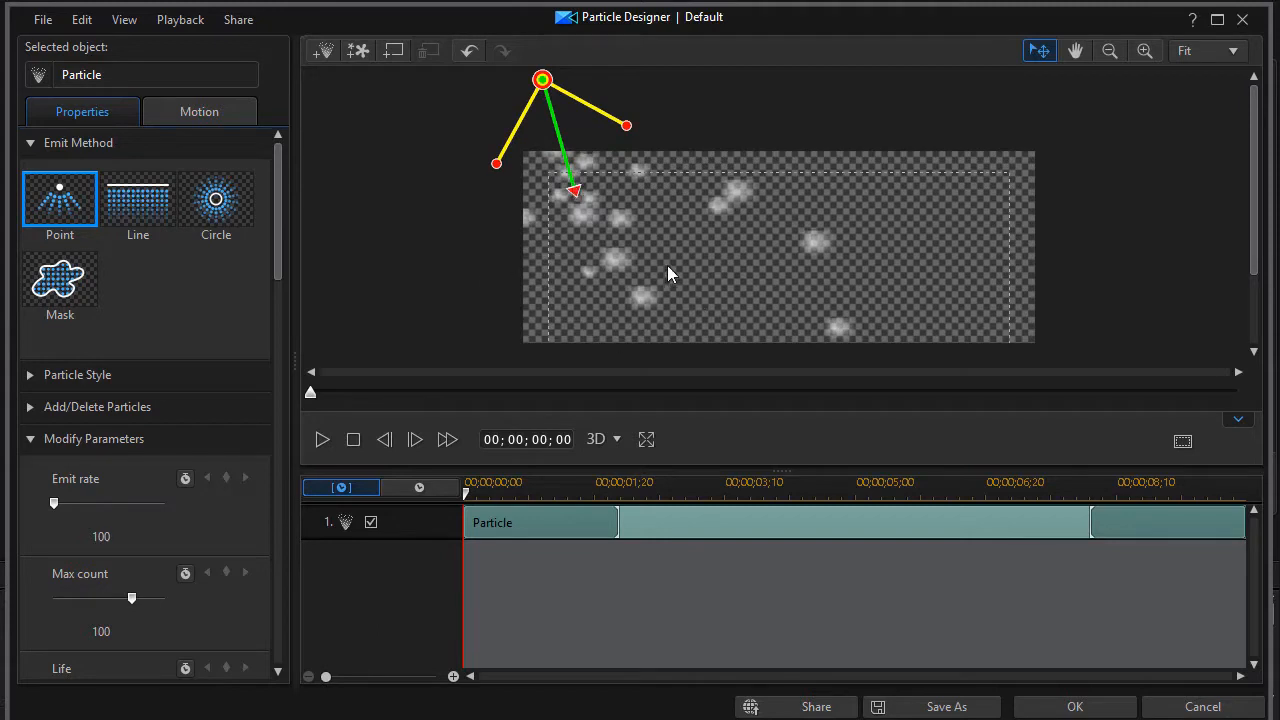
pyautogui.moveTo(262, 268)
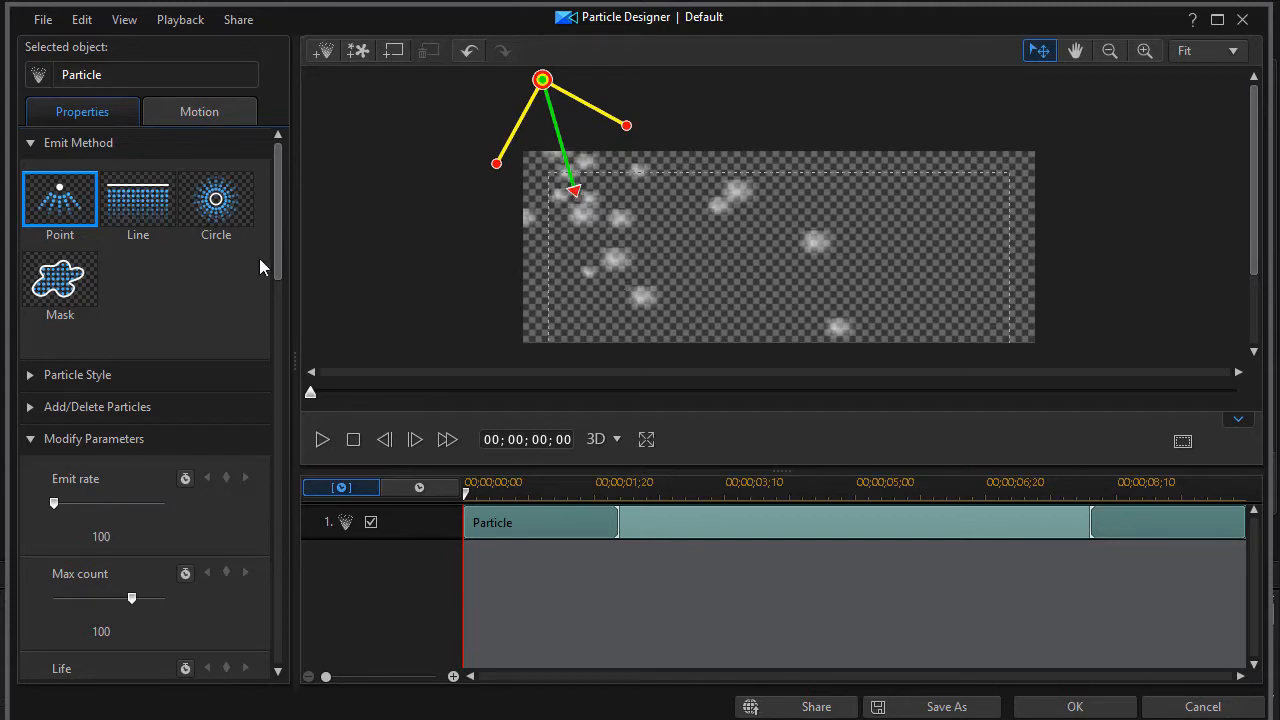
# Set the particle Size to 0.400 in Modify Parameters.
pyautogui.scroll(-3)
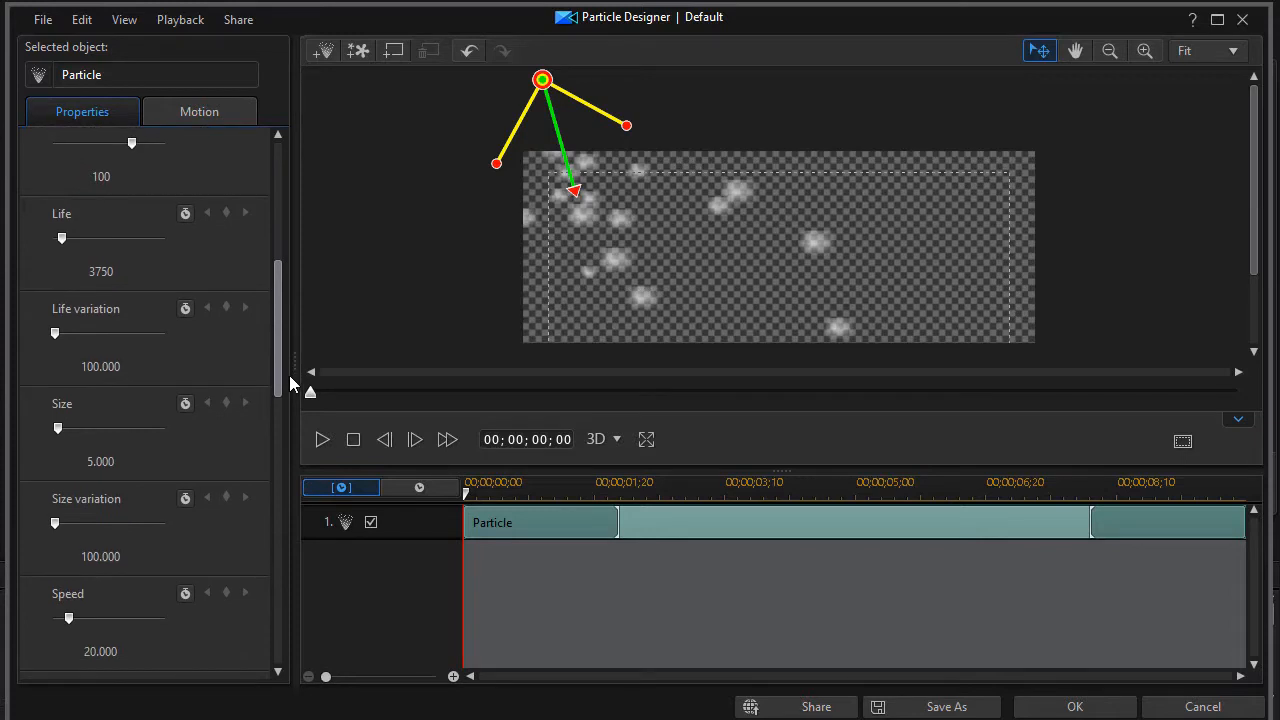
pyautogui.scroll(-3)
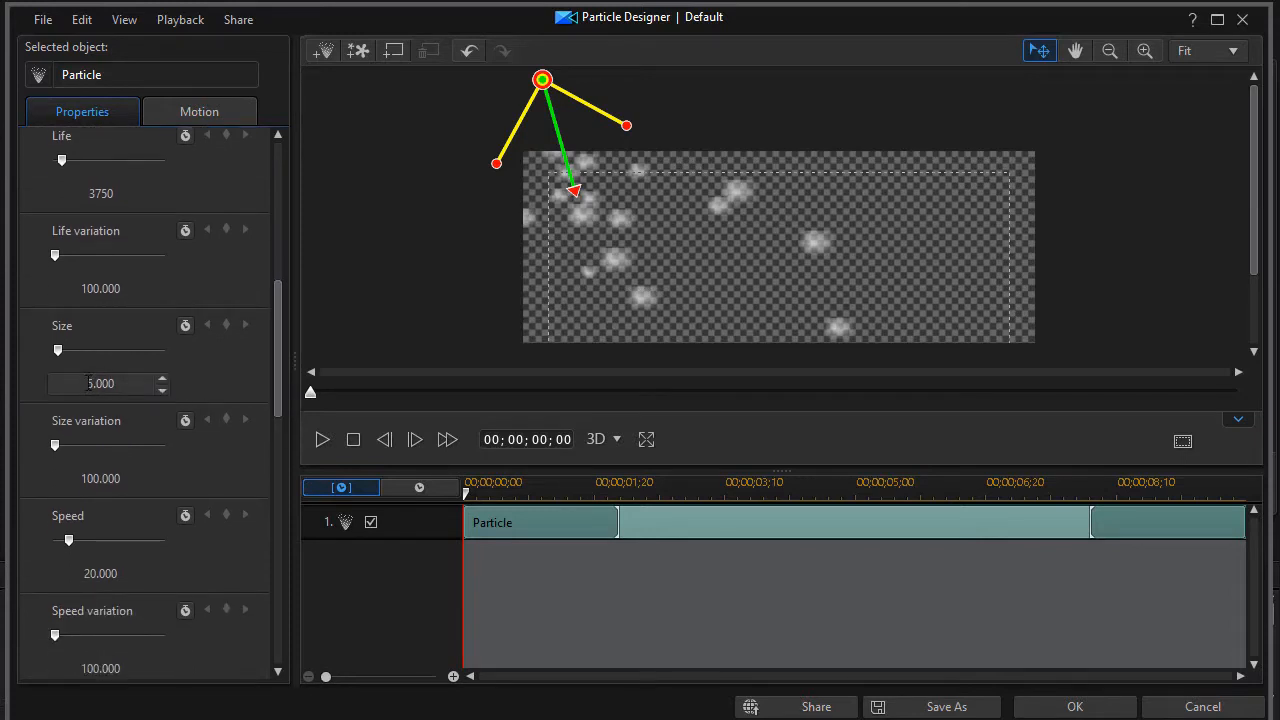
pyautogui.tripleClick(100, 384)
pyautogui.write('0.400')
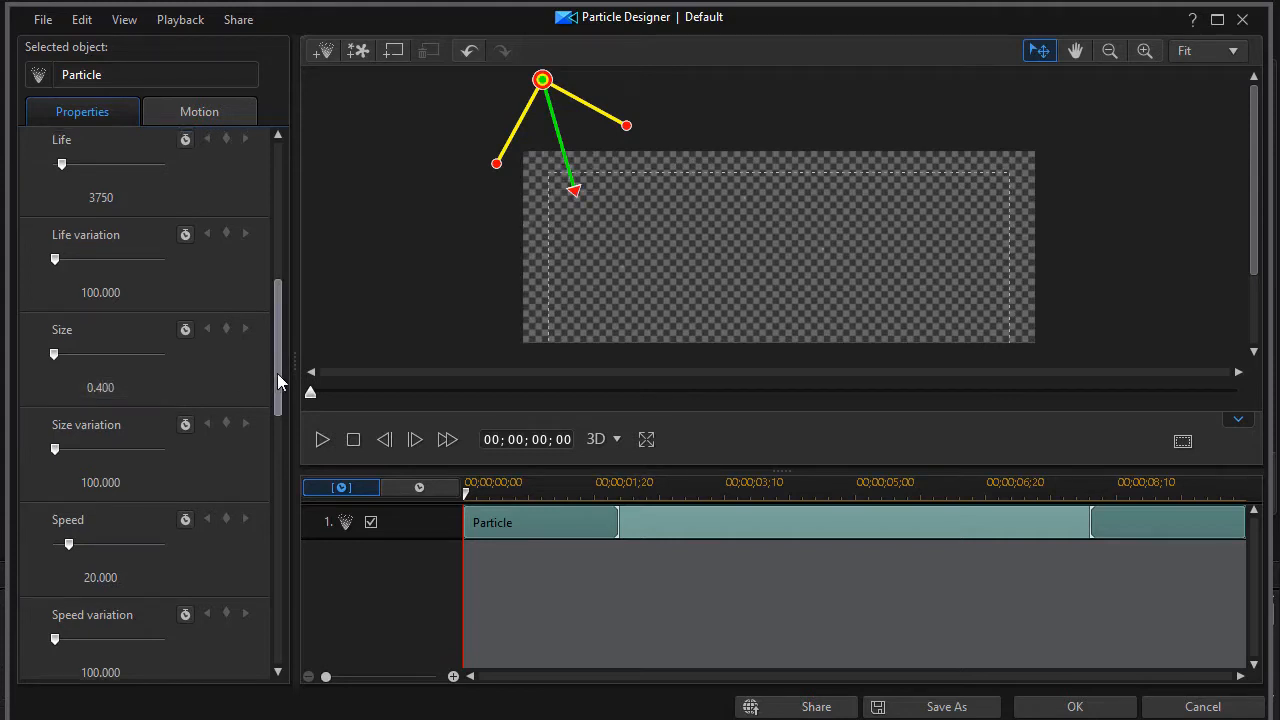
# Lower the Max count slider down to 20 particles.
pyautogui.scroll(-3)
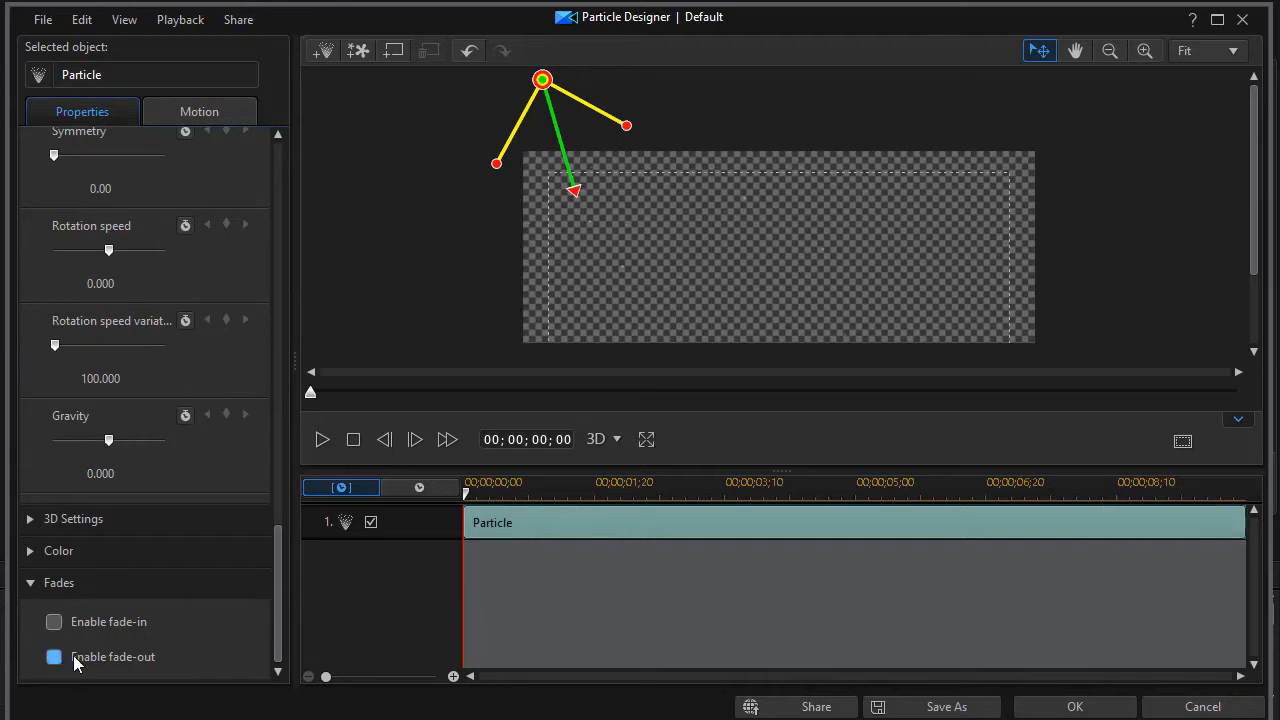
pyautogui.scroll(3)
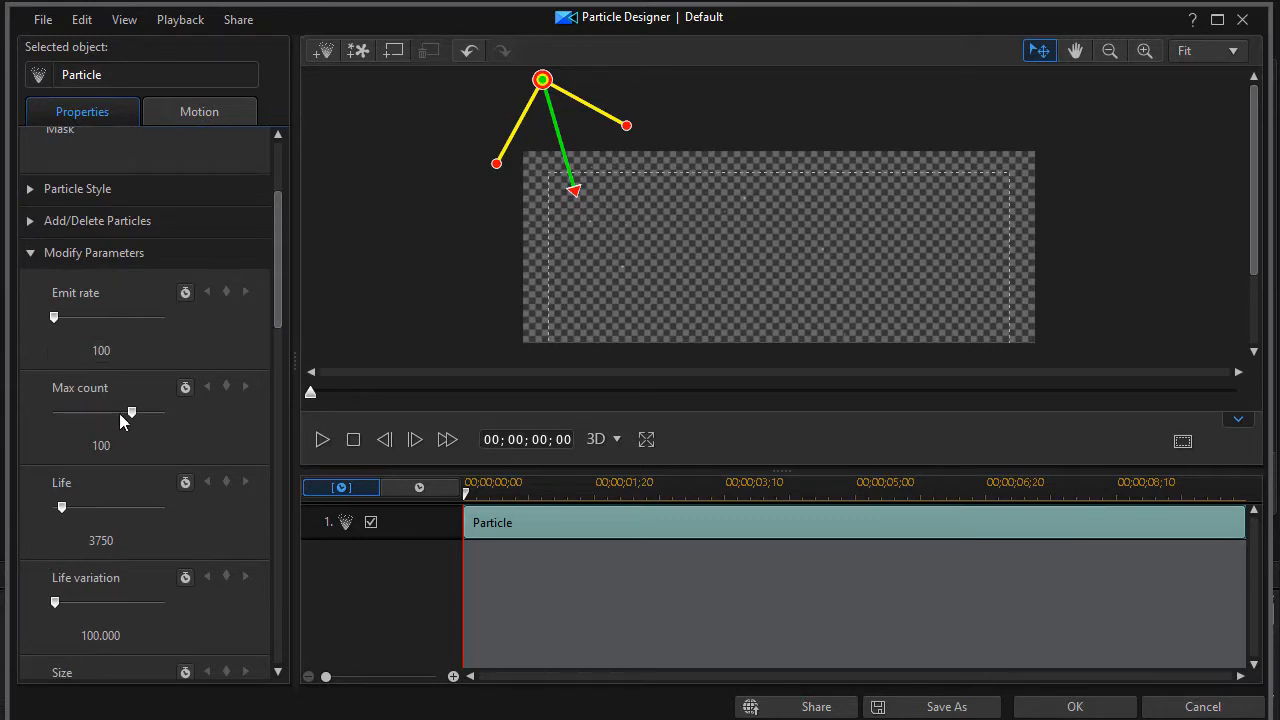
pyautogui.moveTo(132, 412); pyautogui.dragTo(120, 412)
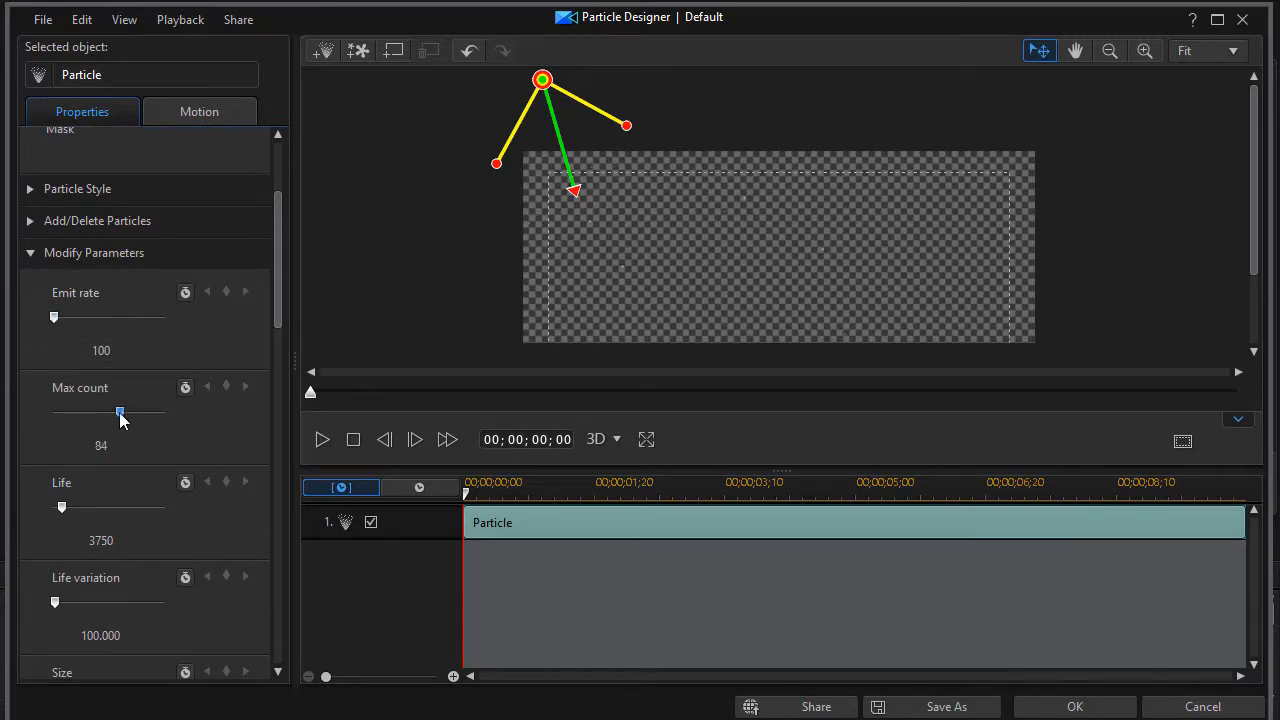
pyautogui.moveTo(120, 412); pyautogui.dragTo(78, 412)
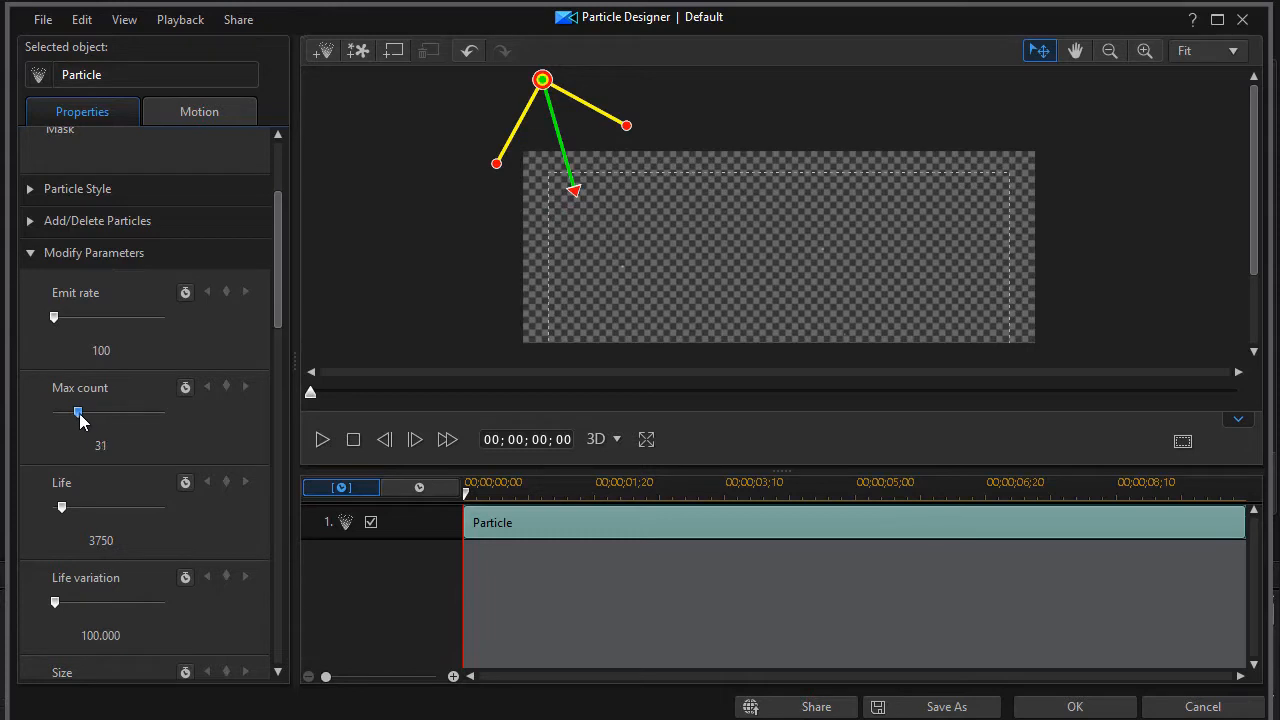
pyautogui.moveTo(78, 412); pyautogui.dragTo(72, 412)
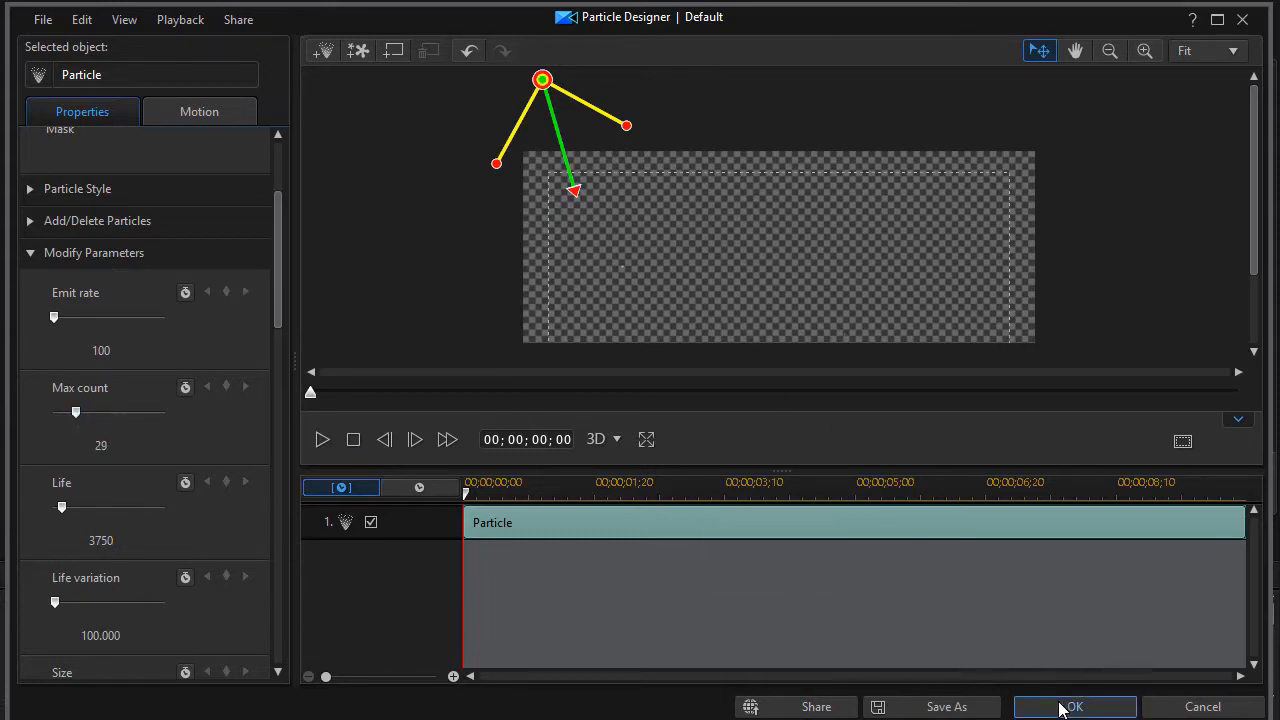
# Confirm Particle Designer to save the effect as 'snow' in the custom library.
pyautogui.click(946, 706)
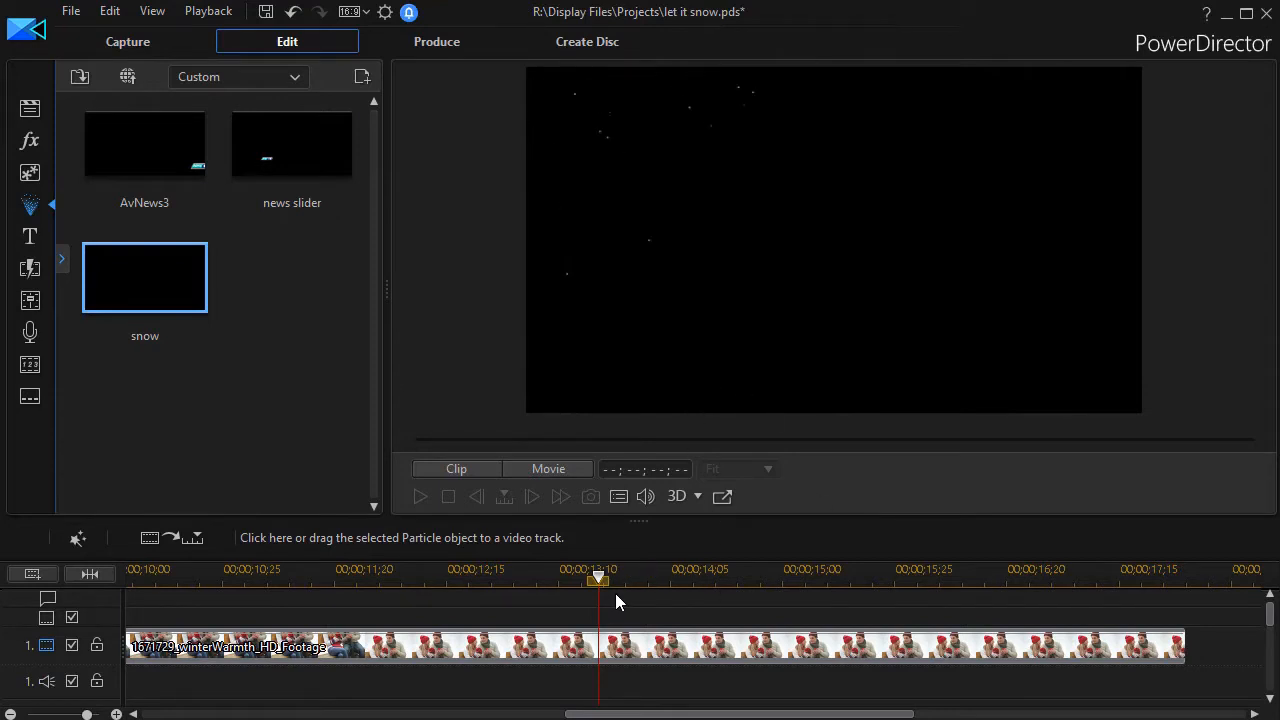
pyautogui.moveTo(156, 292)
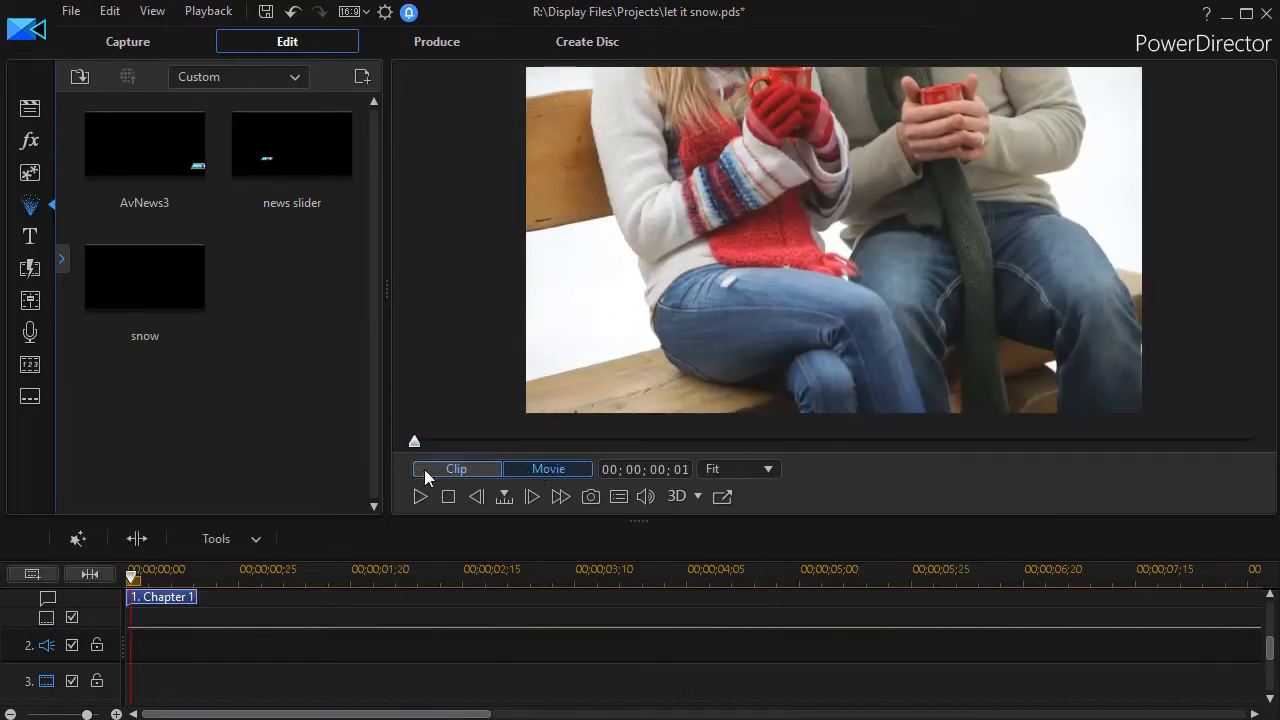
# Play the couple footage and scrub to a later point in the preview.
pyautogui.click(420, 496)
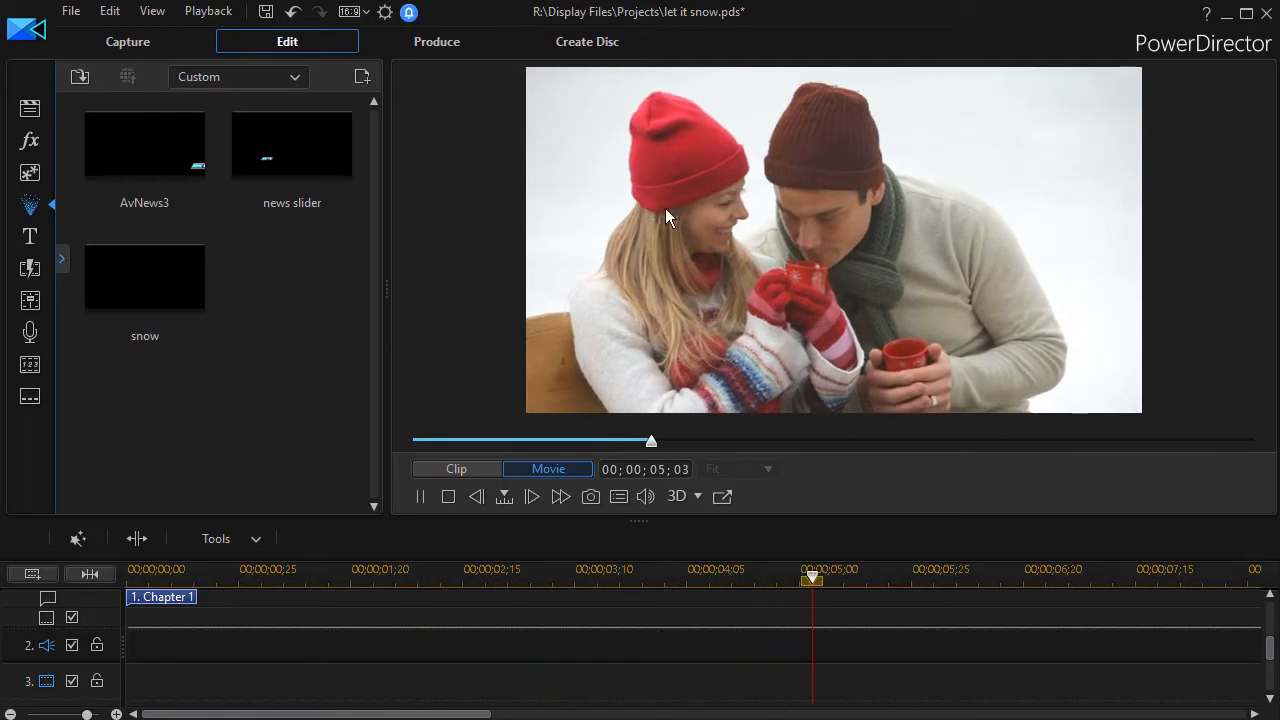
pyautogui.moveTo(812, 576); pyautogui.dragTo(1086, 576)
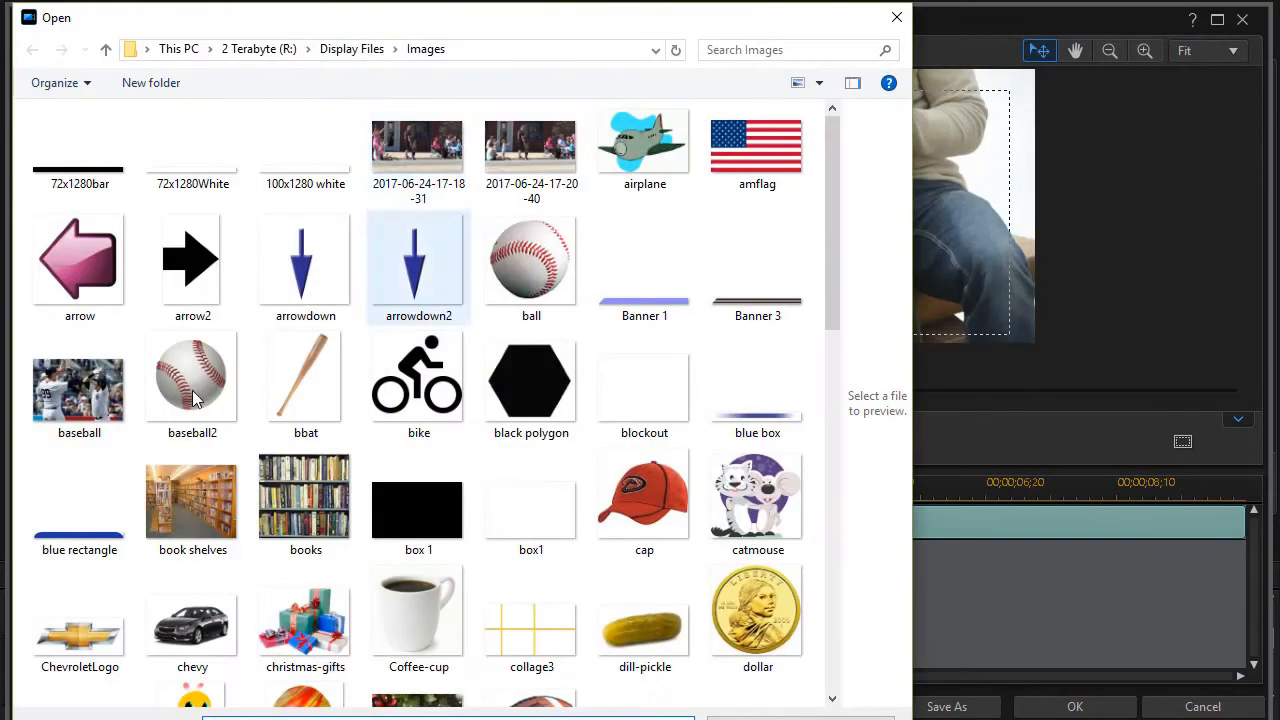
# Choose snow1 as the image for the second particle layer, Particle1.
pyautogui.scroll(-3)
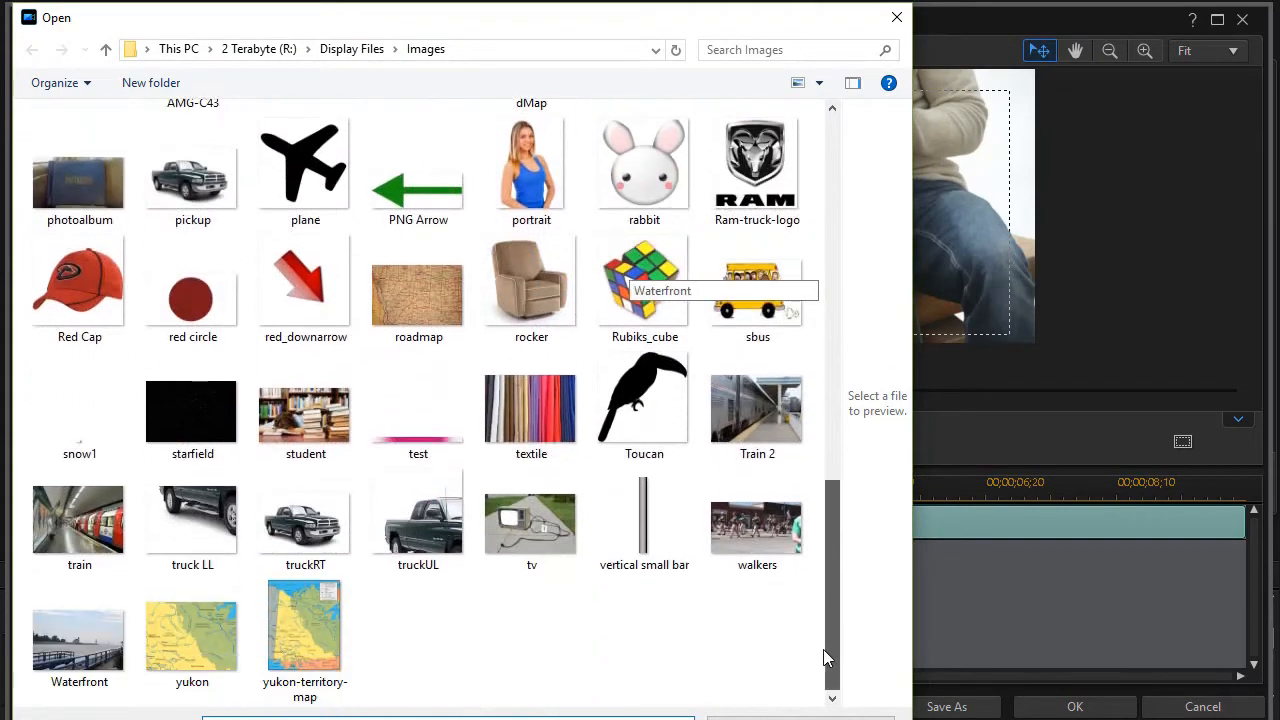
pyautogui.click(80, 404)
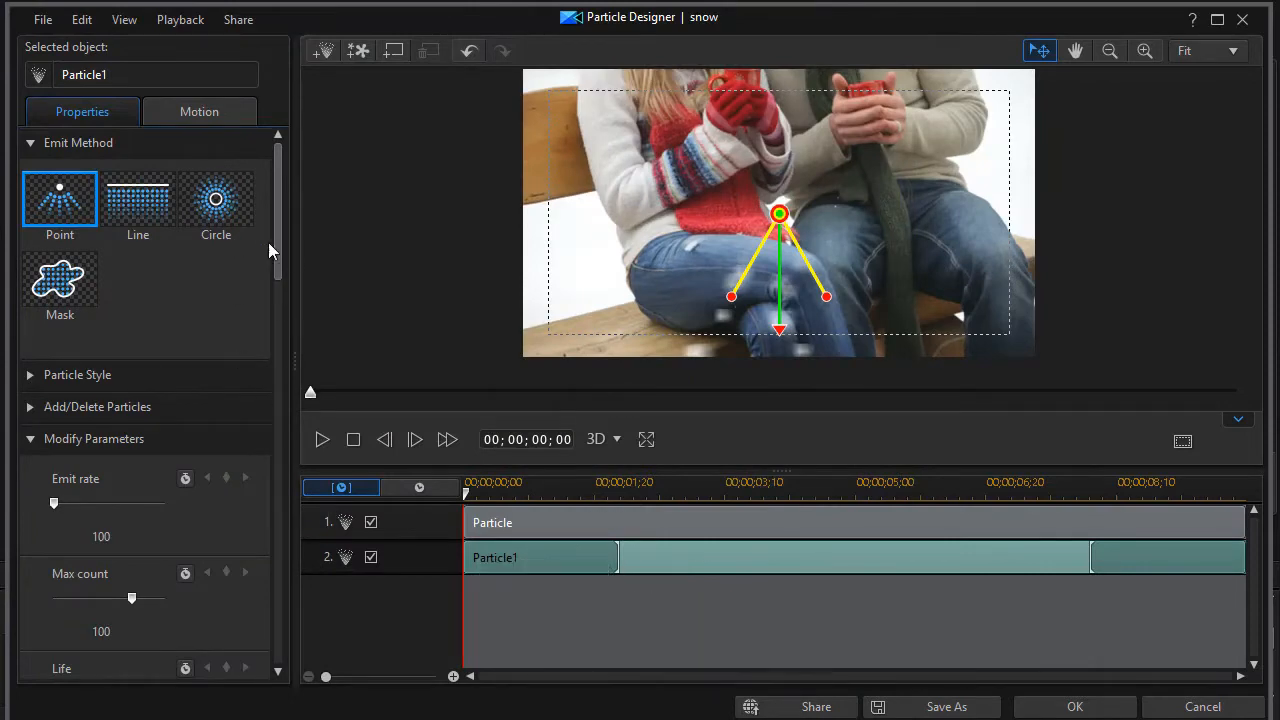
# Adjust Particle1's size and emit settings in Modify Parameters.
pyautogui.scroll(-3)
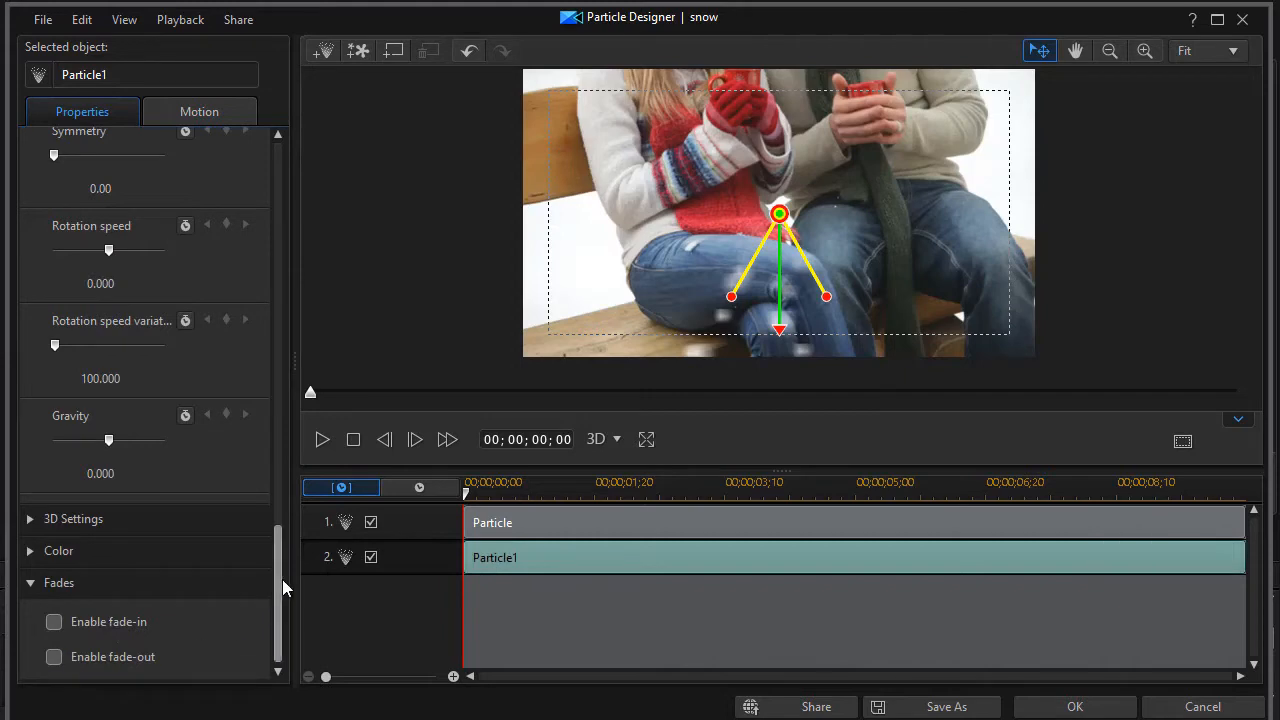
pyautogui.scroll(3)
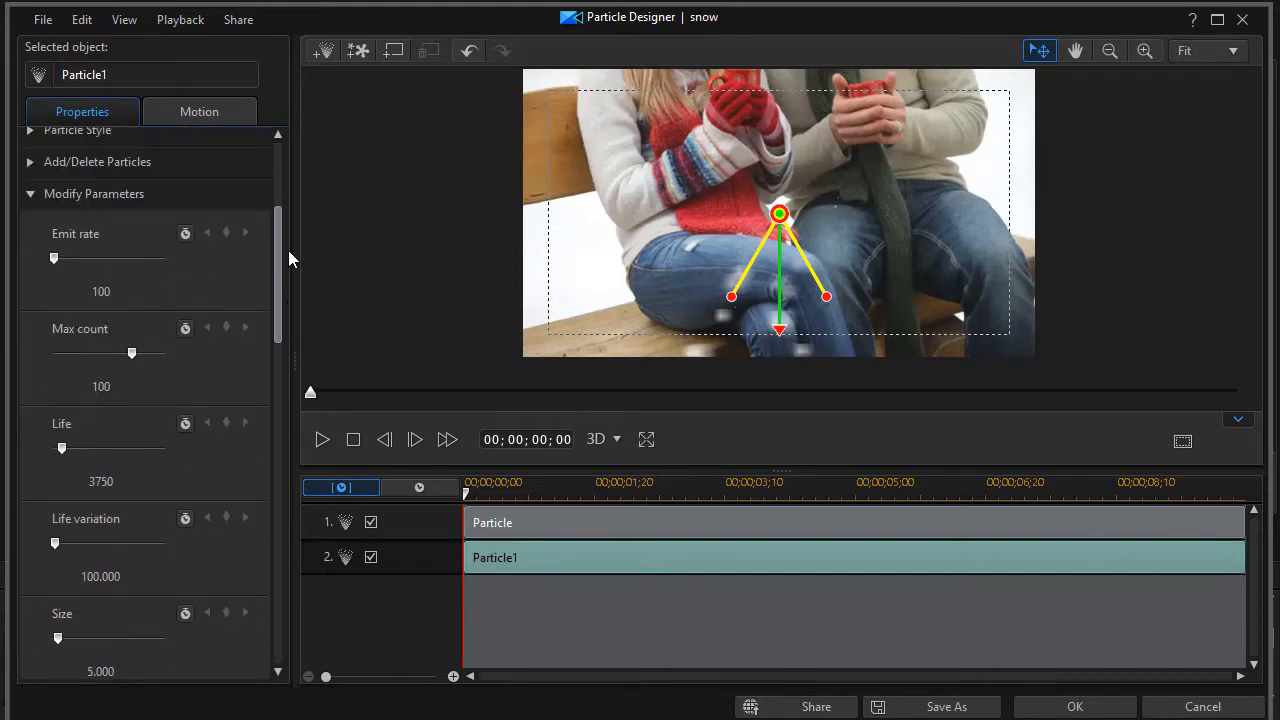
pyautogui.scroll(-3)
pyautogui.write('0.800')
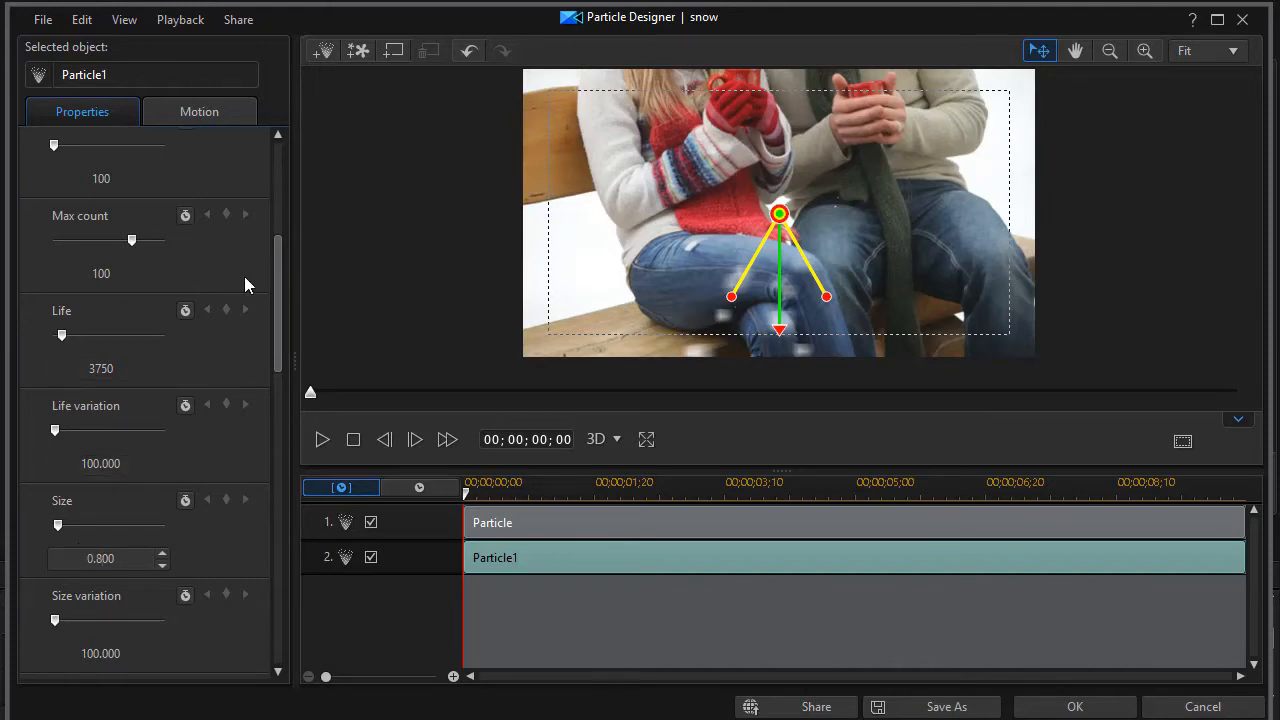
pyautogui.click(100, 272)
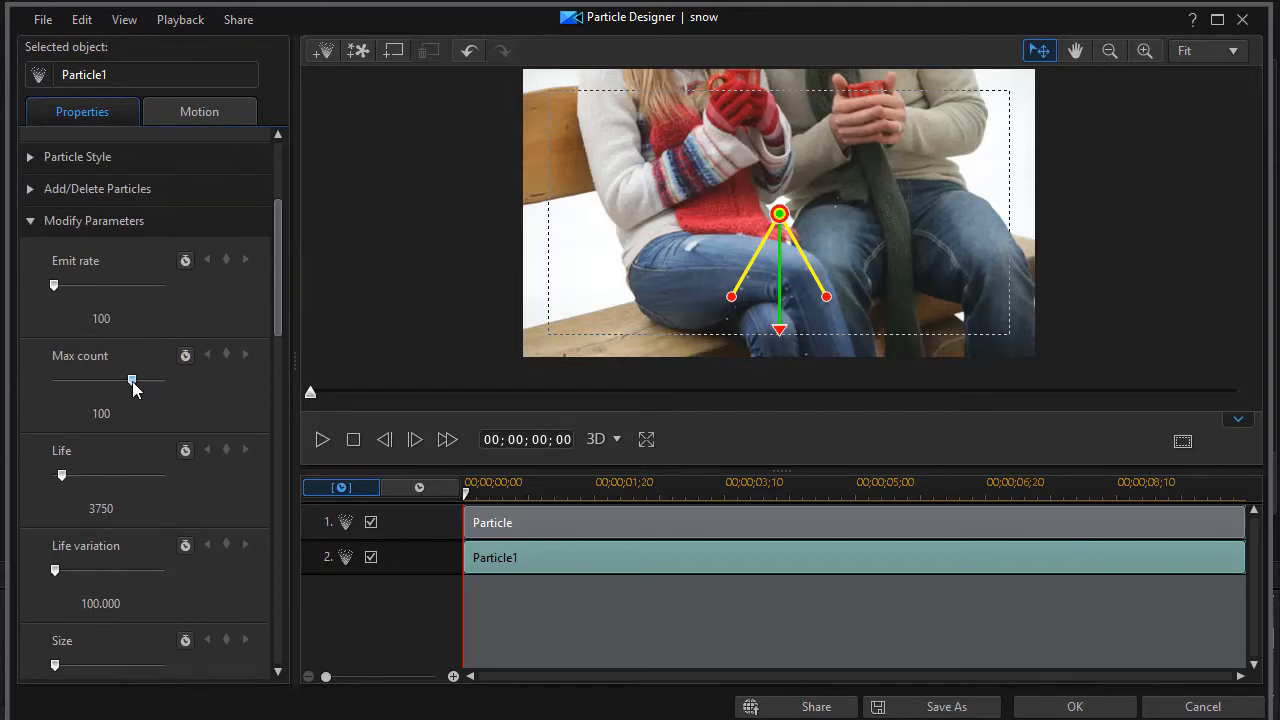
# Raise Particle1's max count to 250 and confirm the designer.
pyautogui.moveTo(130, 380); pyautogui.dragTo(140, 380)
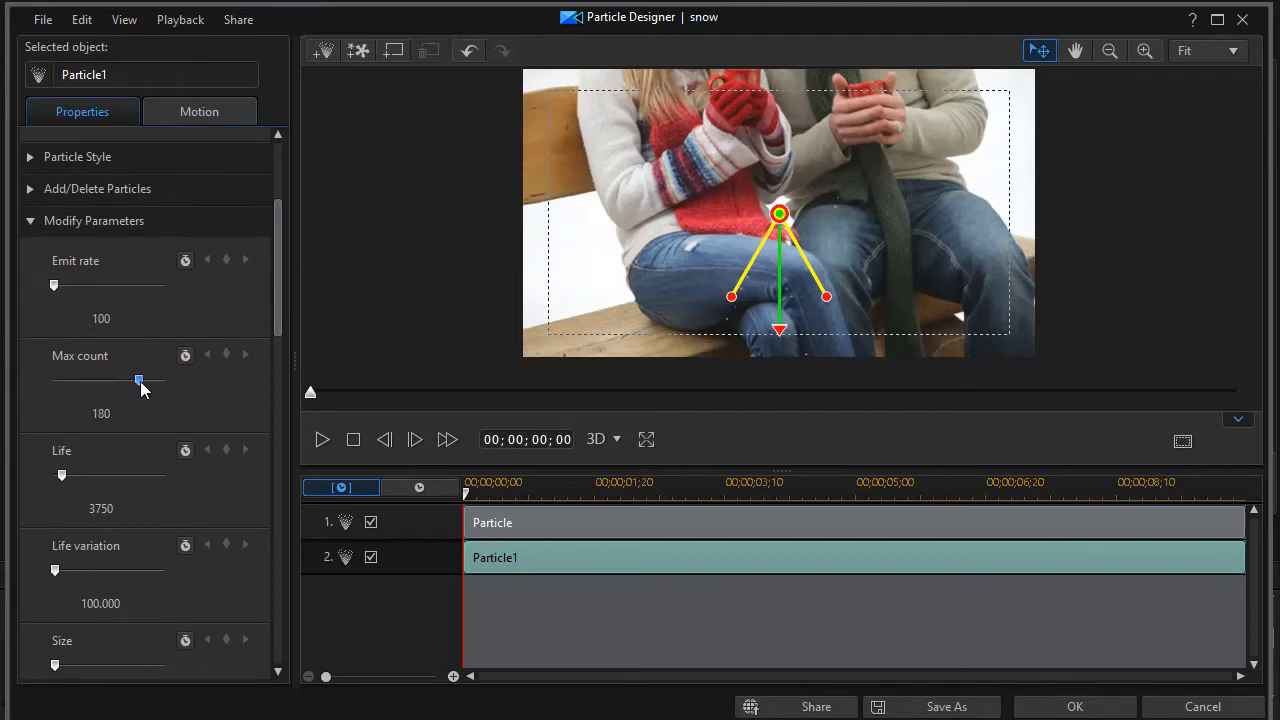
pyautogui.moveTo(140, 380); pyautogui.dragTo(146, 380)
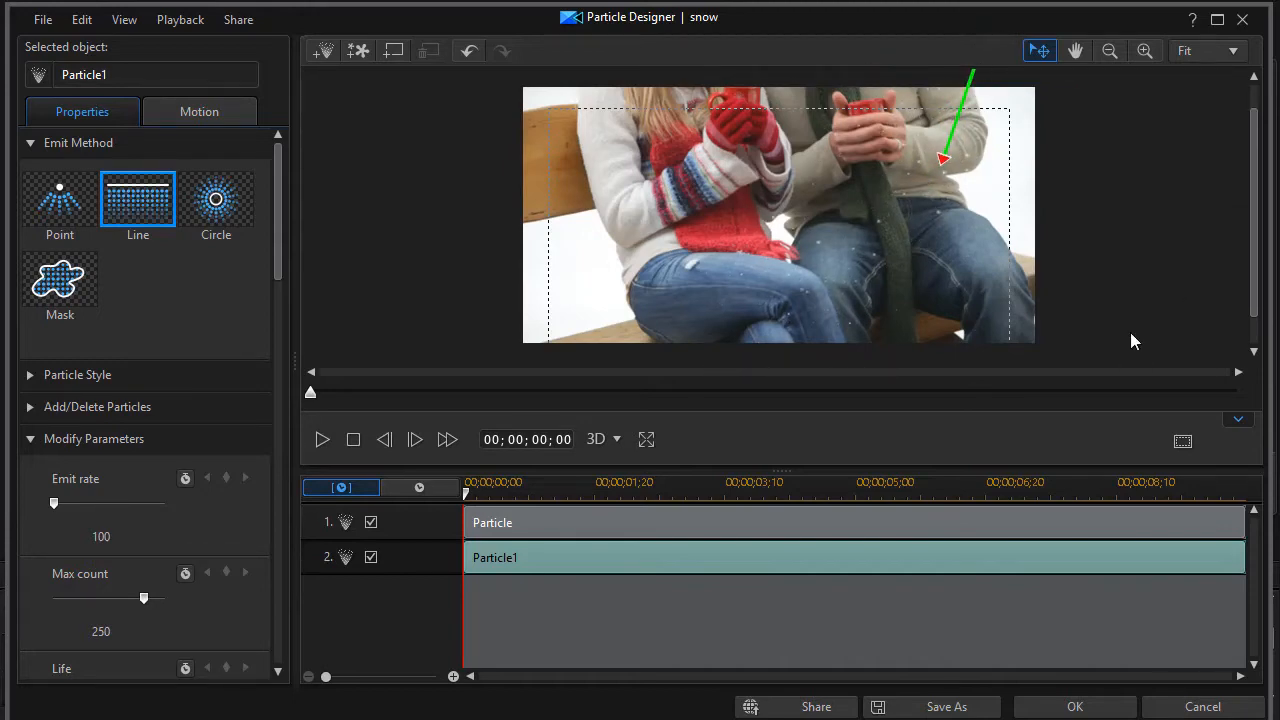
pyautogui.click(1074, 706)
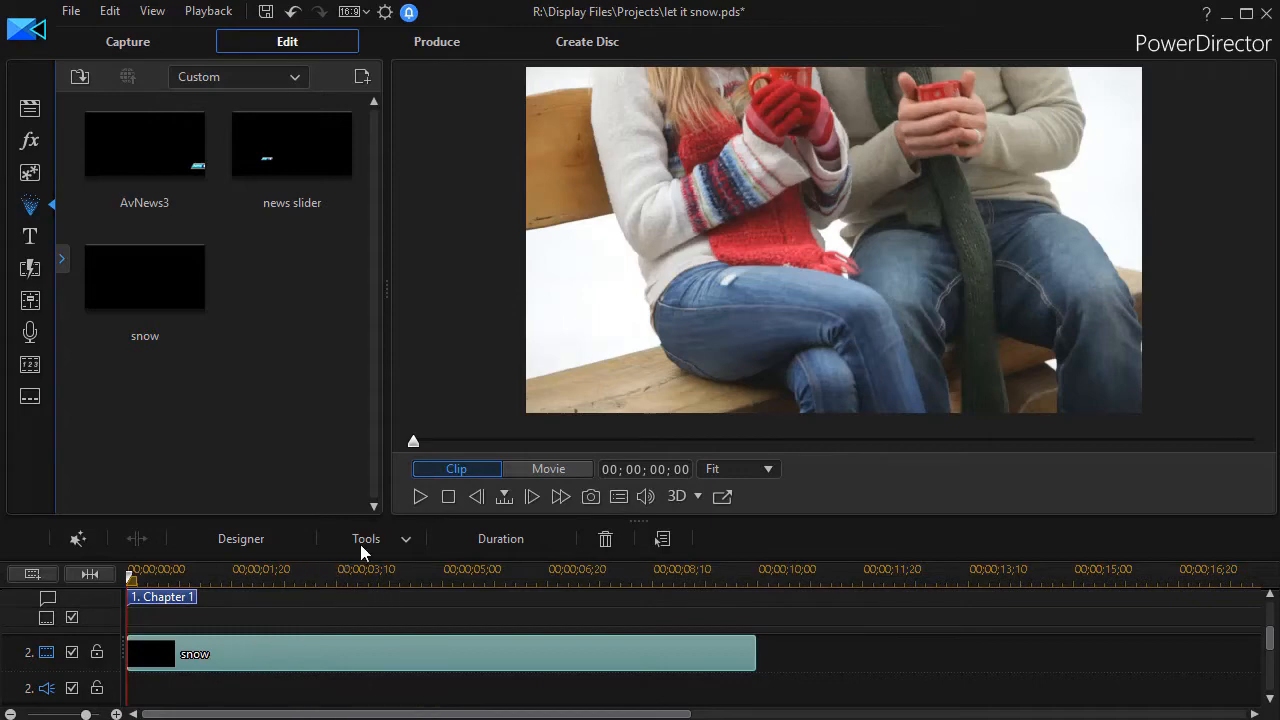
# Preview the whole movie briefly, then browse for the Particle2 layer's image.
pyautogui.click(548, 468)
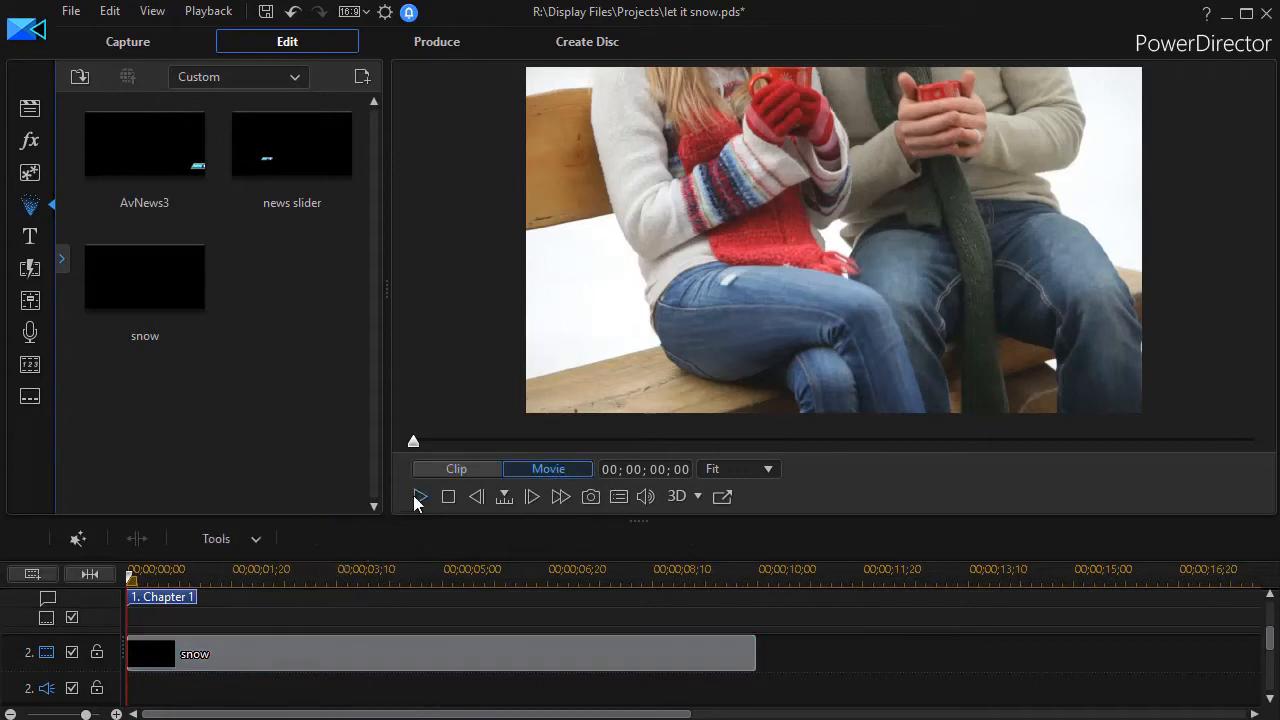
pyautogui.click(420, 496)
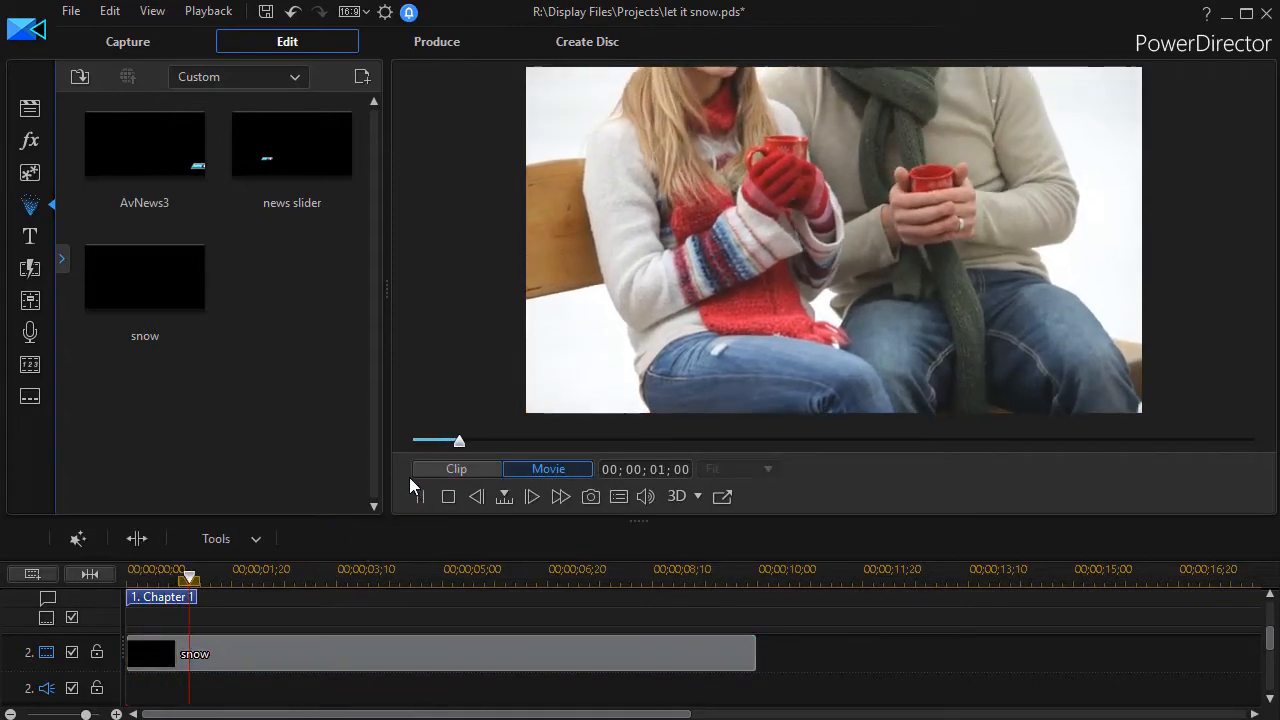
pyautogui.click(532, 496)
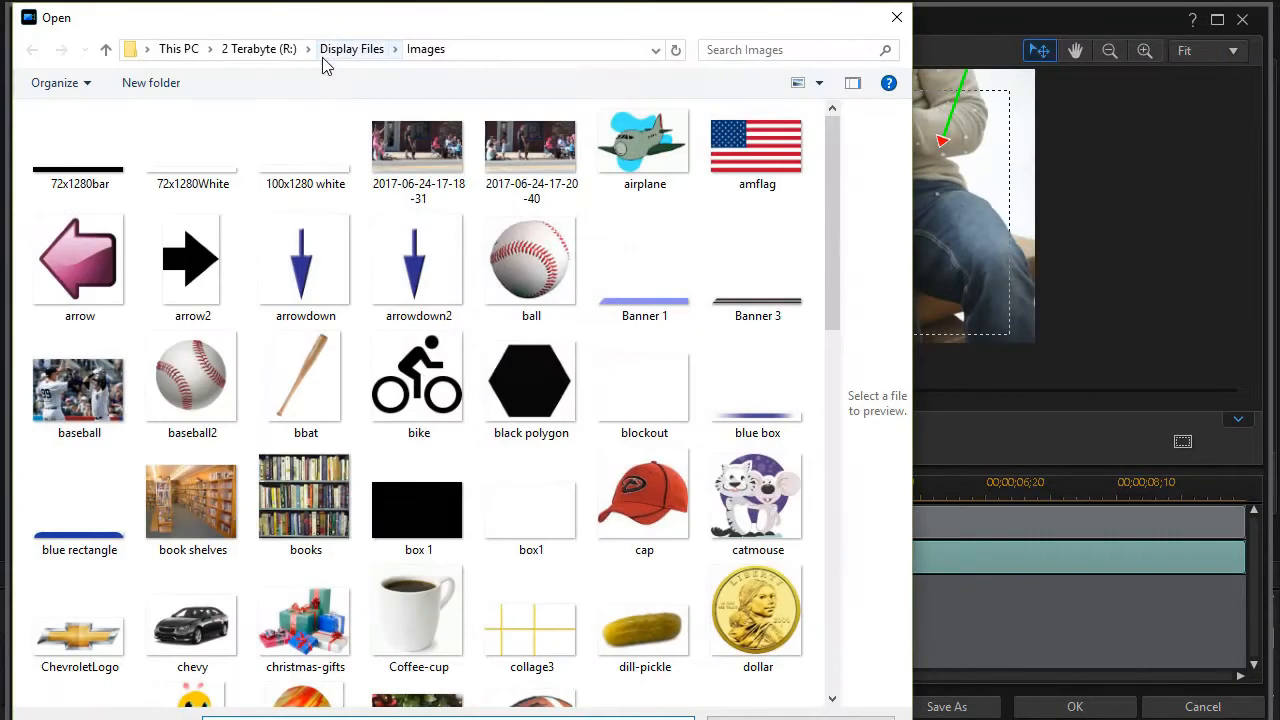
pyautogui.scroll(-3)
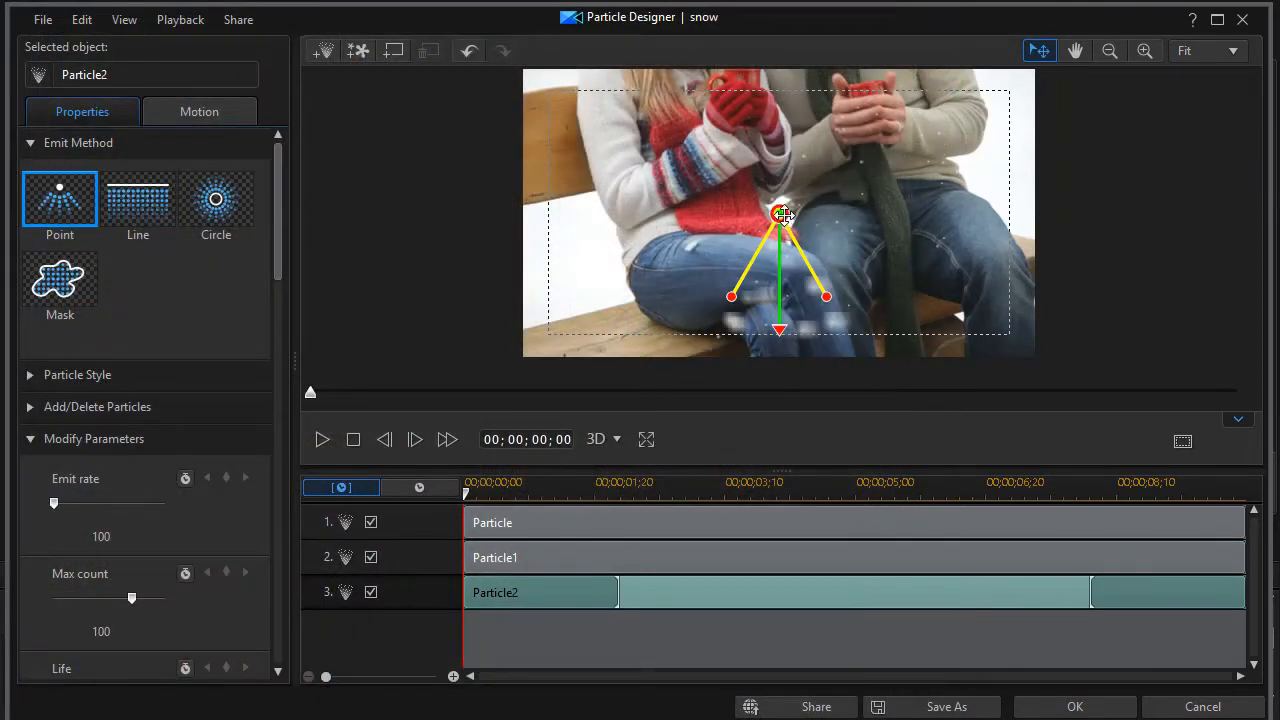
# Move the Particle2 emitter to the top-right corner, emit rate 1637, max count 68.
pyautogui.moveTo(780, 212); pyautogui.dragTo(1052, 80)
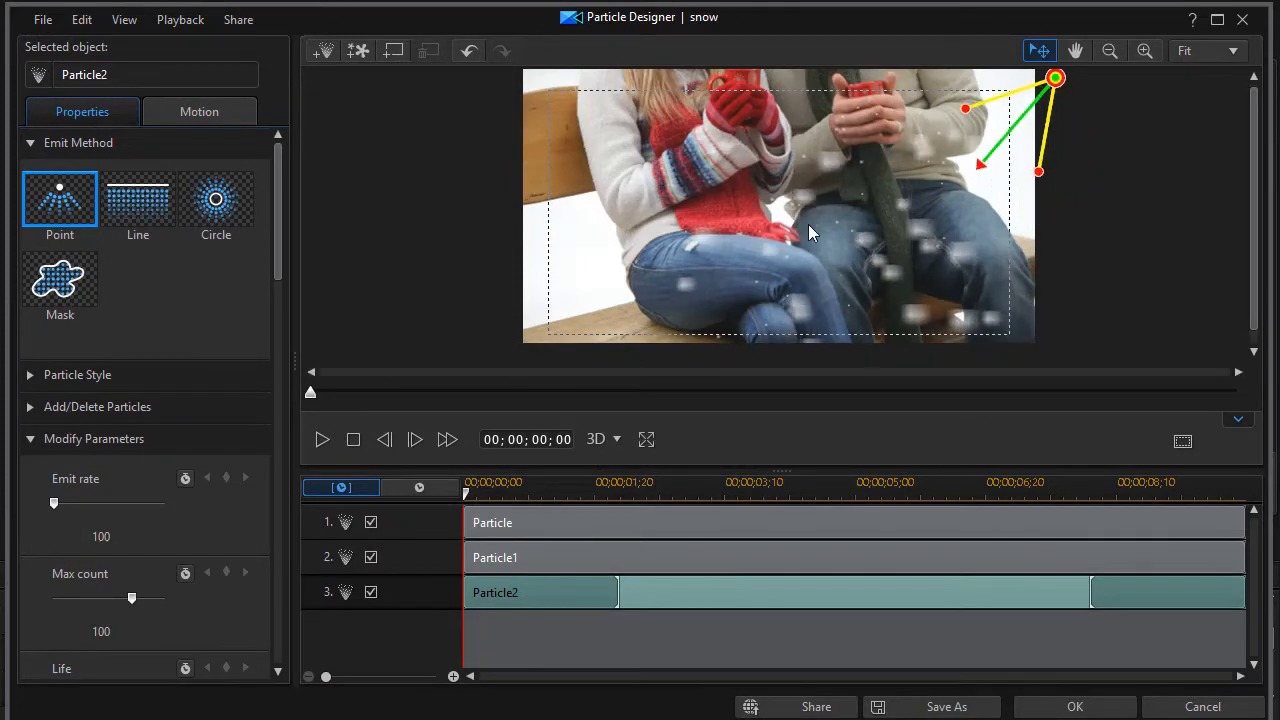
pyautogui.scroll(-3)
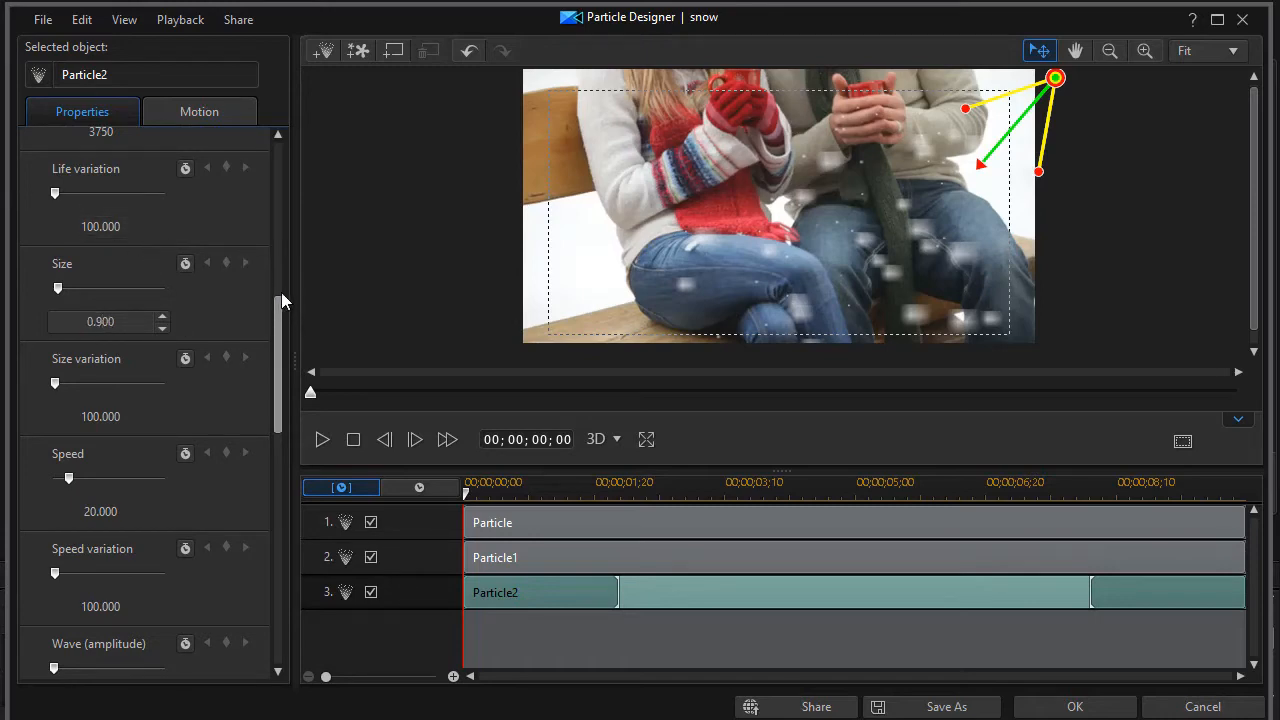
pyautogui.scroll(3)
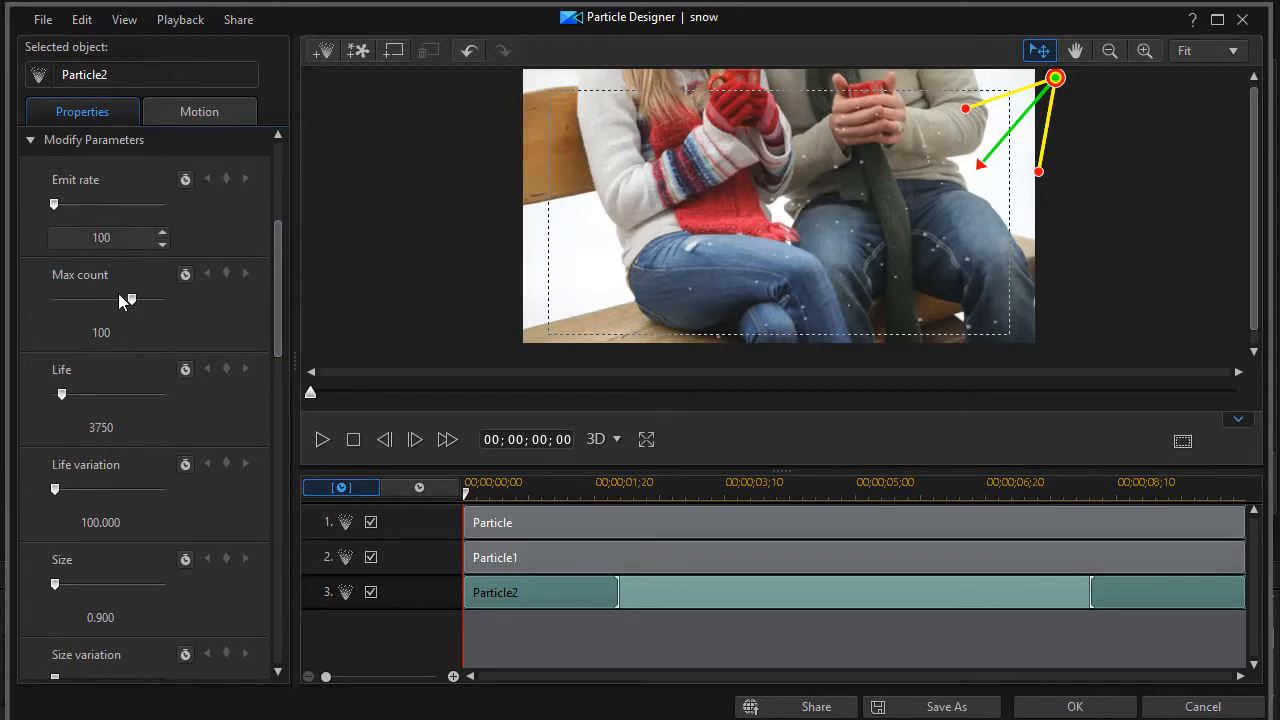
pyautogui.moveTo(128, 300); pyautogui.dragTo(106, 300)
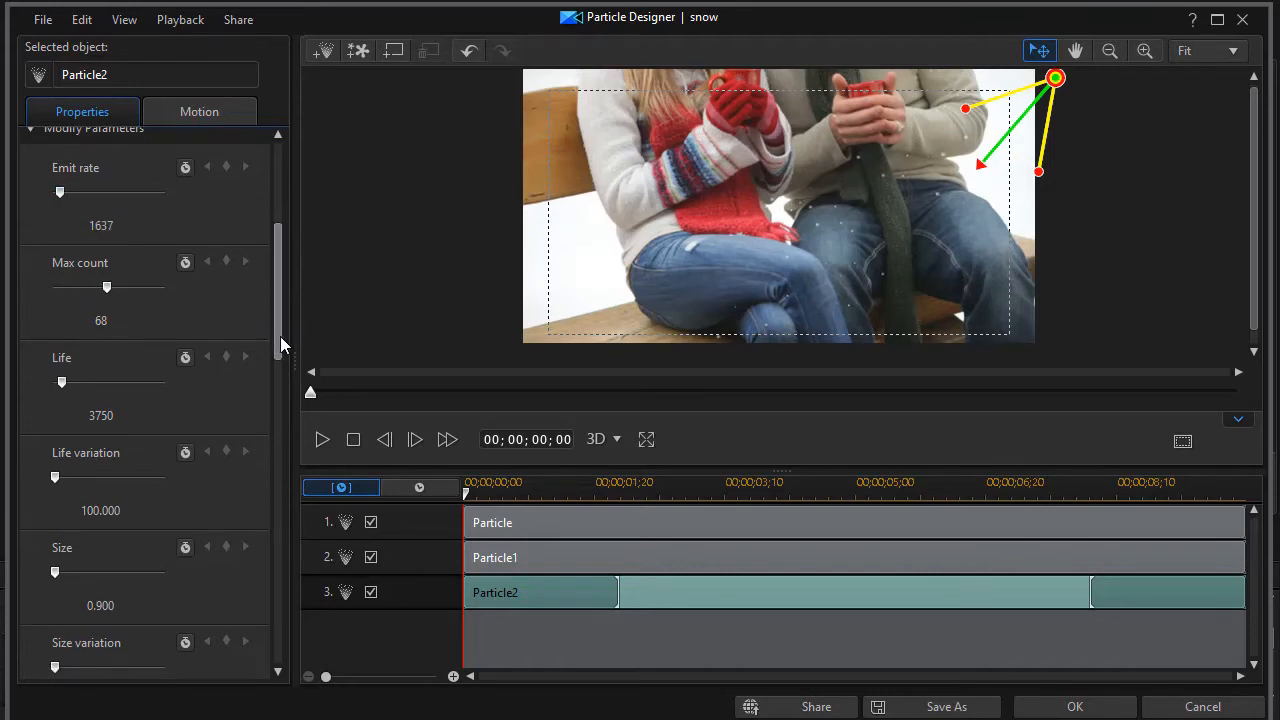
# Scroll through Modify Parameters back up to the Max count setting.
pyautogui.scroll(-3)
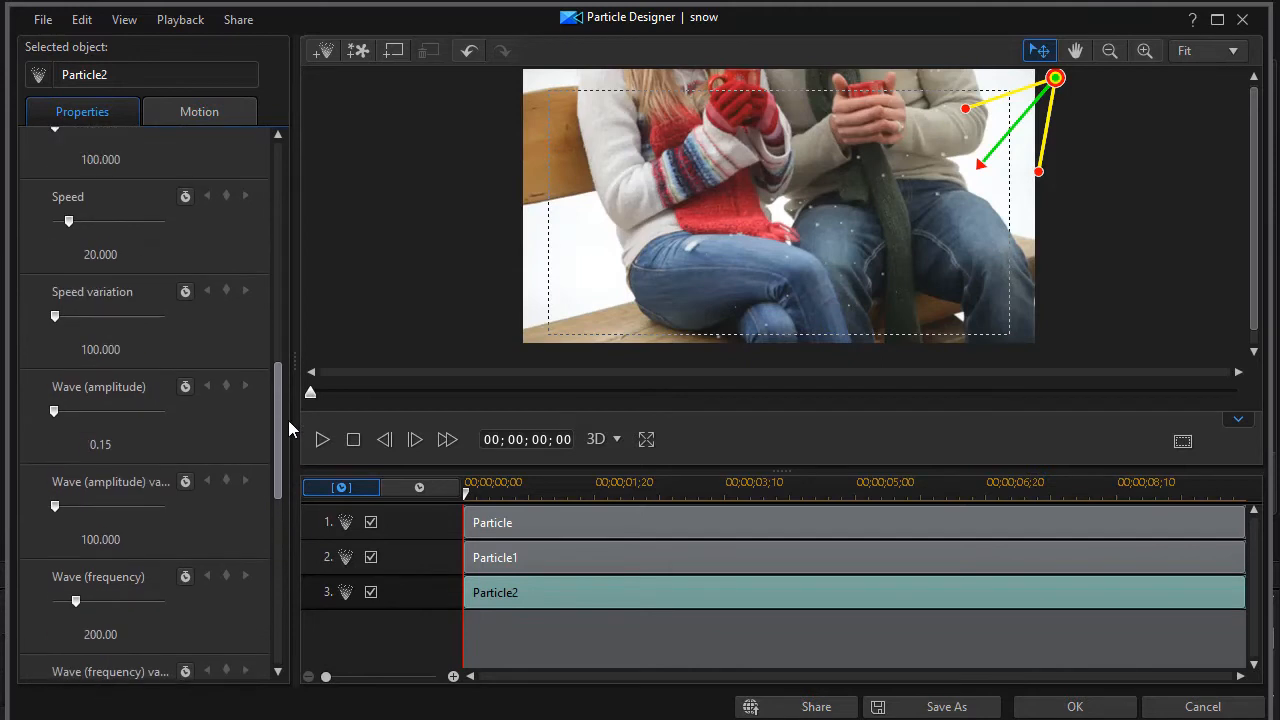
pyautogui.scroll(3)
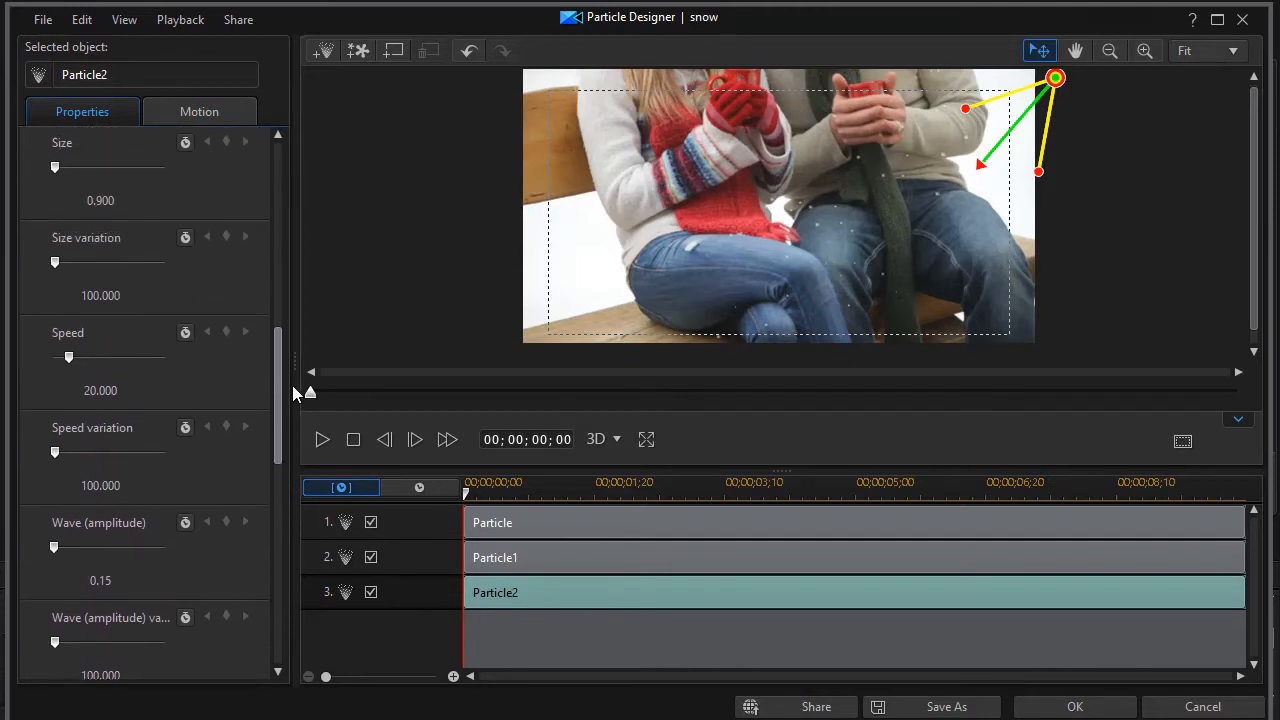
pyautogui.scroll(3)
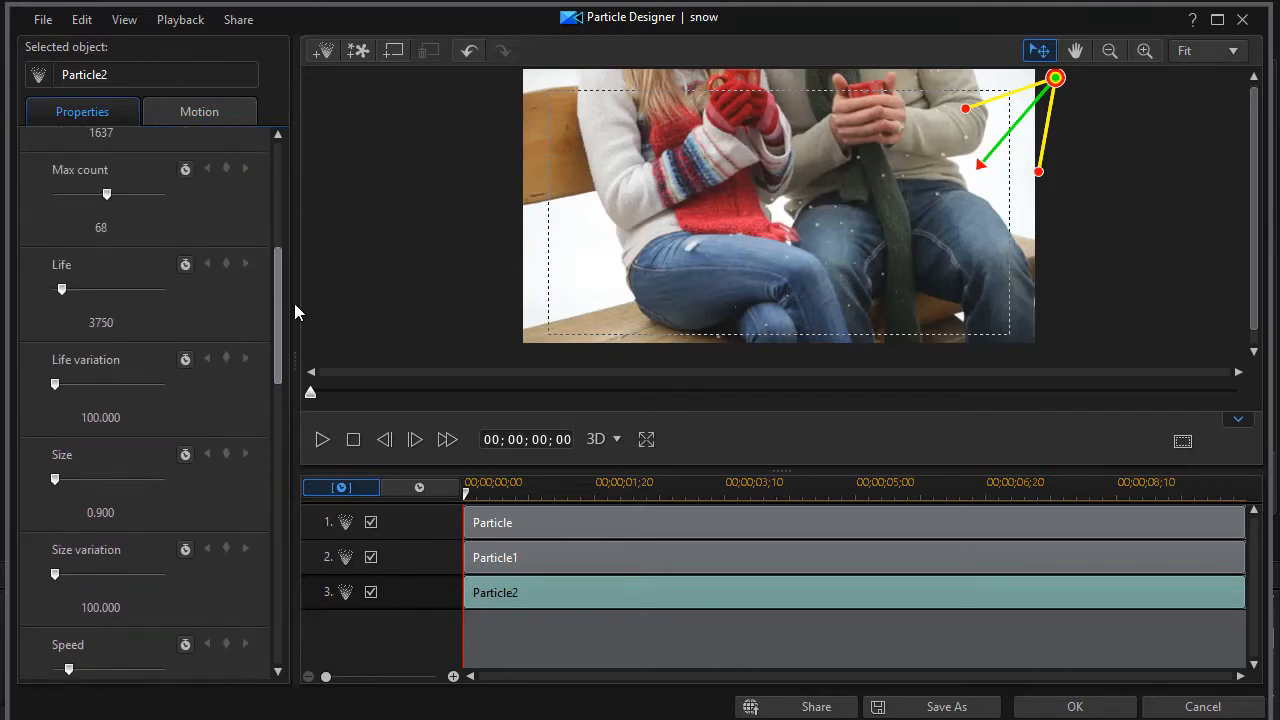
pyautogui.scroll(3)
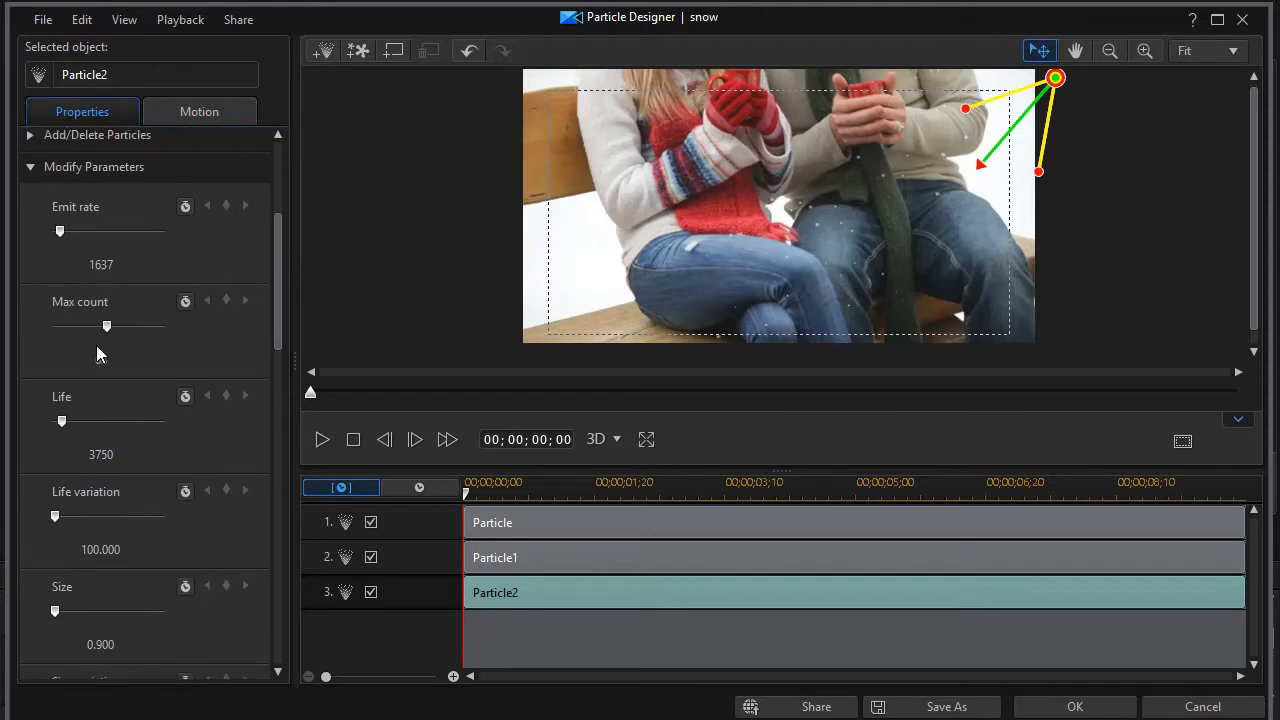
# Enable Max count keyframing and add a 180 keyframe at 00;00;03;27.
pyautogui.click(184, 302)
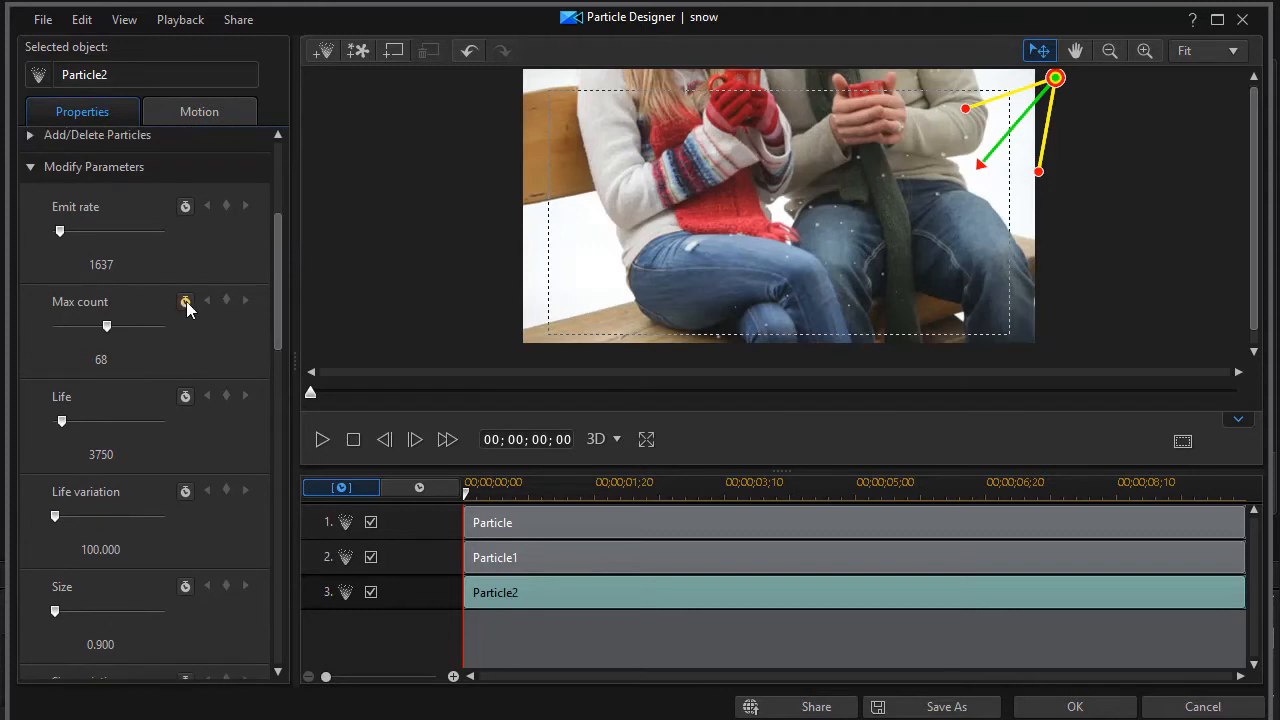
pyautogui.click(184, 300)
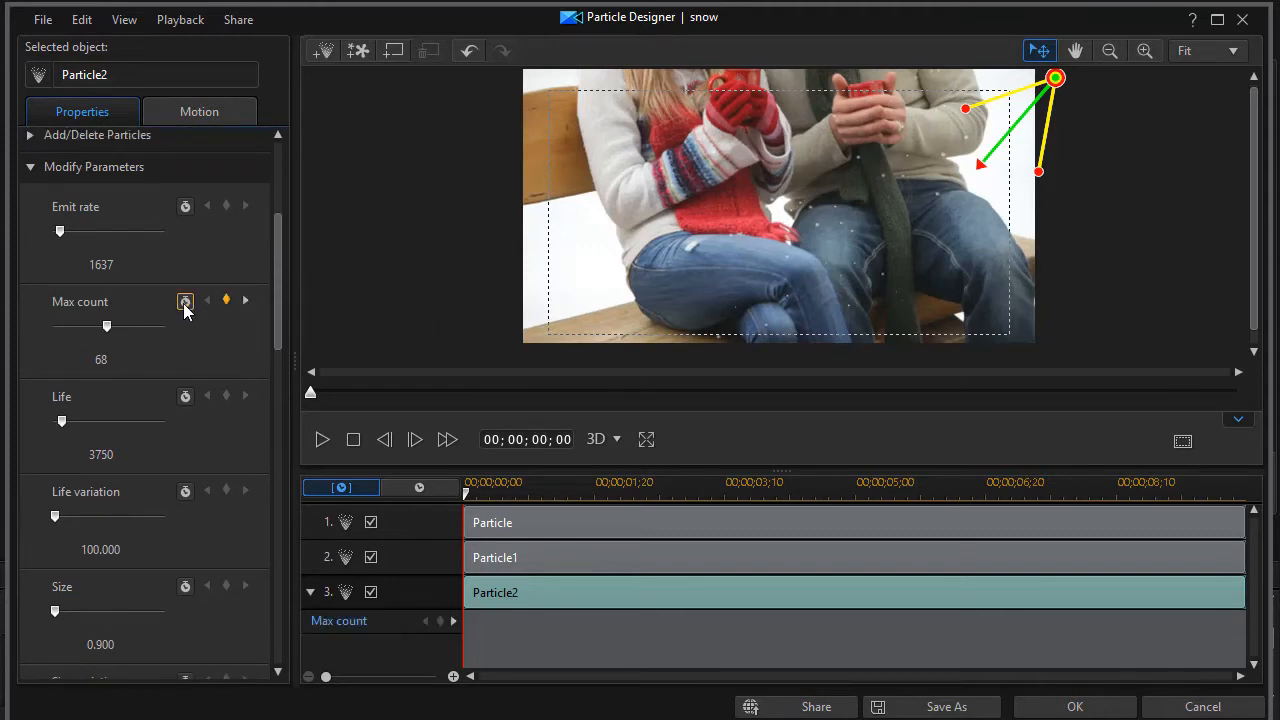
pyautogui.click(184, 300)
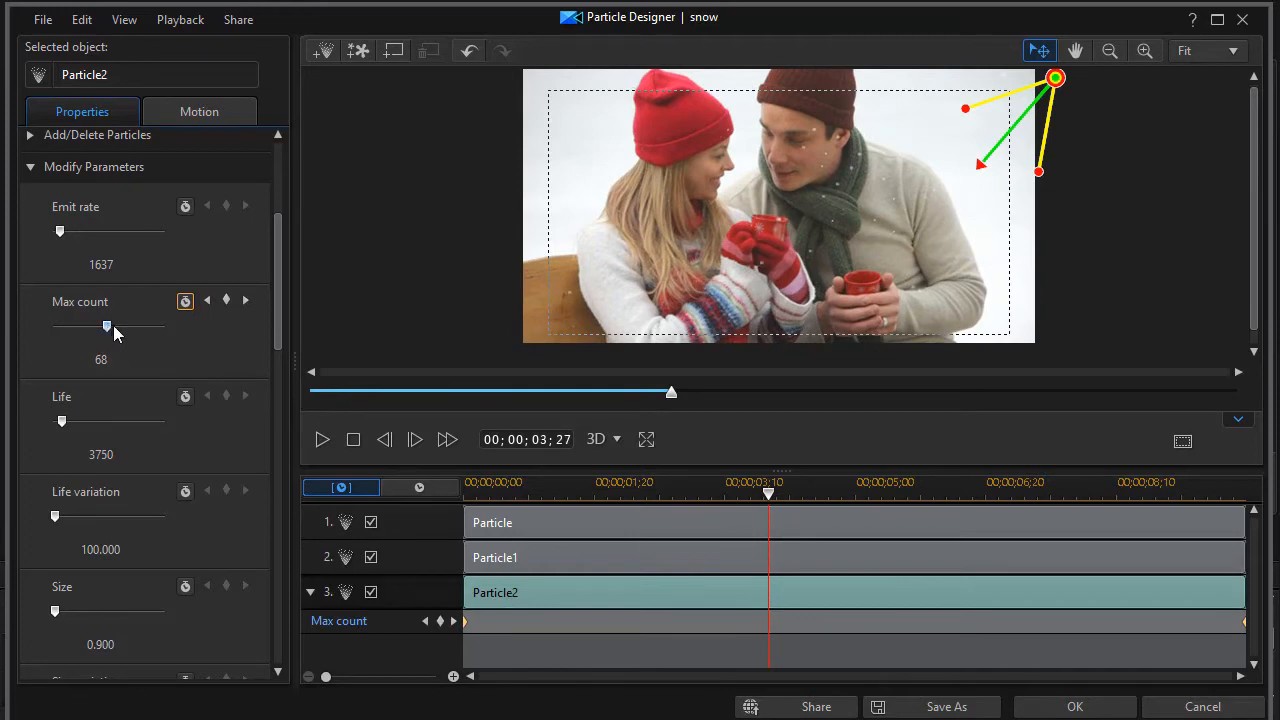
pyautogui.moveTo(108, 328); pyautogui.dragTo(138, 328)
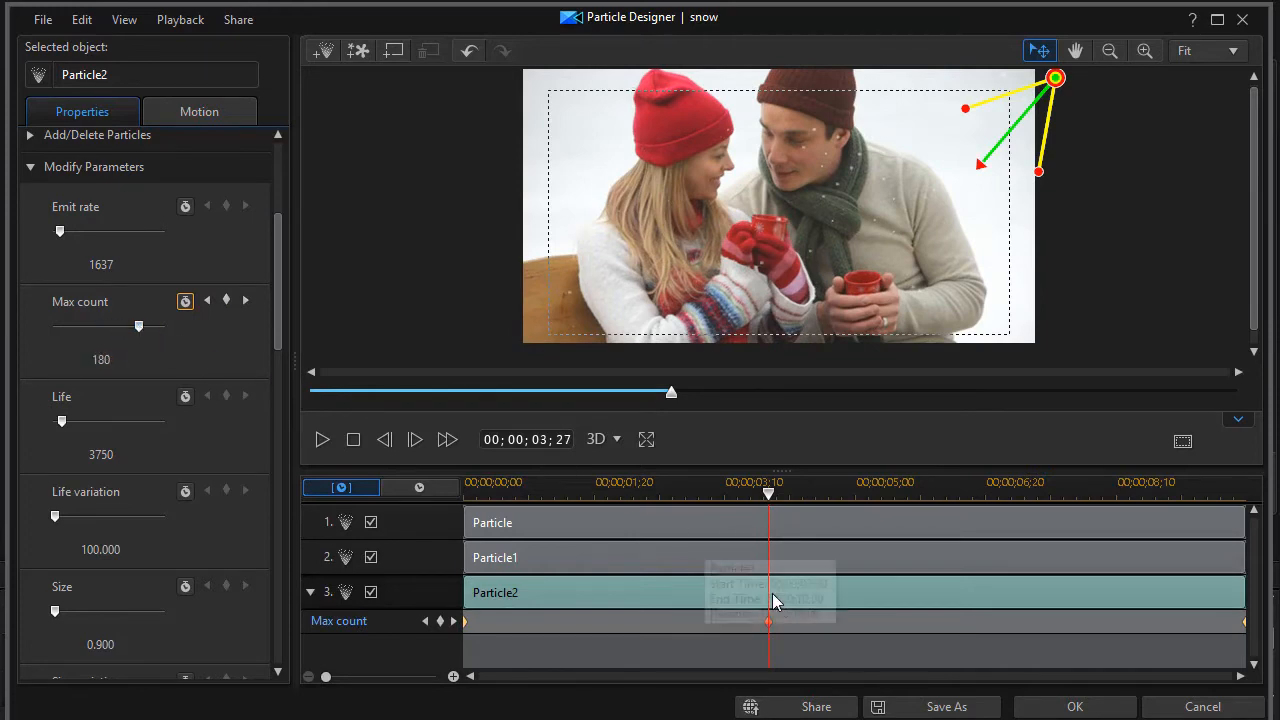
pyautogui.moveTo(770, 636)
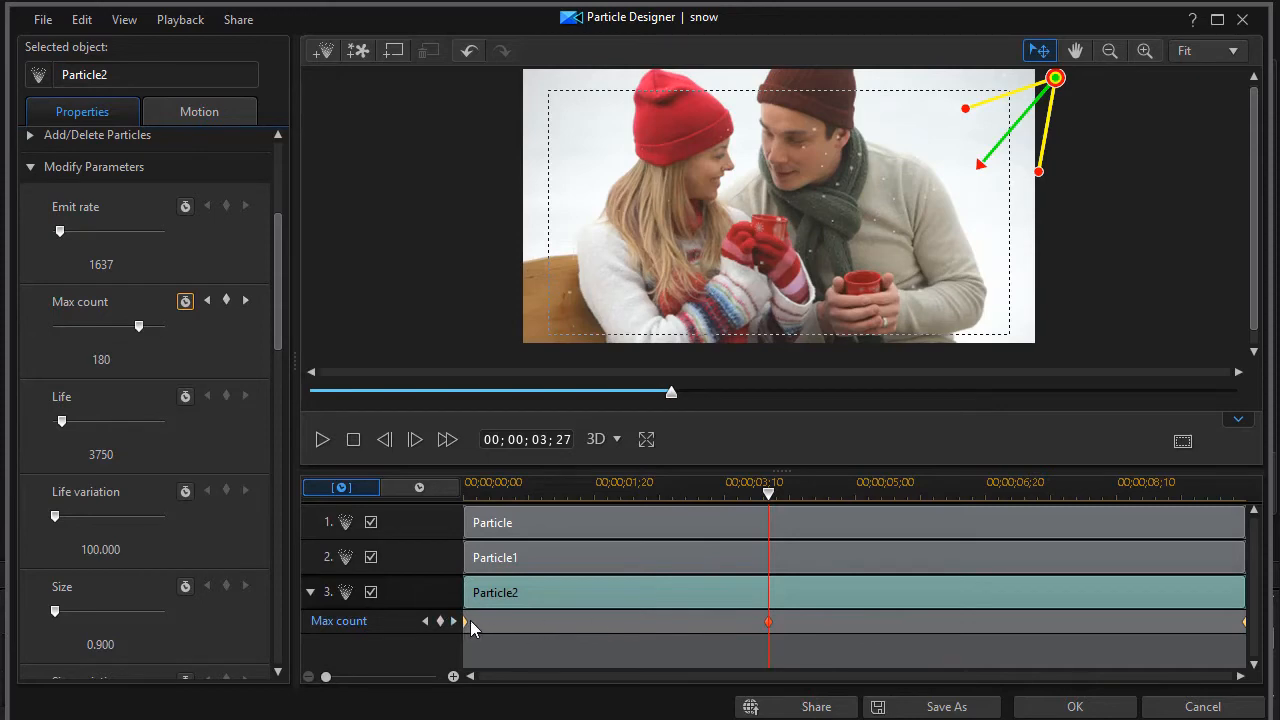
pyautogui.moveTo(296, 278)
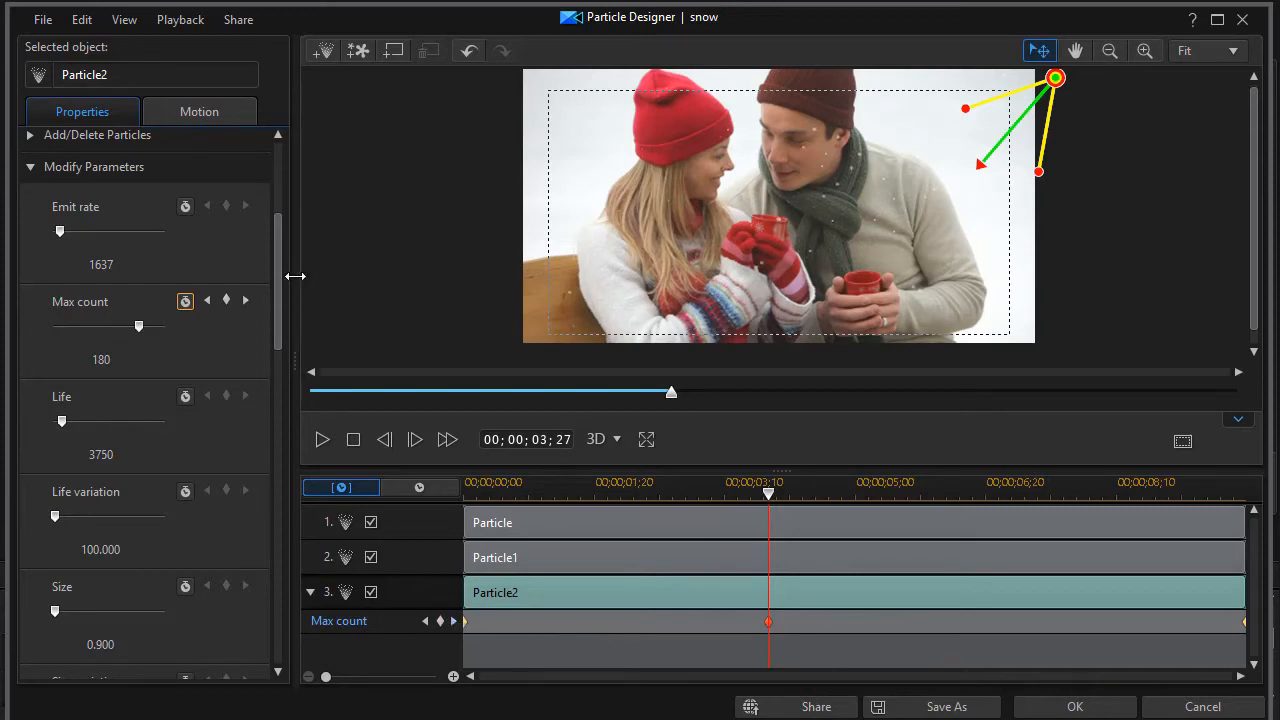
pyautogui.moveTo(282, 316)
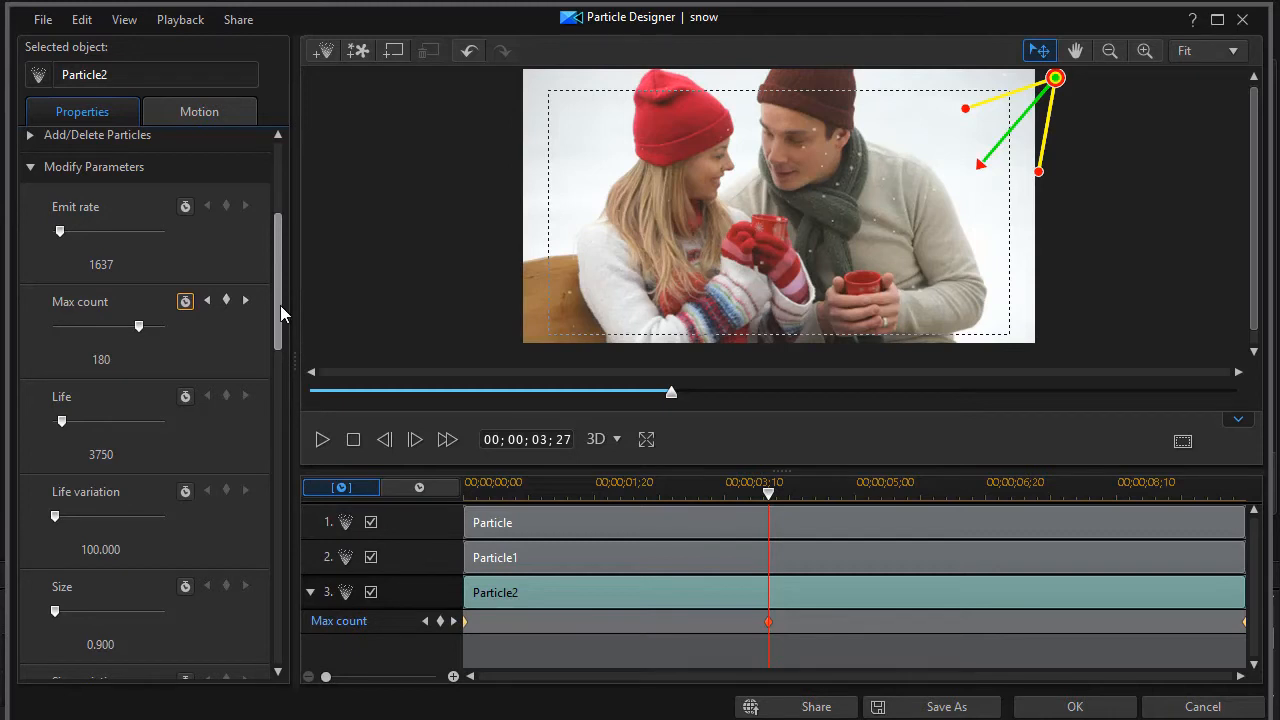
pyautogui.moveTo(282, 312)
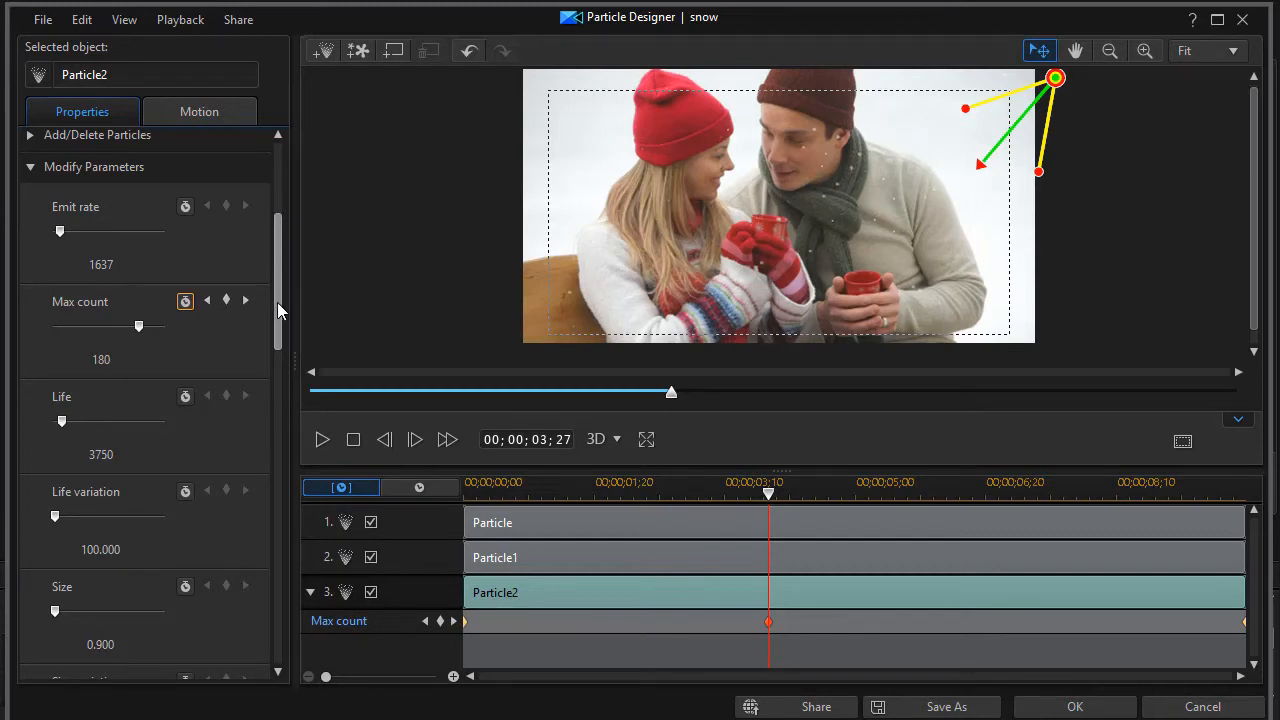
pyautogui.moveTo(268, 288)
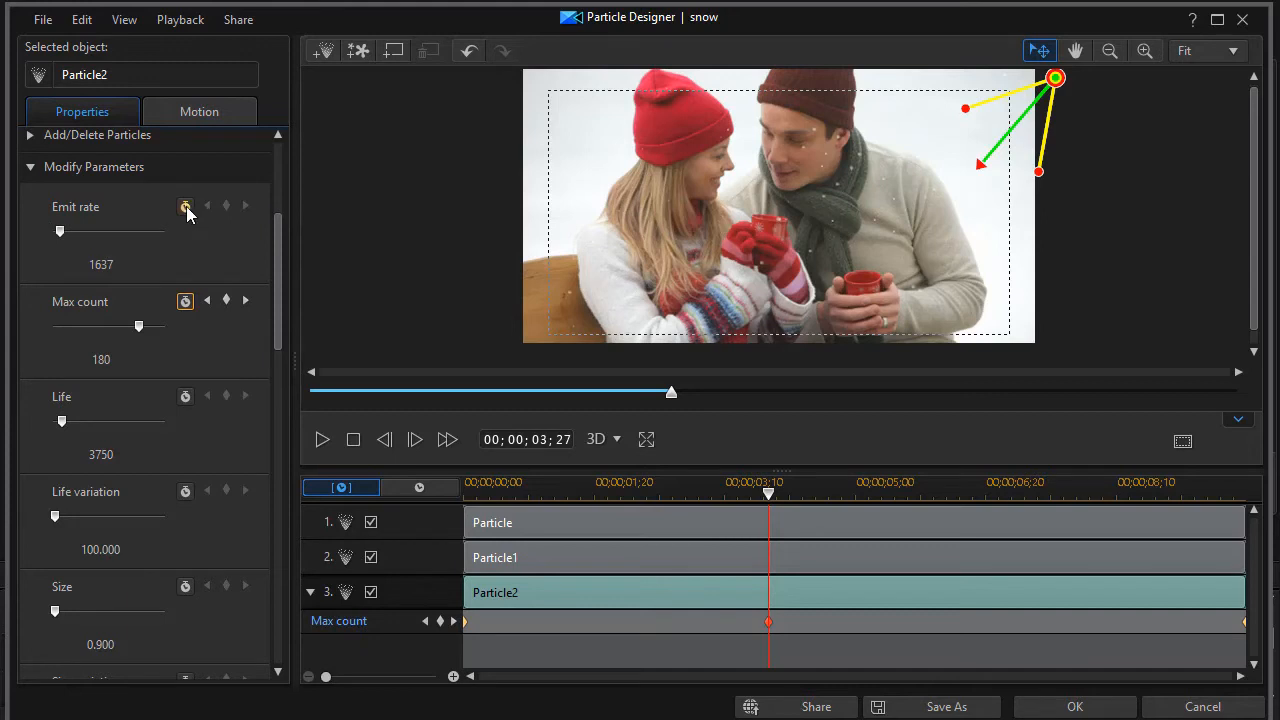
# Keyframe Particle2's emit rate to drop from 1637 to 90 at the five-second mark.
pyautogui.click(184, 206)
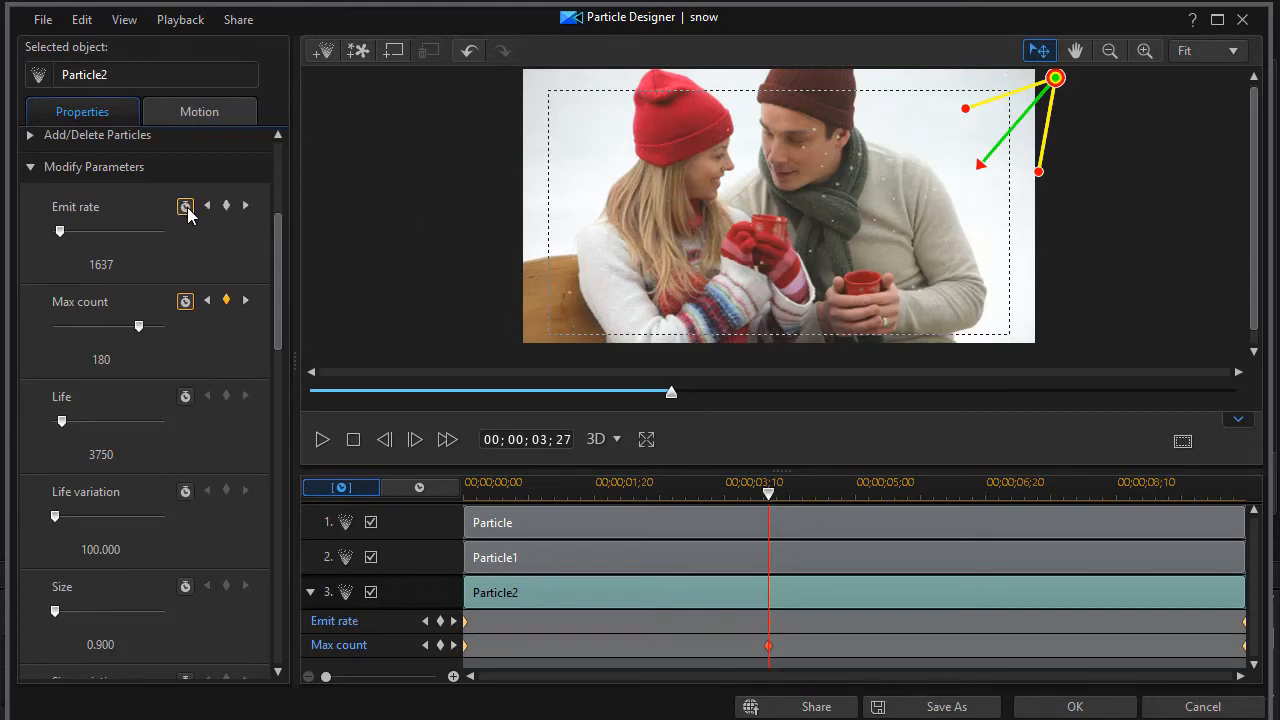
pyautogui.moveTo(616, 584)
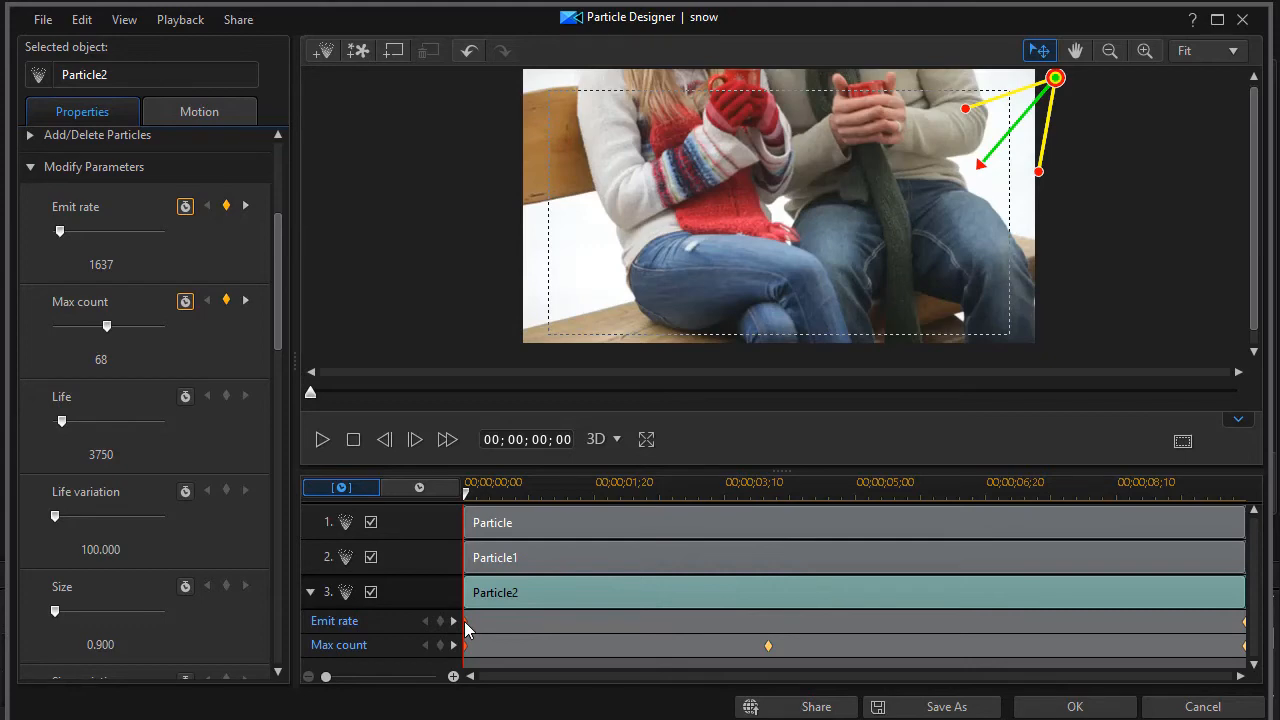
pyautogui.moveTo(556, 592)
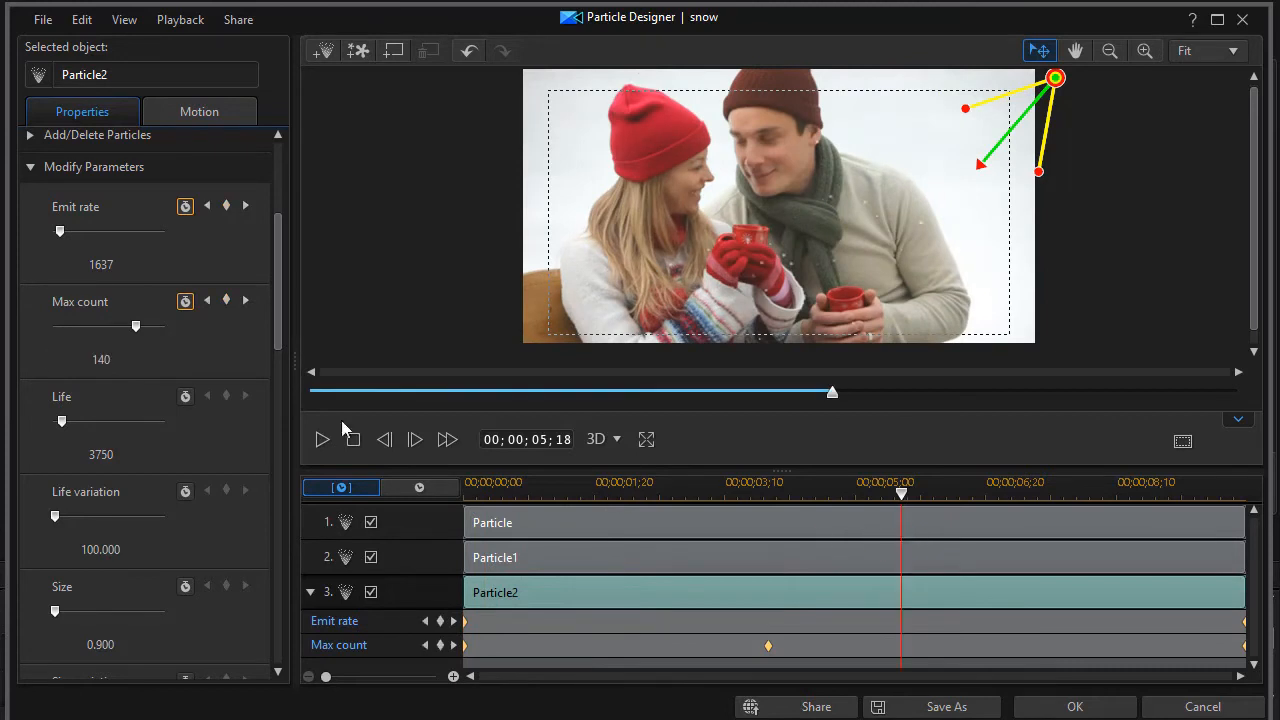
pyautogui.moveTo(60, 232); pyautogui.dragTo(56, 232)
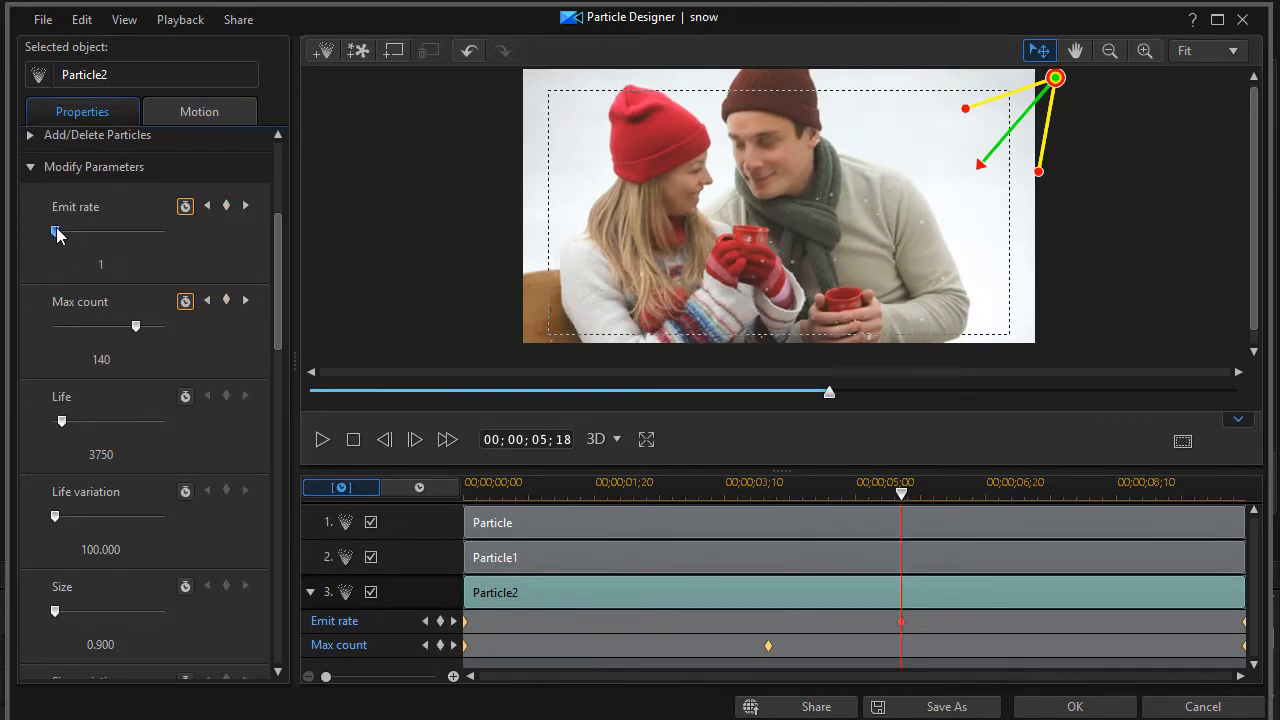
pyautogui.moveTo(54, 232); pyautogui.dragTo(60, 232)
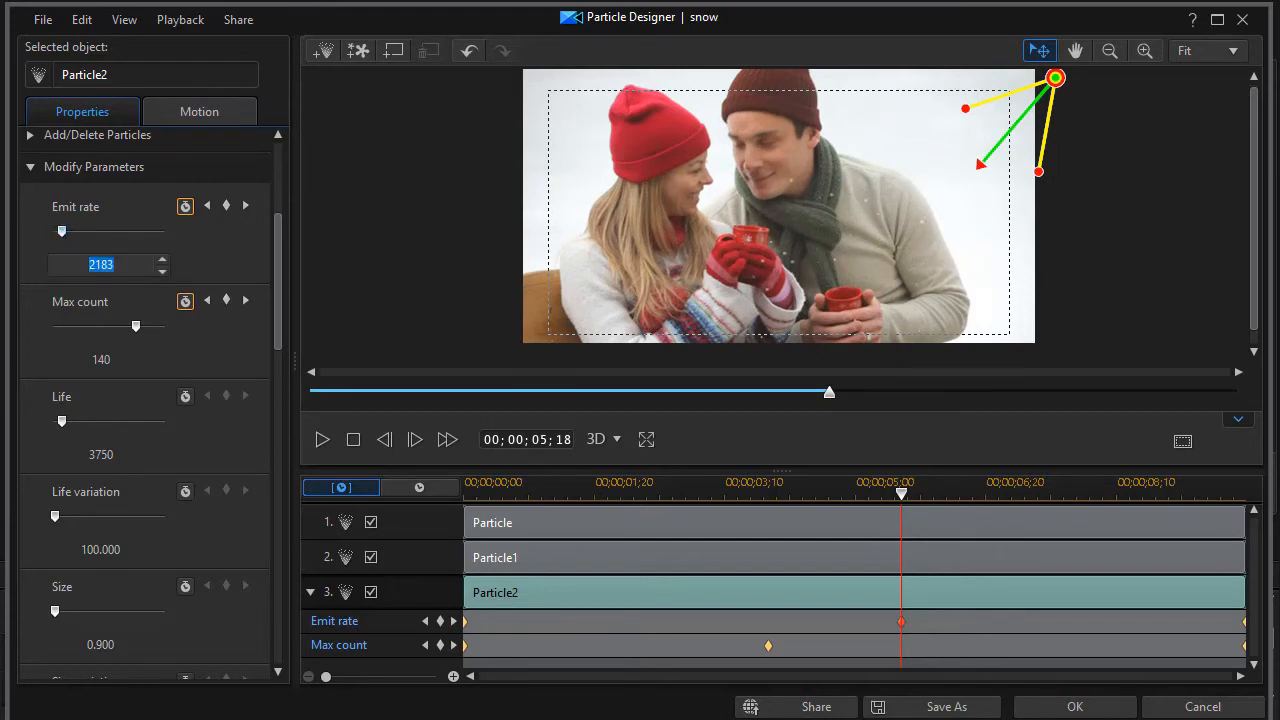
pyautogui.write('90')
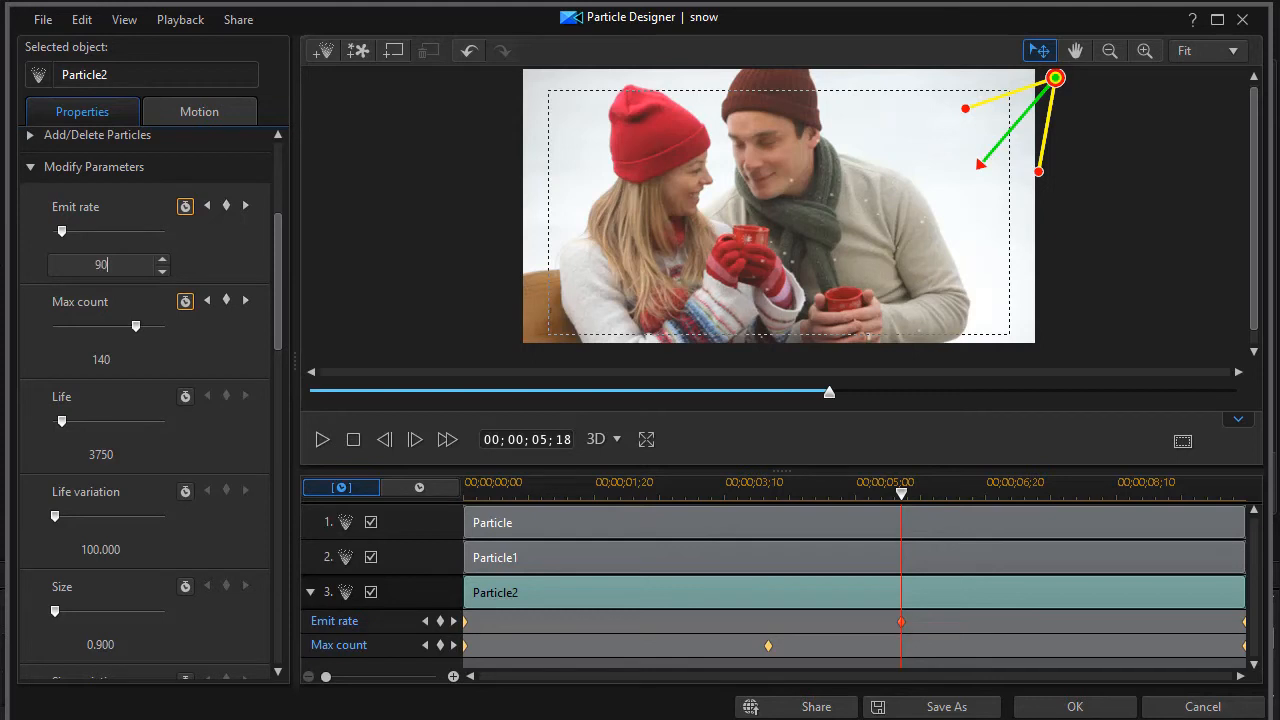
pyautogui.moveTo(204, 368)
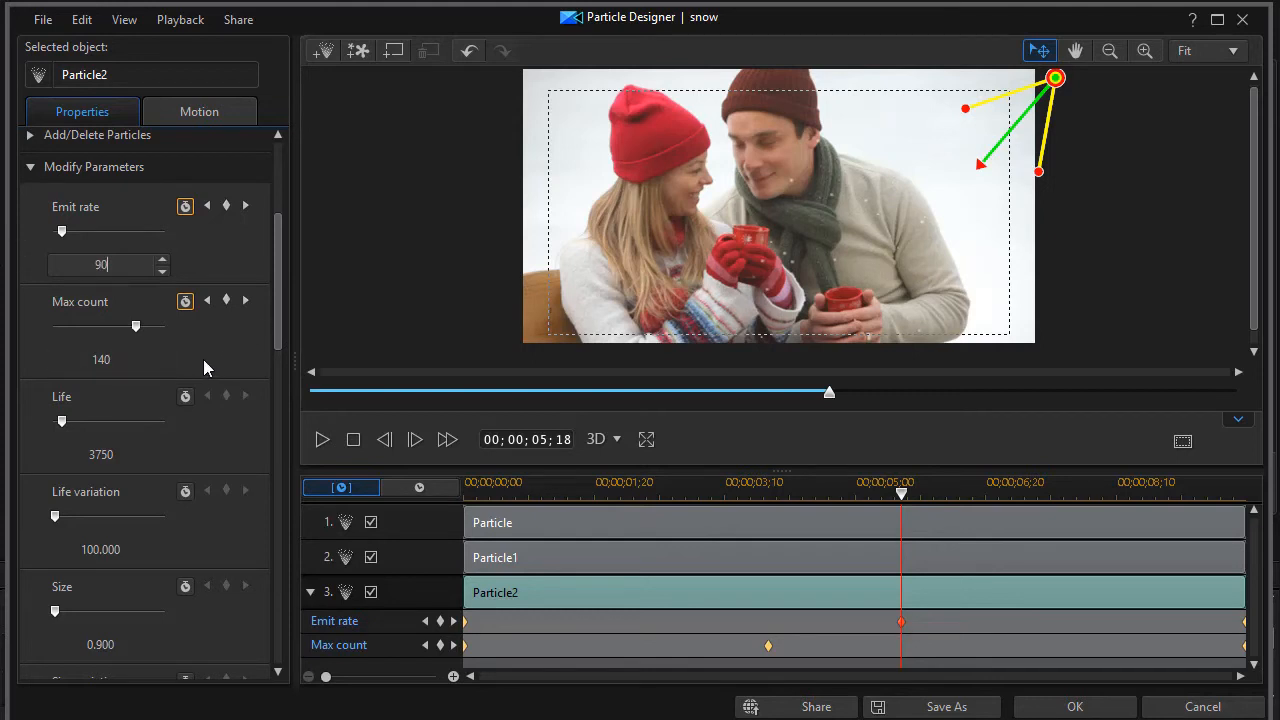
pyautogui.scroll(-3)
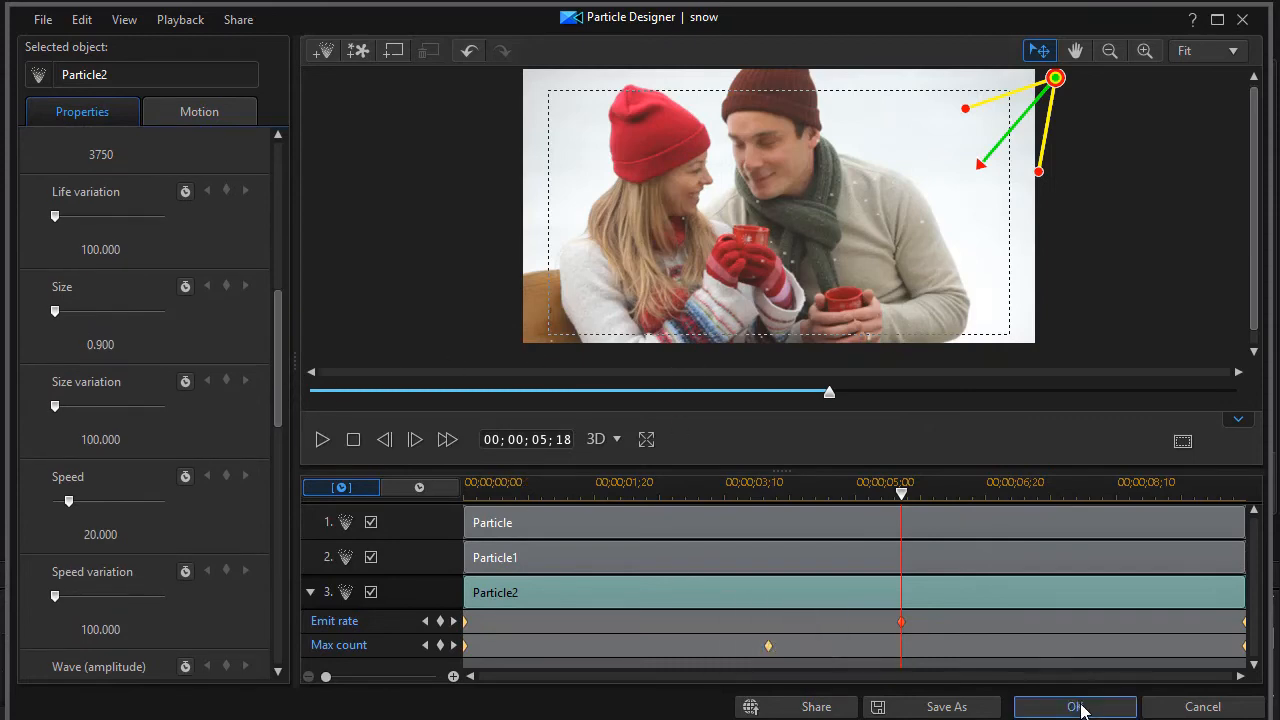
# Confirm the particle effect with OK, play the snow over the couple clip, stop near 14 seconds.
pyautogui.click(1076, 706)
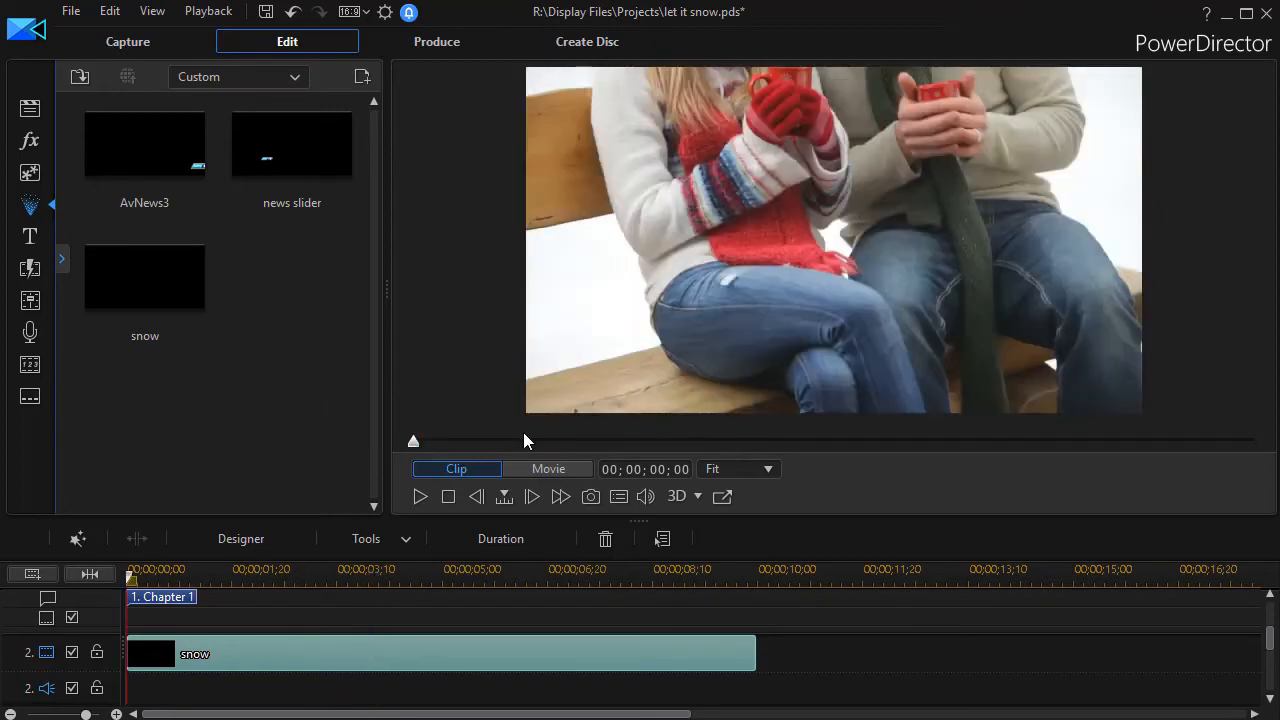
pyautogui.moveTo(504, 440)
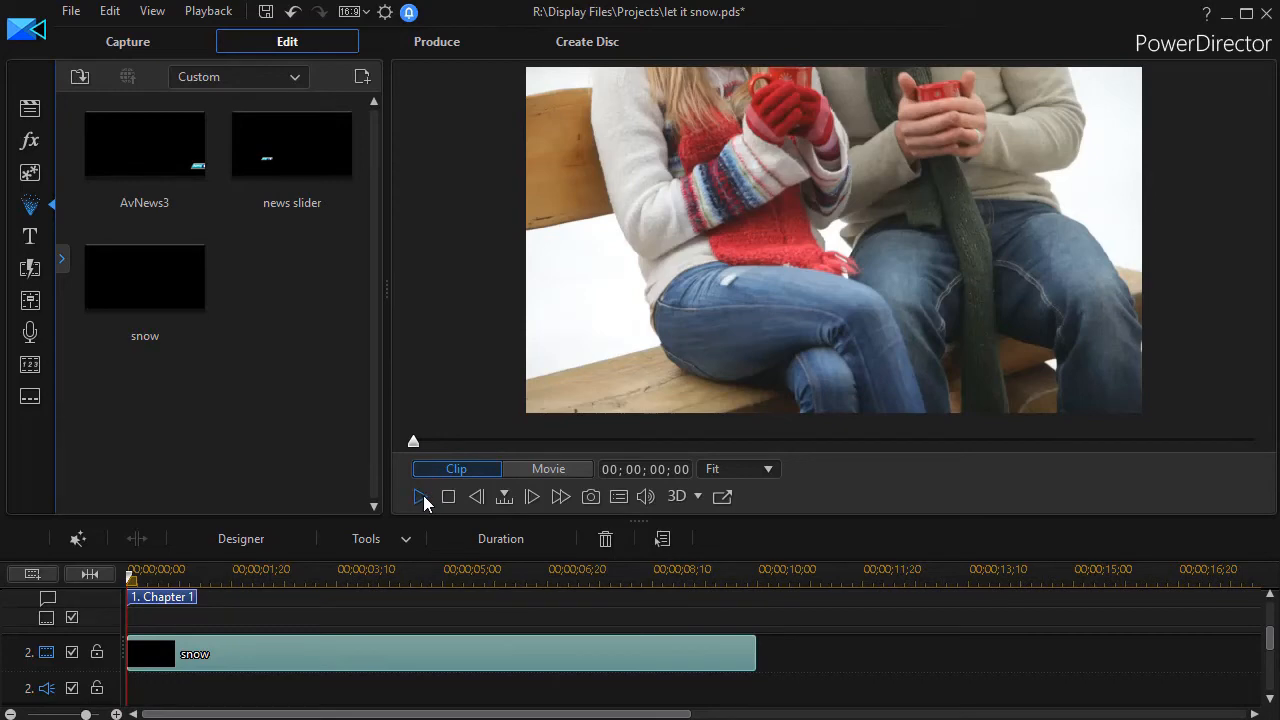
pyautogui.click(420, 496)
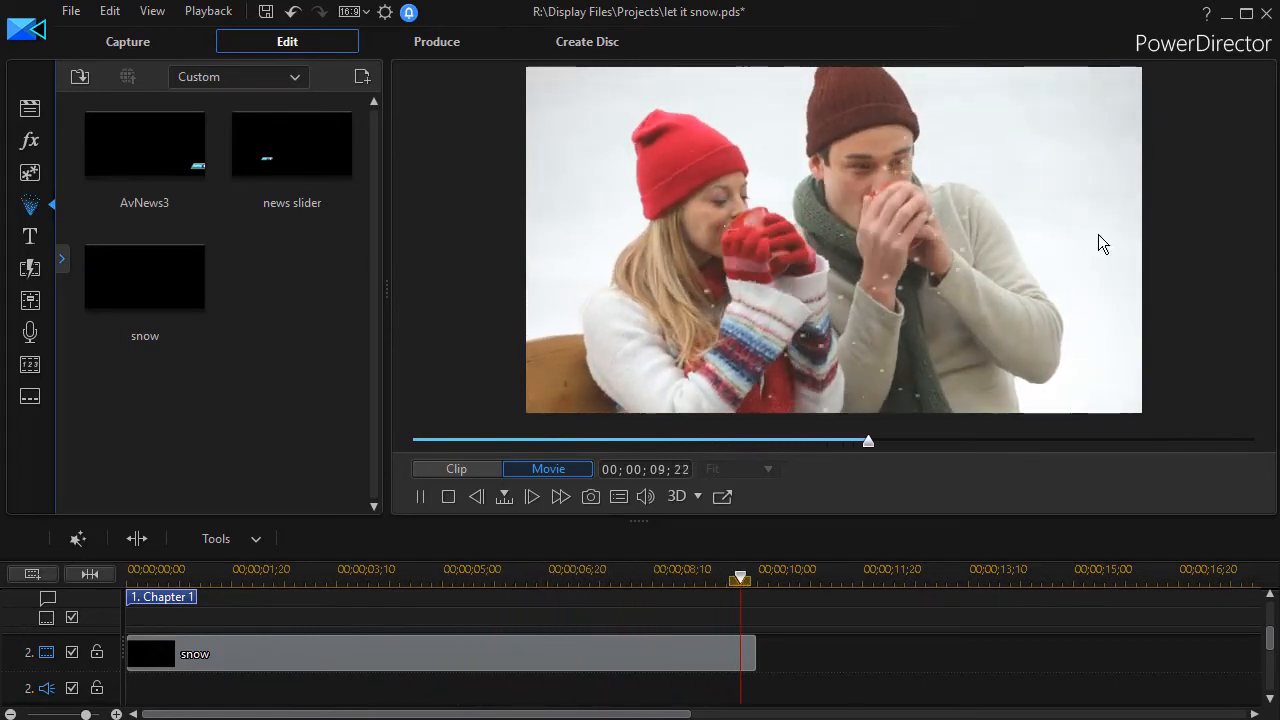
pyautogui.moveTo(868, 442); pyautogui.dragTo(964, 442)
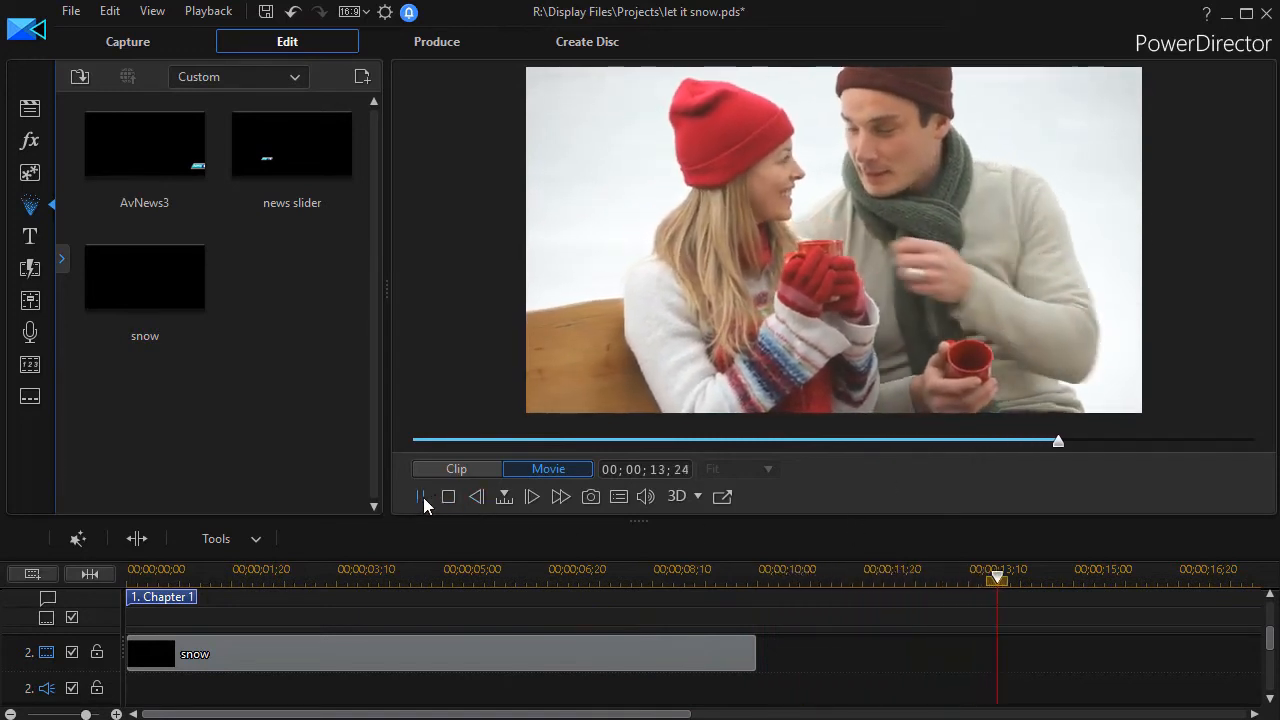
pyautogui.moveTo(996, 578); pyautogui.dragTo(1020, 578)
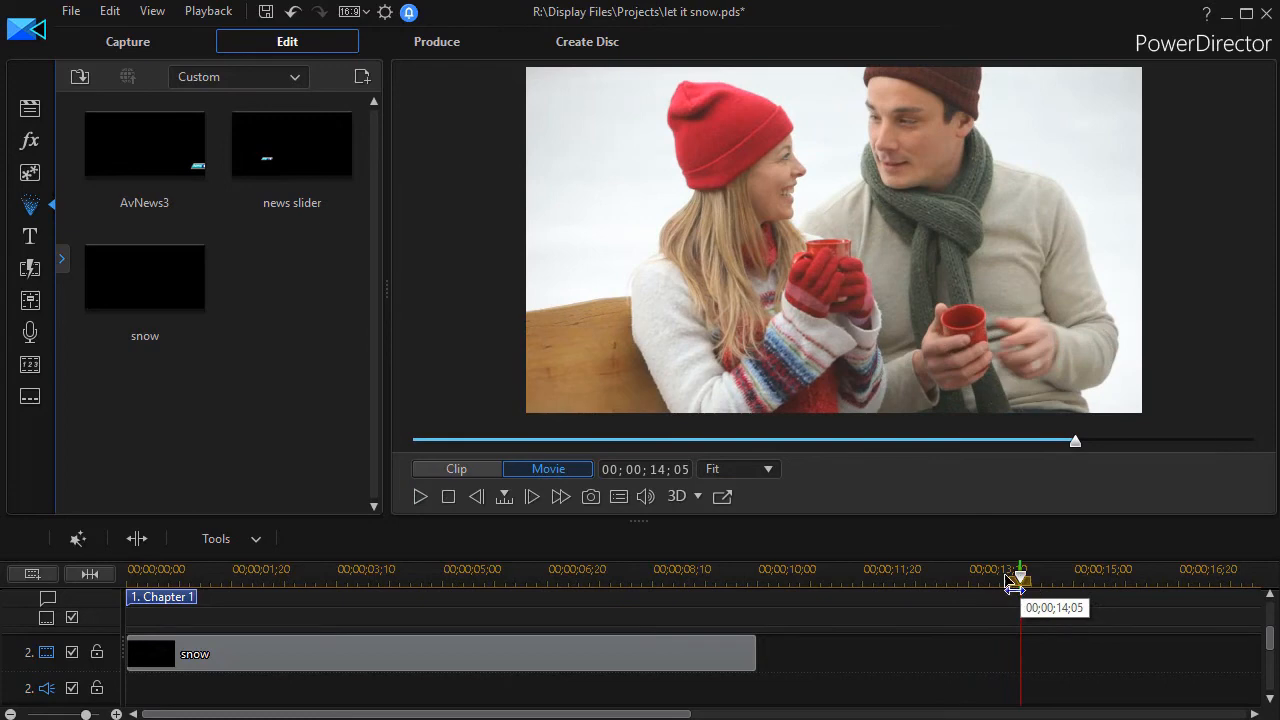
pyautogui.click(336, 570)
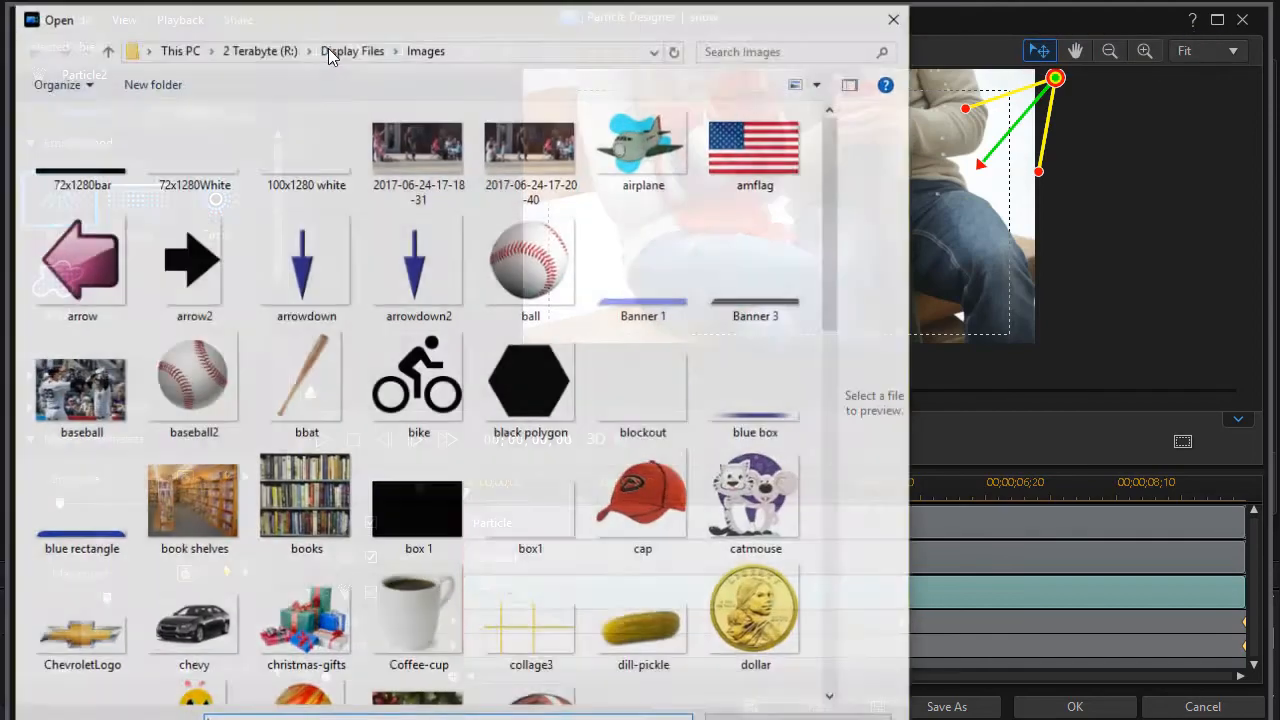
# Raise Particle3's max count to 500.
pyautogui.scroll(-3)
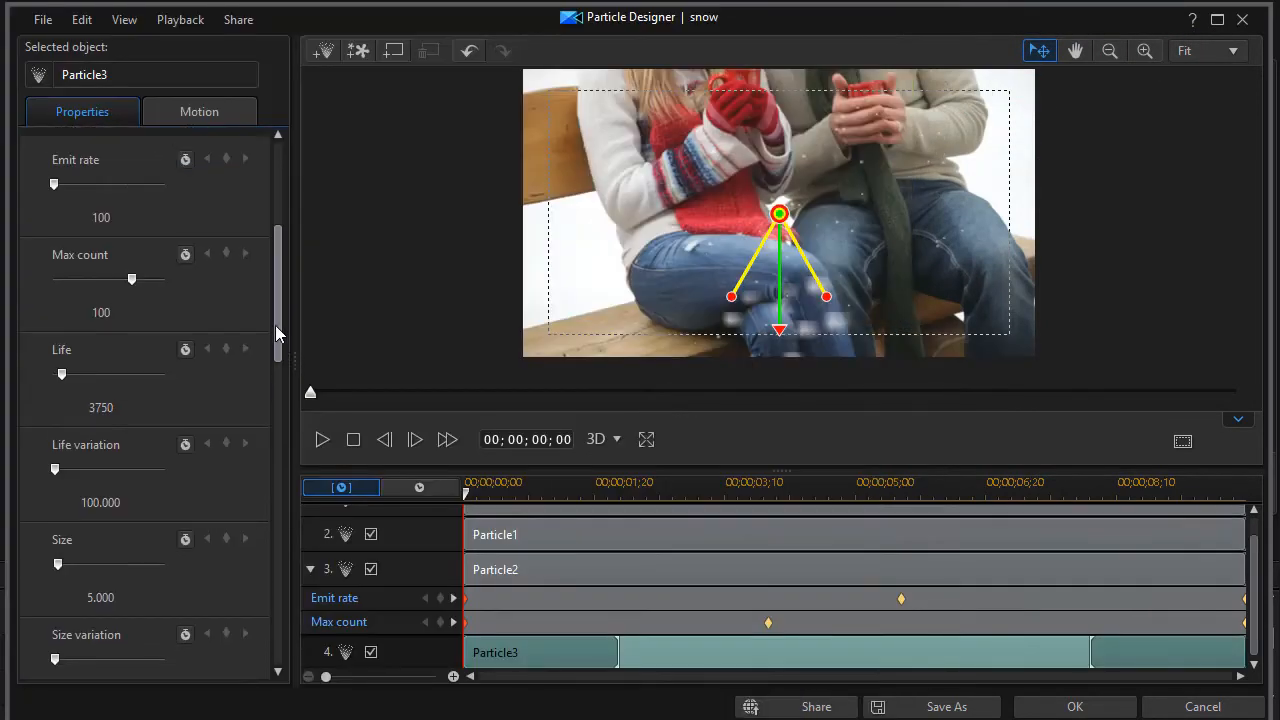
pyautogui.scroll(3)
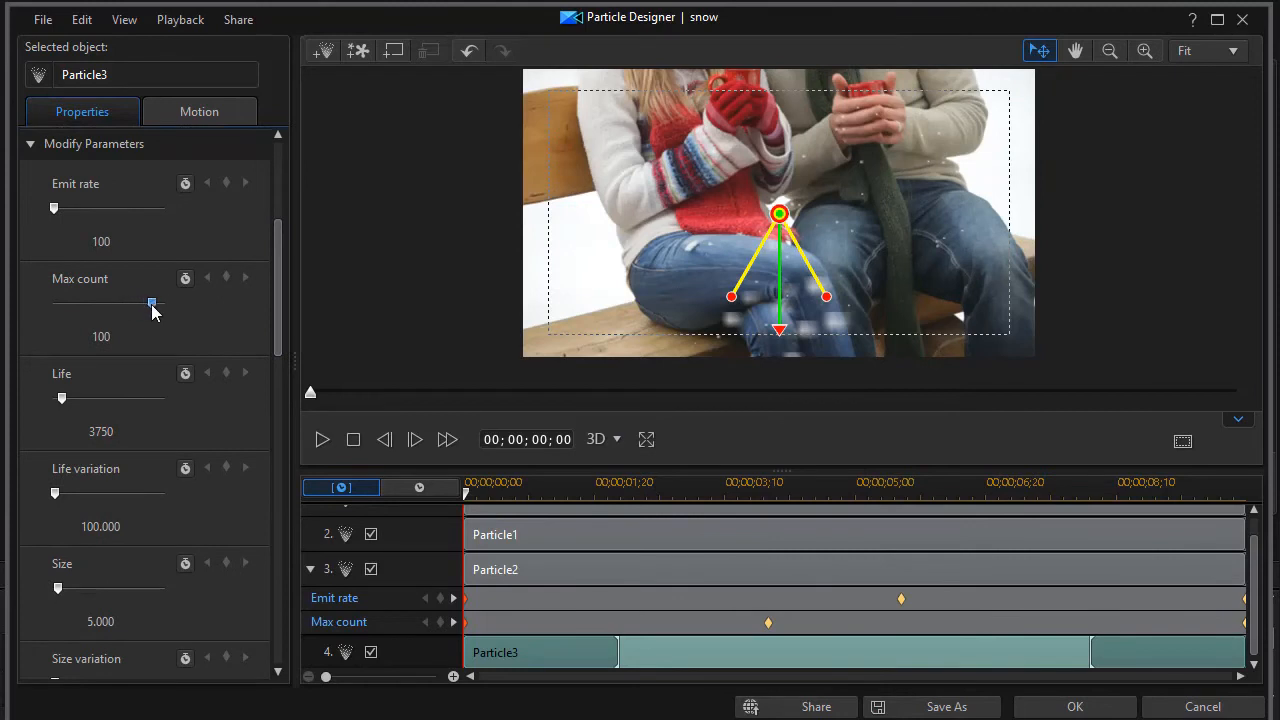
pyautogui.moveTo(152, 304); pyautogui.dragTo(164, 304)
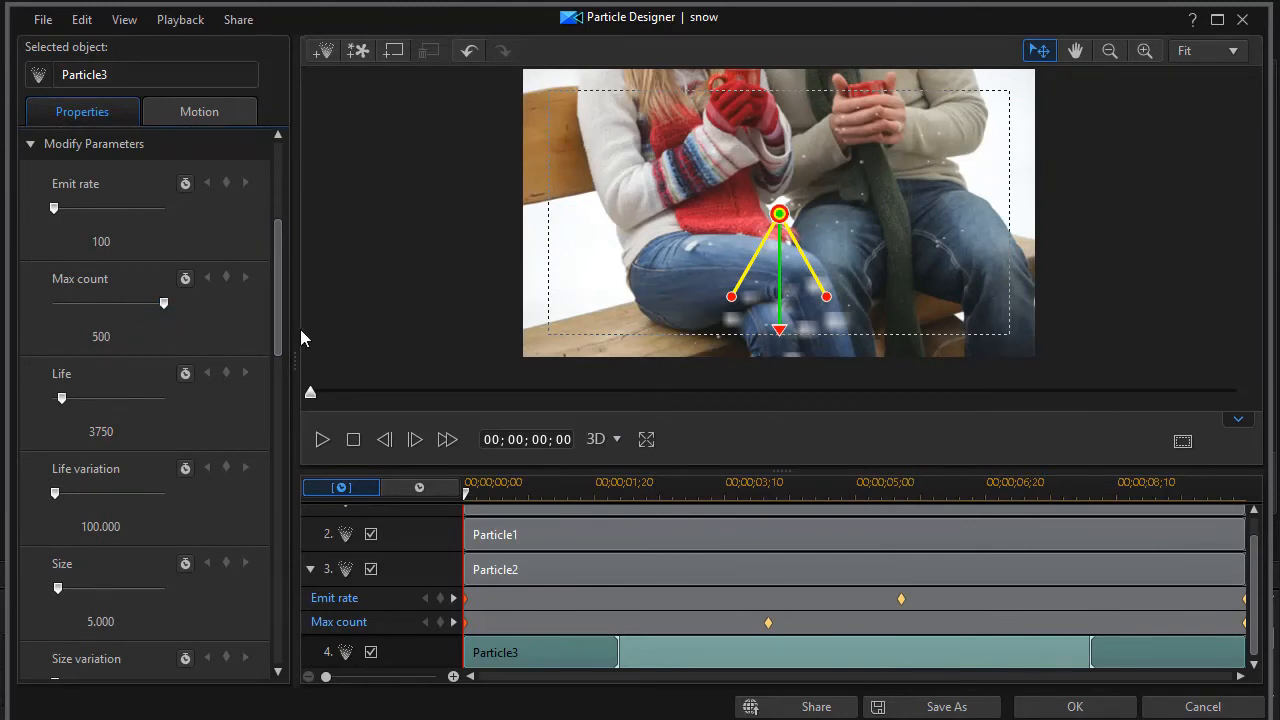
pyautogui.scroll(-3)
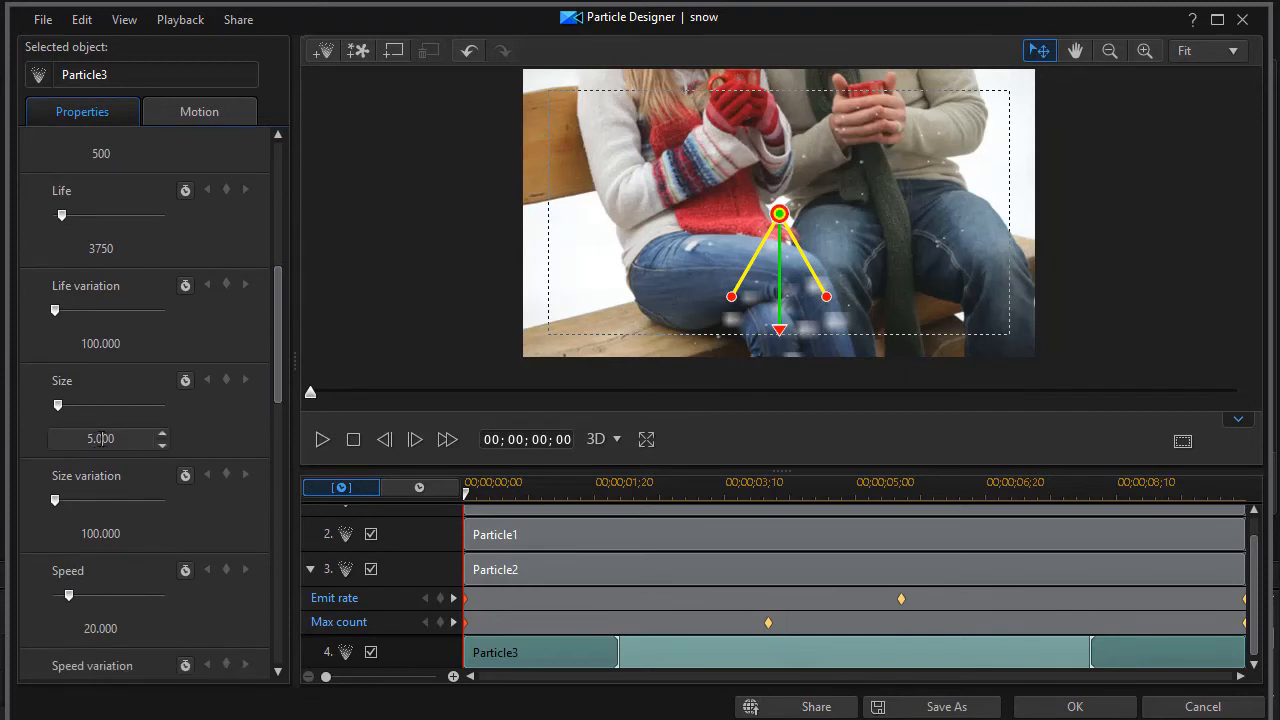
# Set Particle3's size to 0.900 and raise its size variation to about 454.
pyautogui.tripleClick(100, 438)
pyautogui.write('0.900')
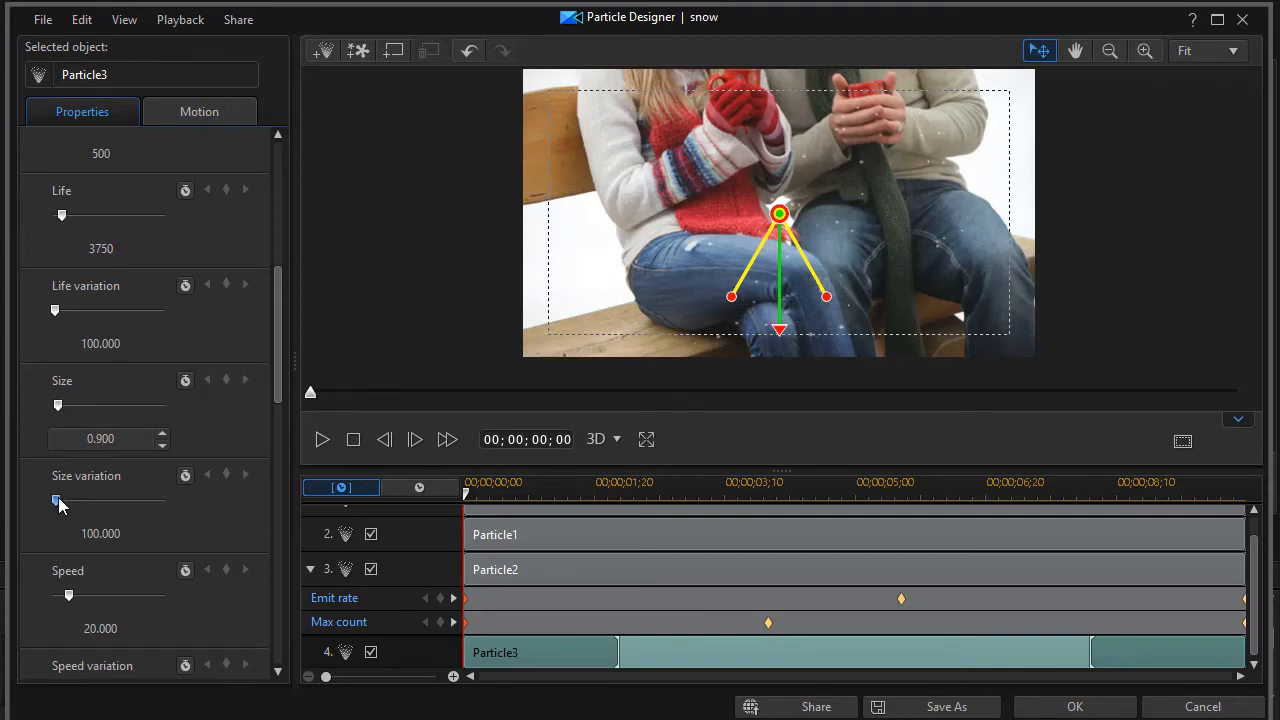
pyautogui.moveTo(56, 500); pyautogui.dragTo(58, 500)
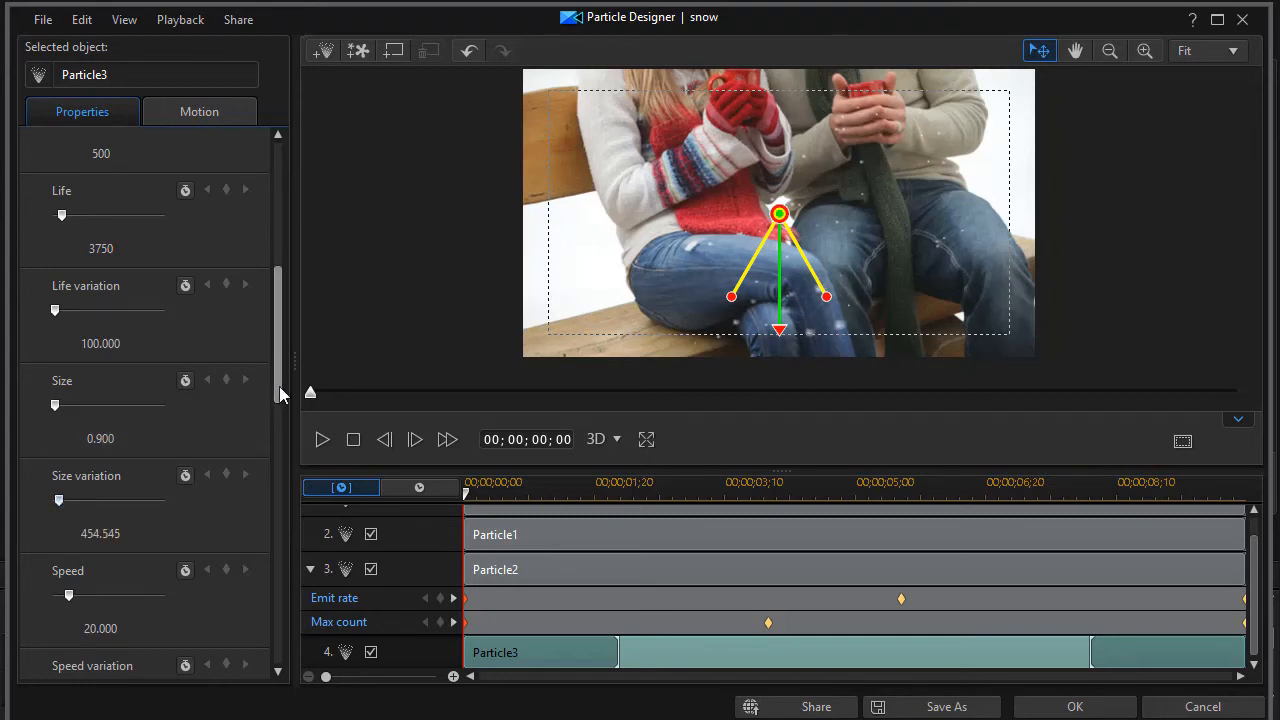
pyautogui.scroll(-3)
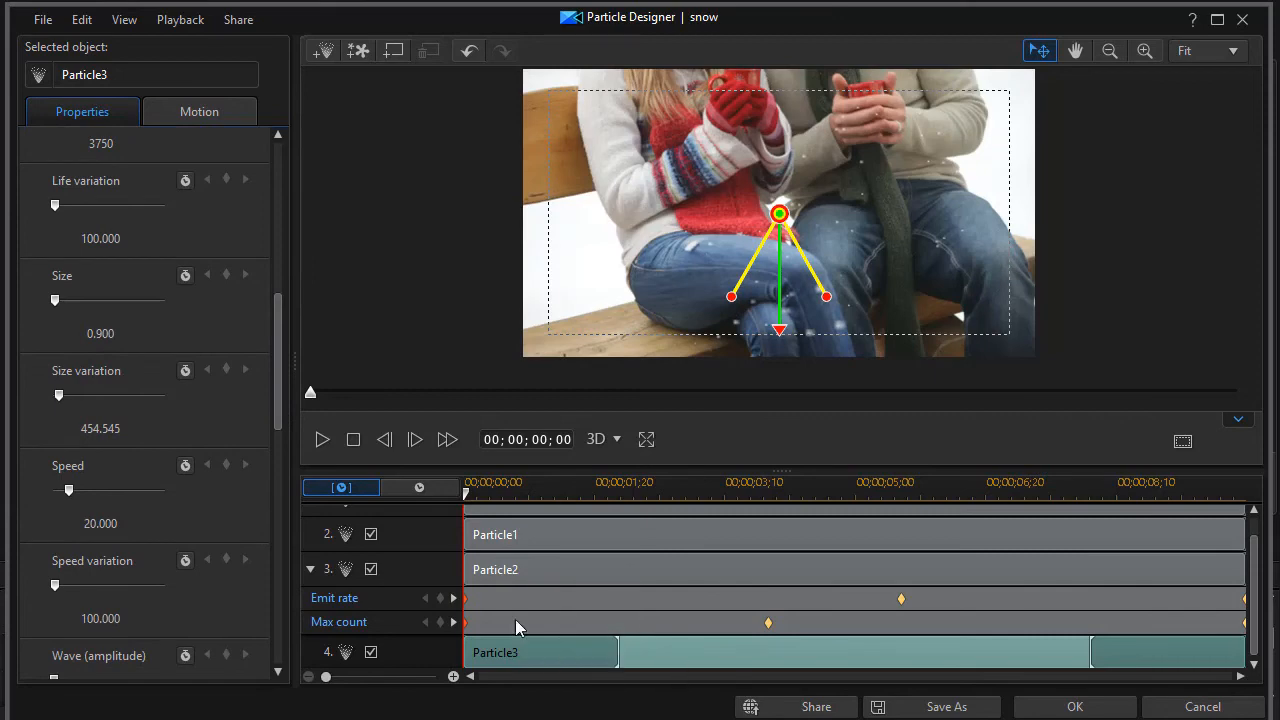
pyautogui.scroll(-3)
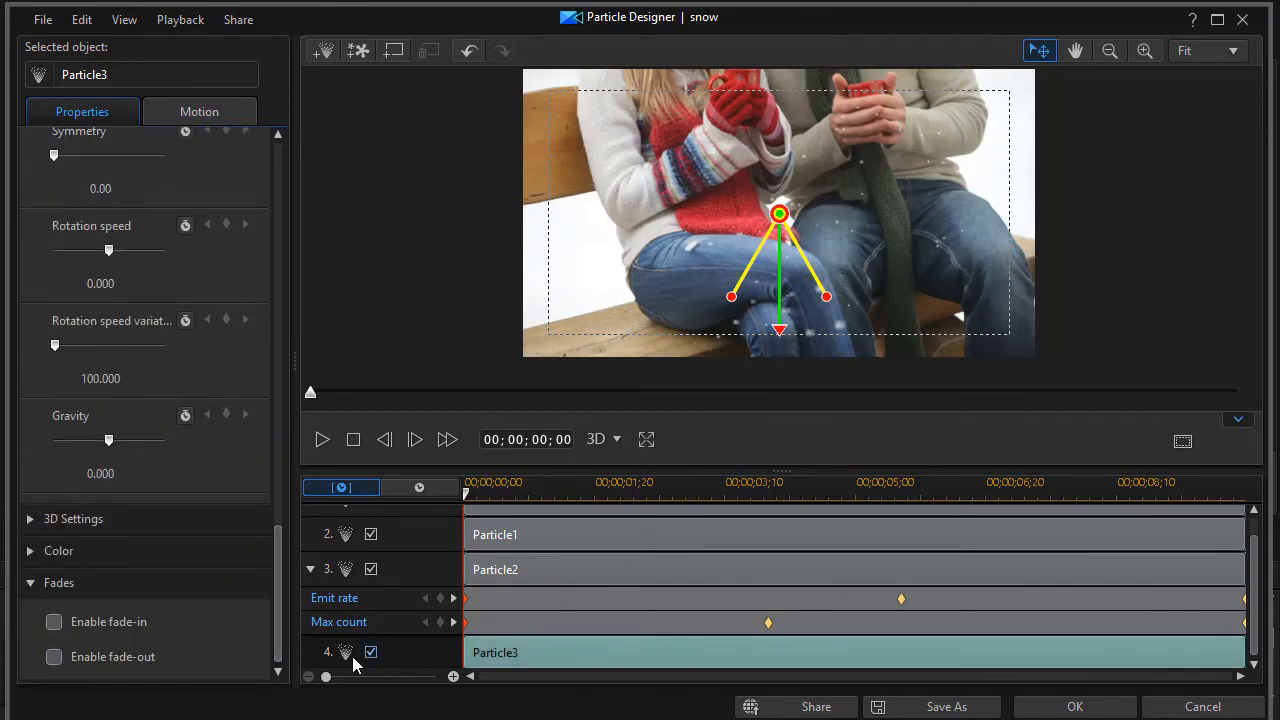
pyautogui.moveTo(298, 348)
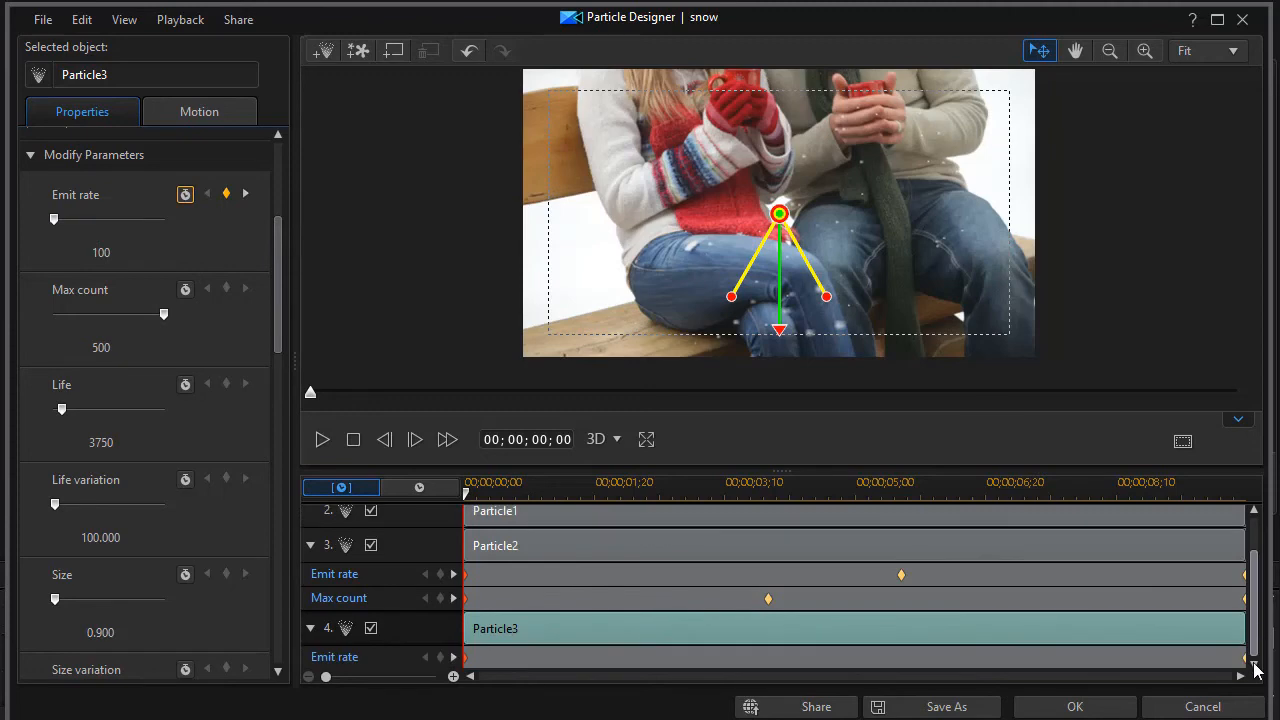
pyautogui.moveTo(496, 628)
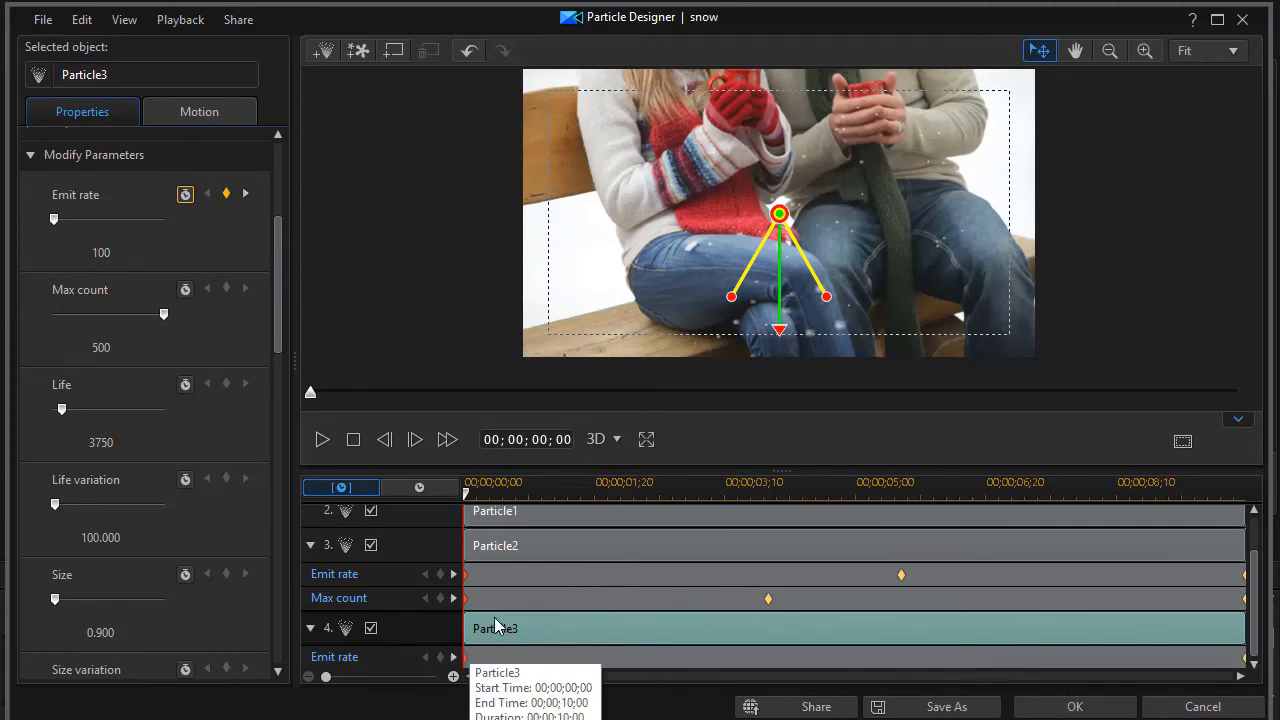
pyautogui.moveTo(436, 644)
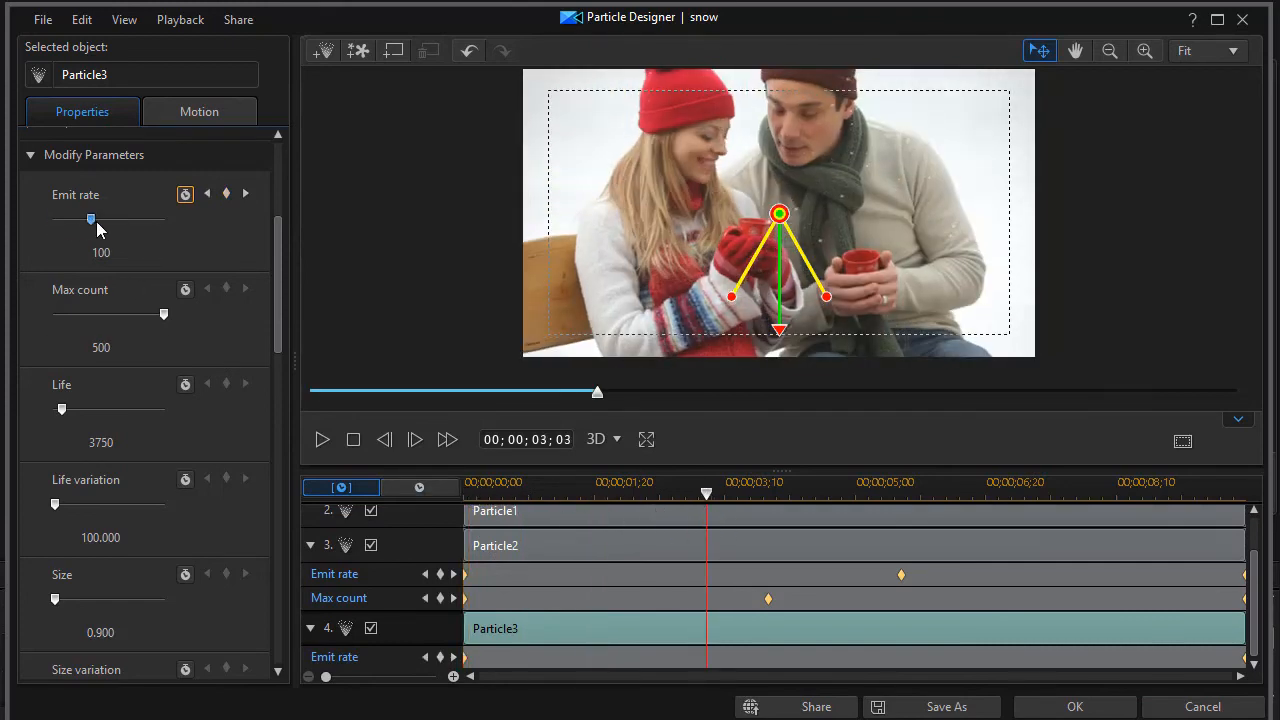
# Drag Particle3's emit rate up to about 17182 at the three-second keyframe.
pyautogui.moveTo(92, 220); pyautogui.dragTo(100, 220)
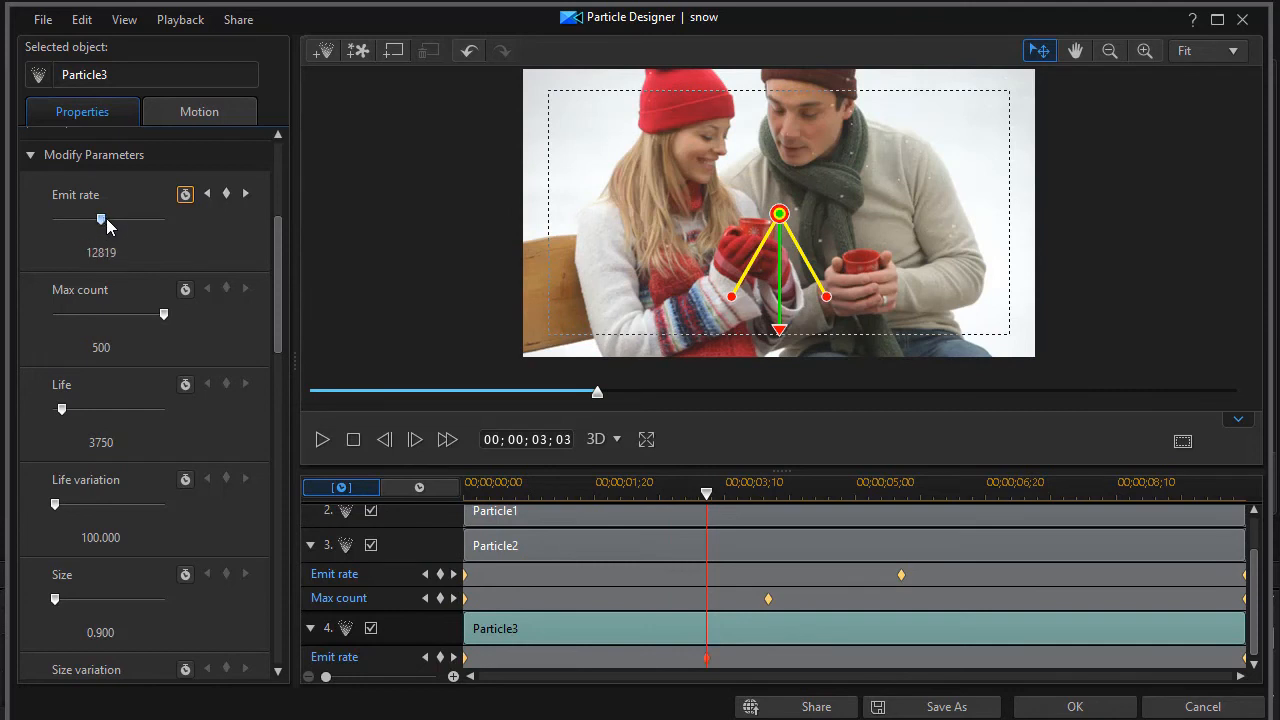
pyautogui.moveTo(100, 218); pyautogui.dragTo(116, 218)
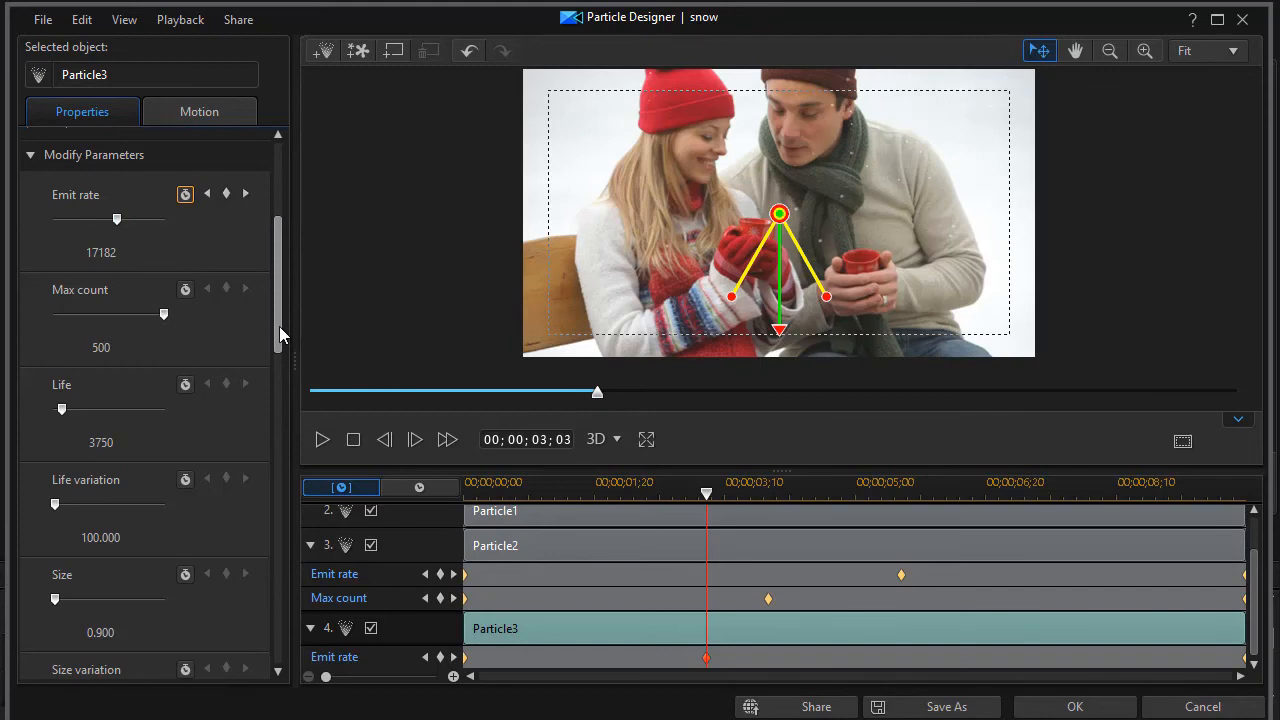
pyautogui.scroll(-3)
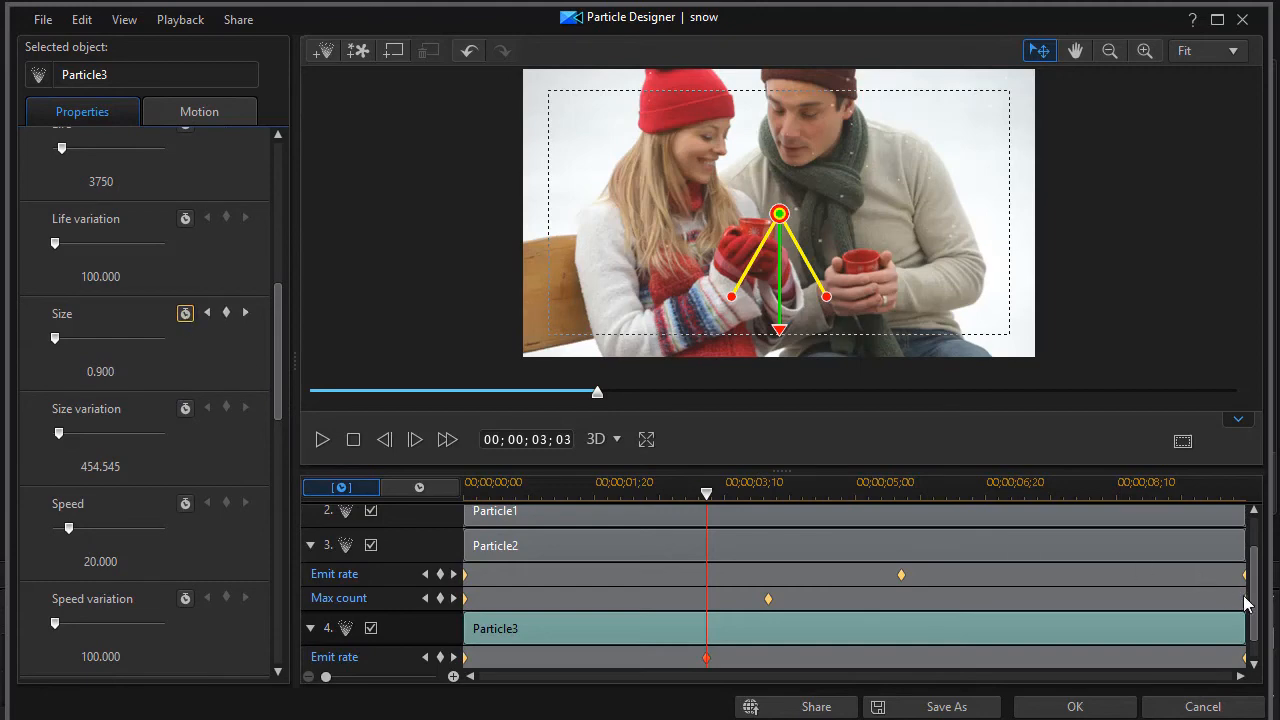
# Set Particle3's size to 1.500 at 00:00:06:10 and confirm the effect with OK.
pyautogui.scroll(-3)
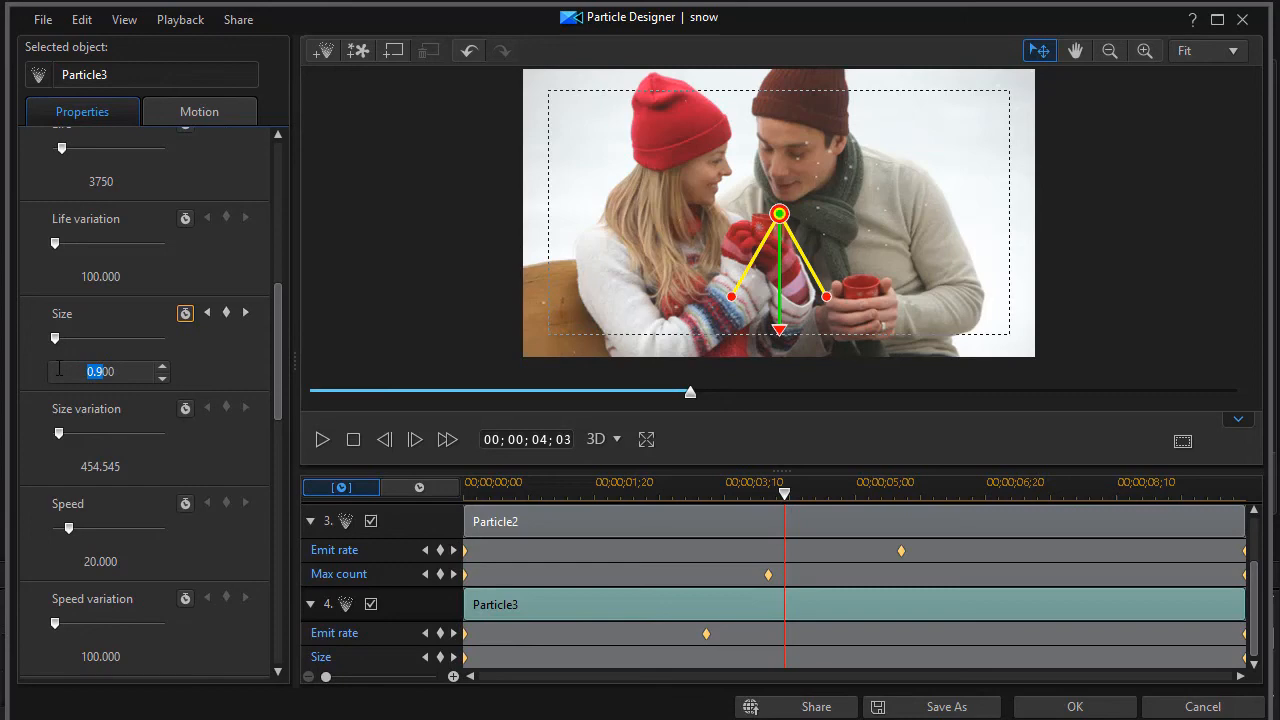
pyautogui.write('1.500')
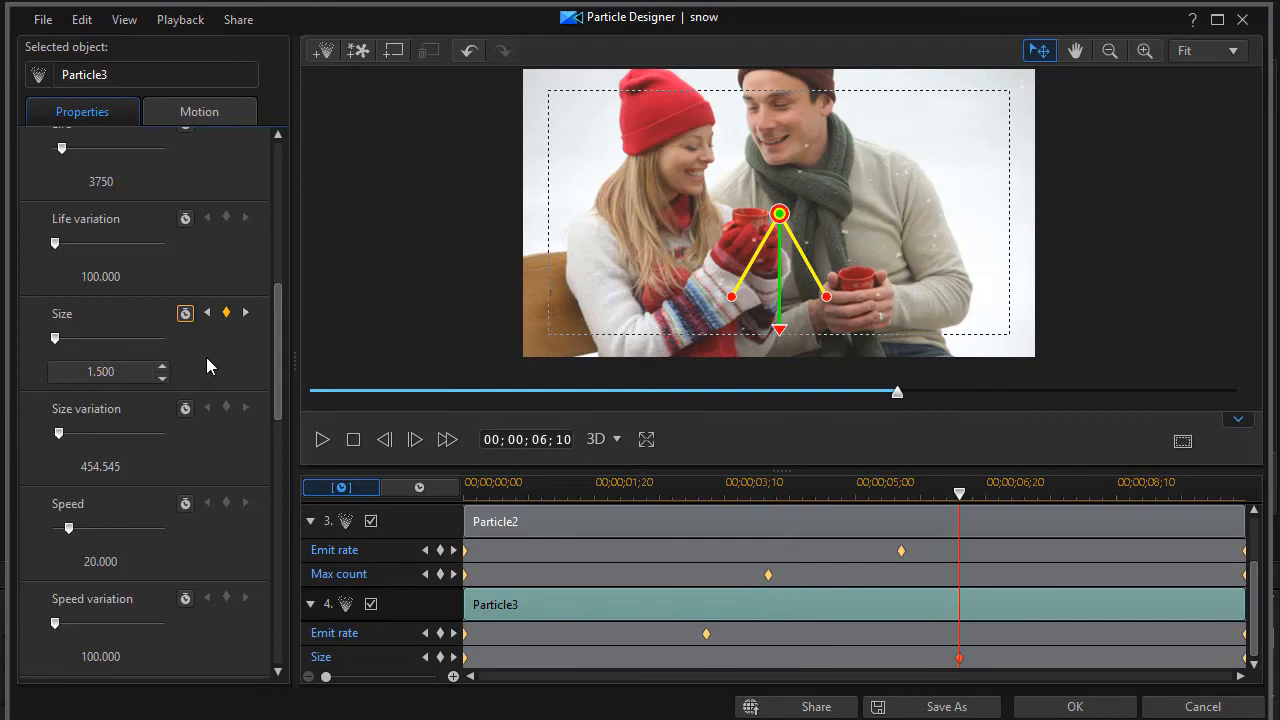
pyautogui.click(1074, 706)
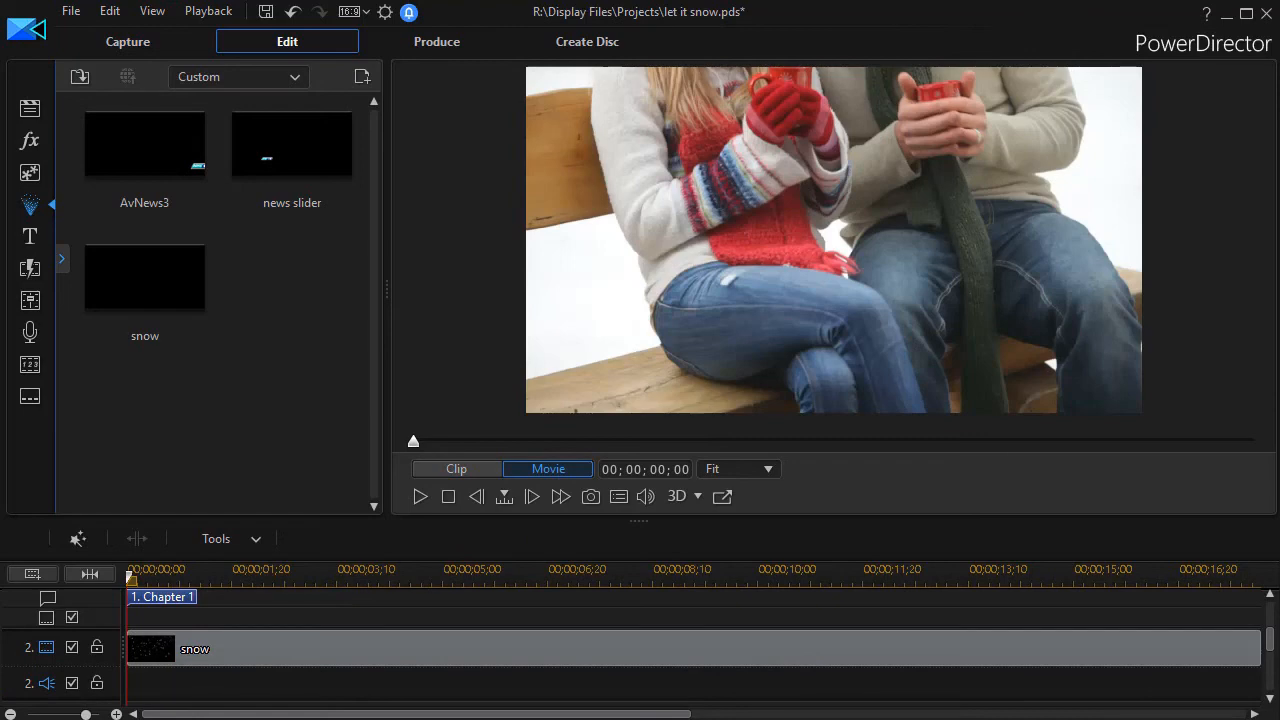
pyautogui.moveTo(476, 528)
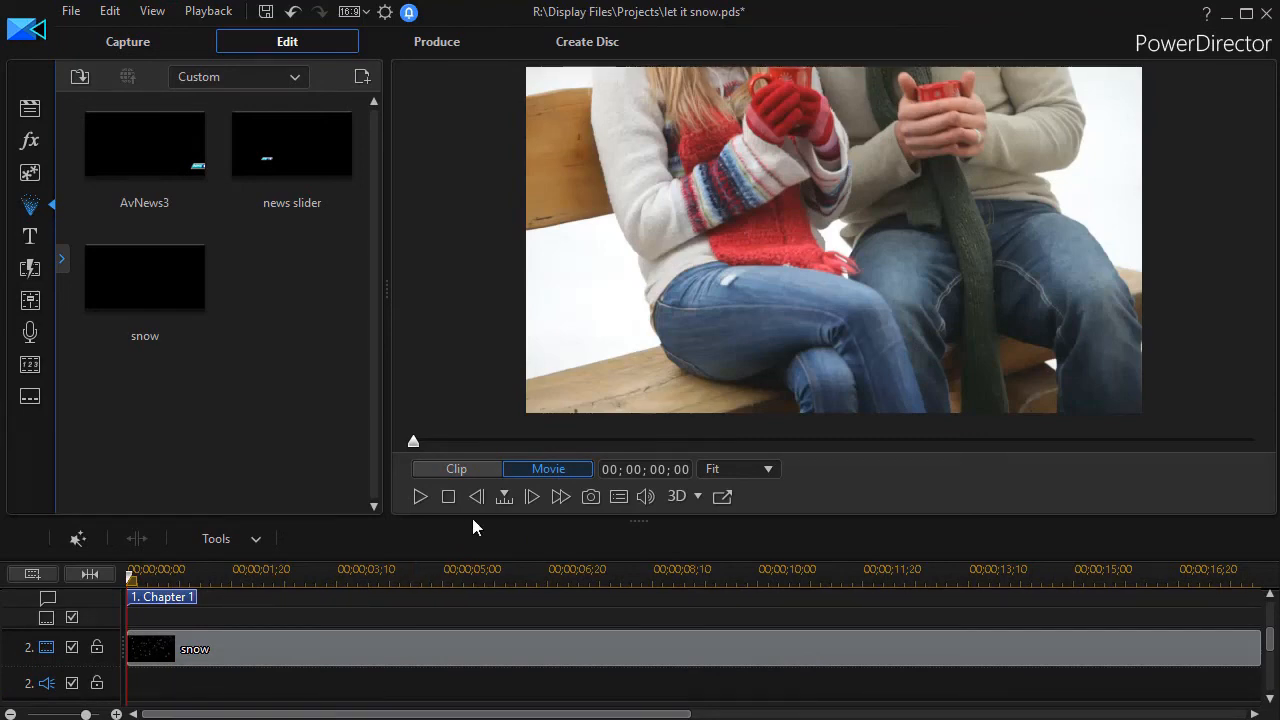
pyautogui.moveTo(420, 496)
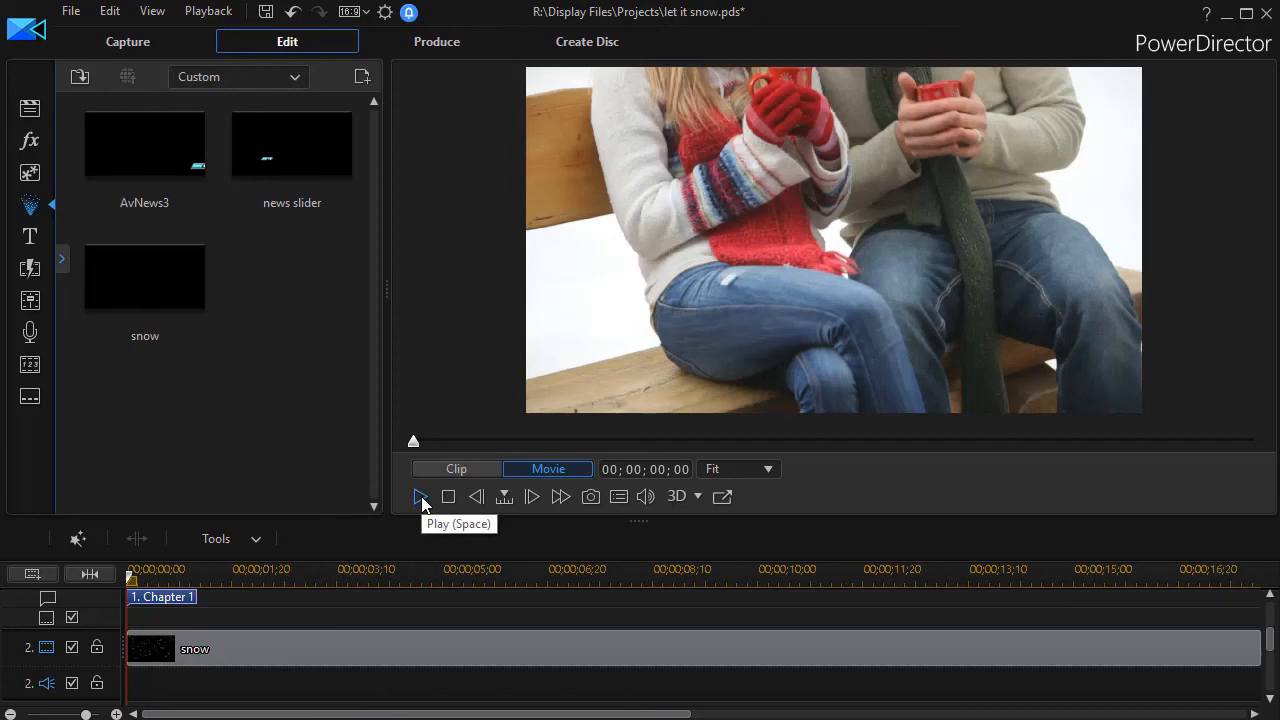
# Play the couple clip with the four-layer snow overlay to about twelve seconds.
pyautogui.click(420, 496)
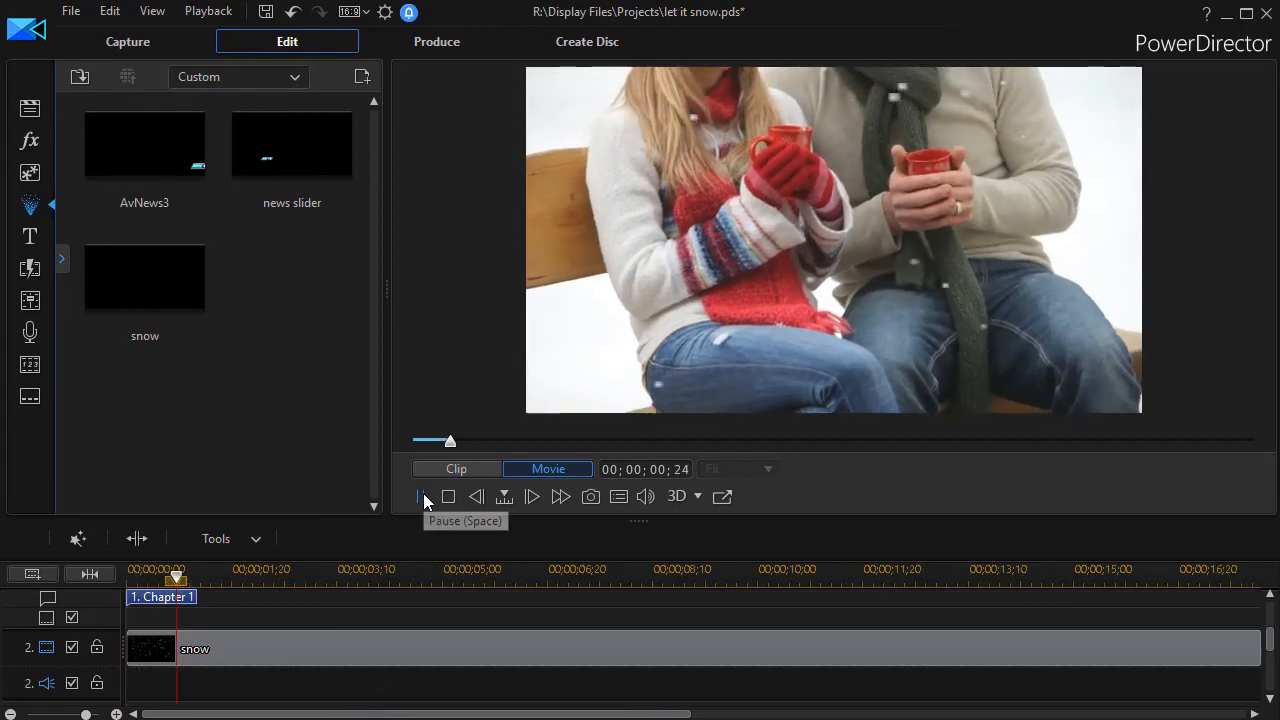
pyautogui.click(424, 496)
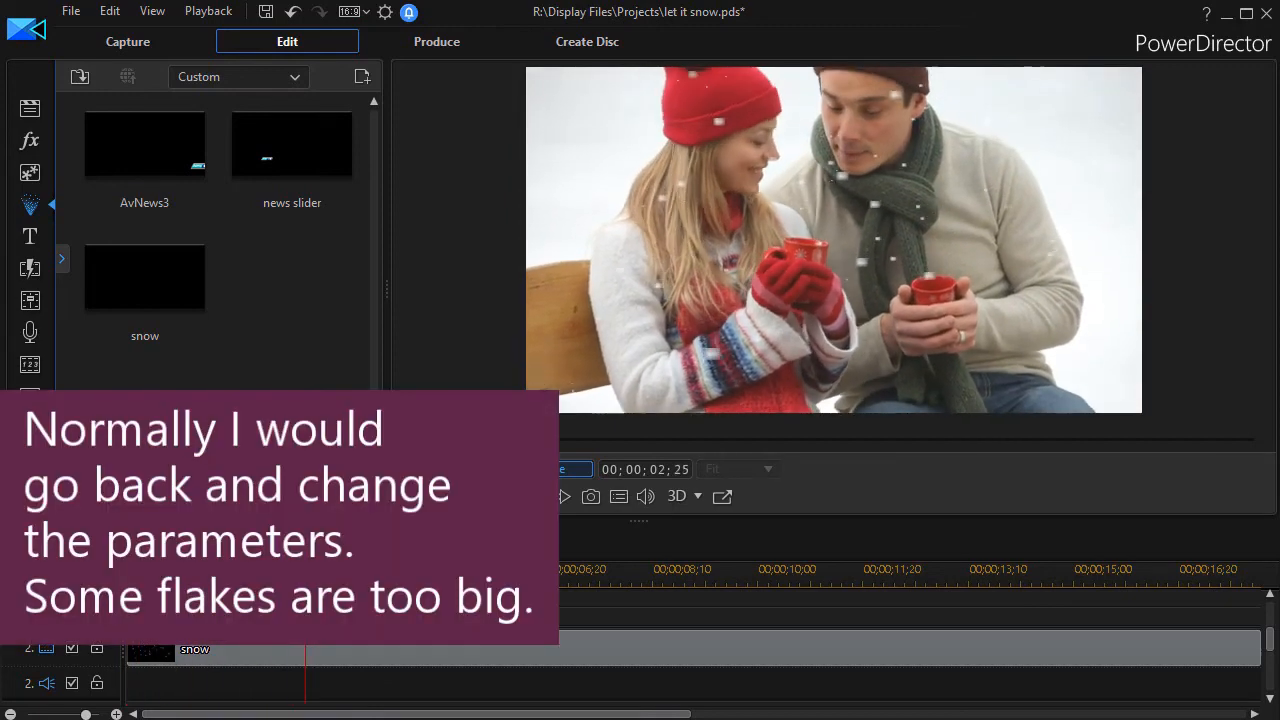
pyautogui.click(564, 496)
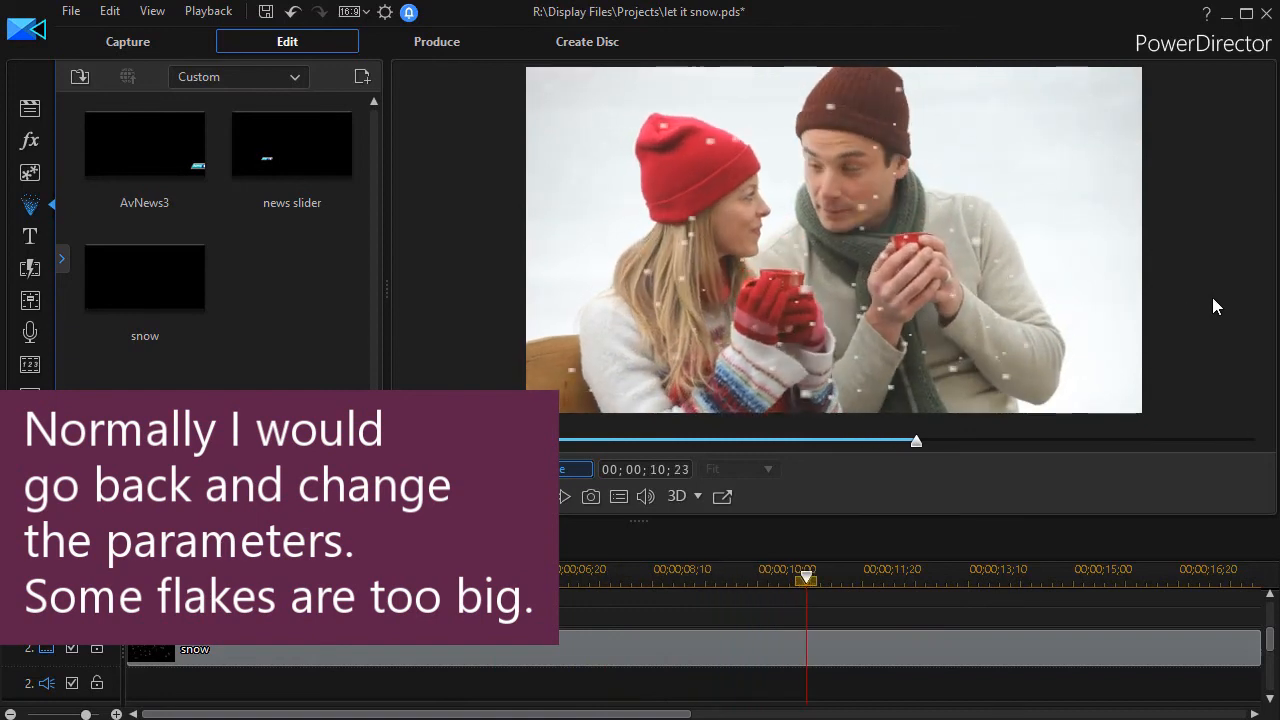
pyautogui.click(564, 496)
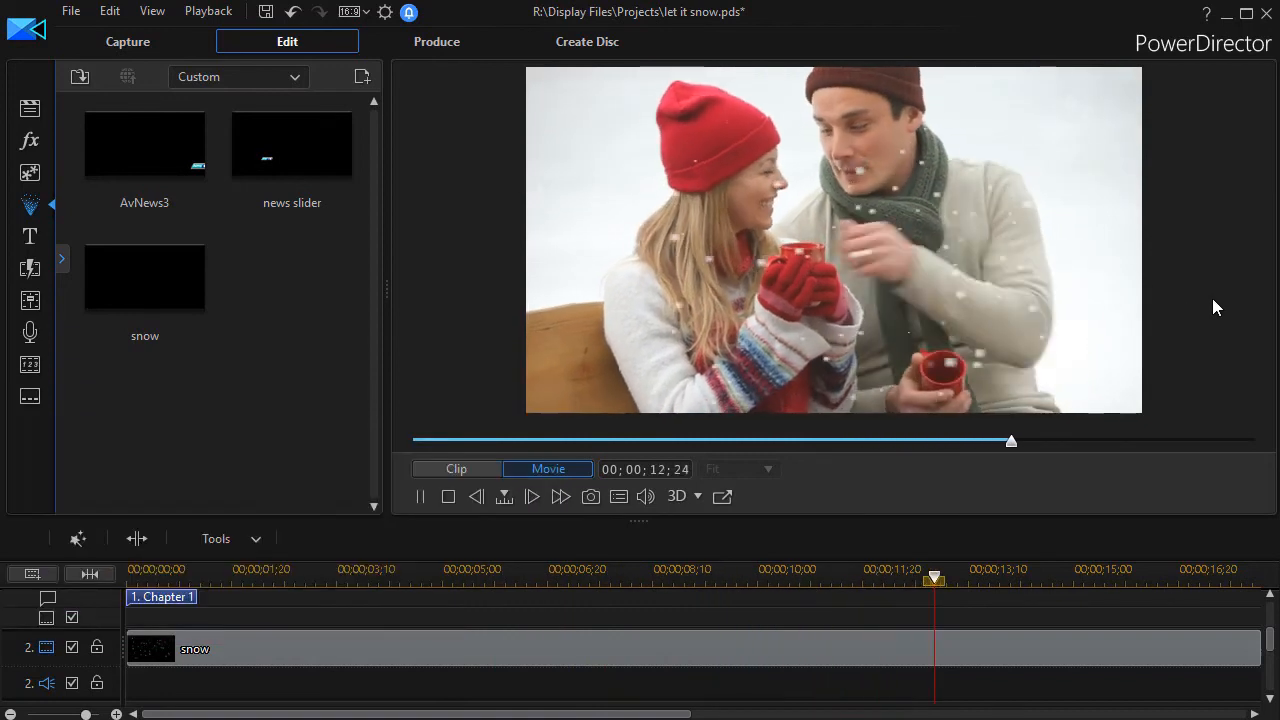